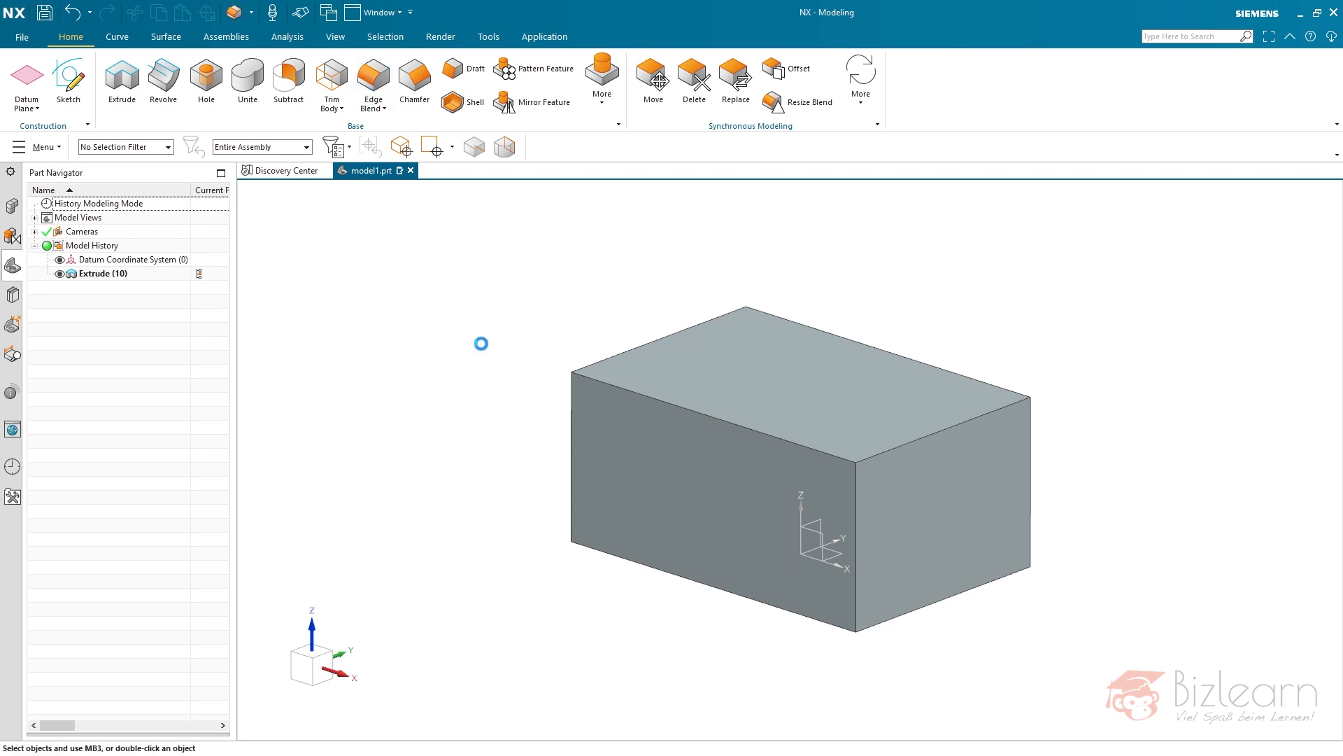
Step: Round the box's top front edge with a 15 mm Single Curve edge blend
left_click(372, 81)
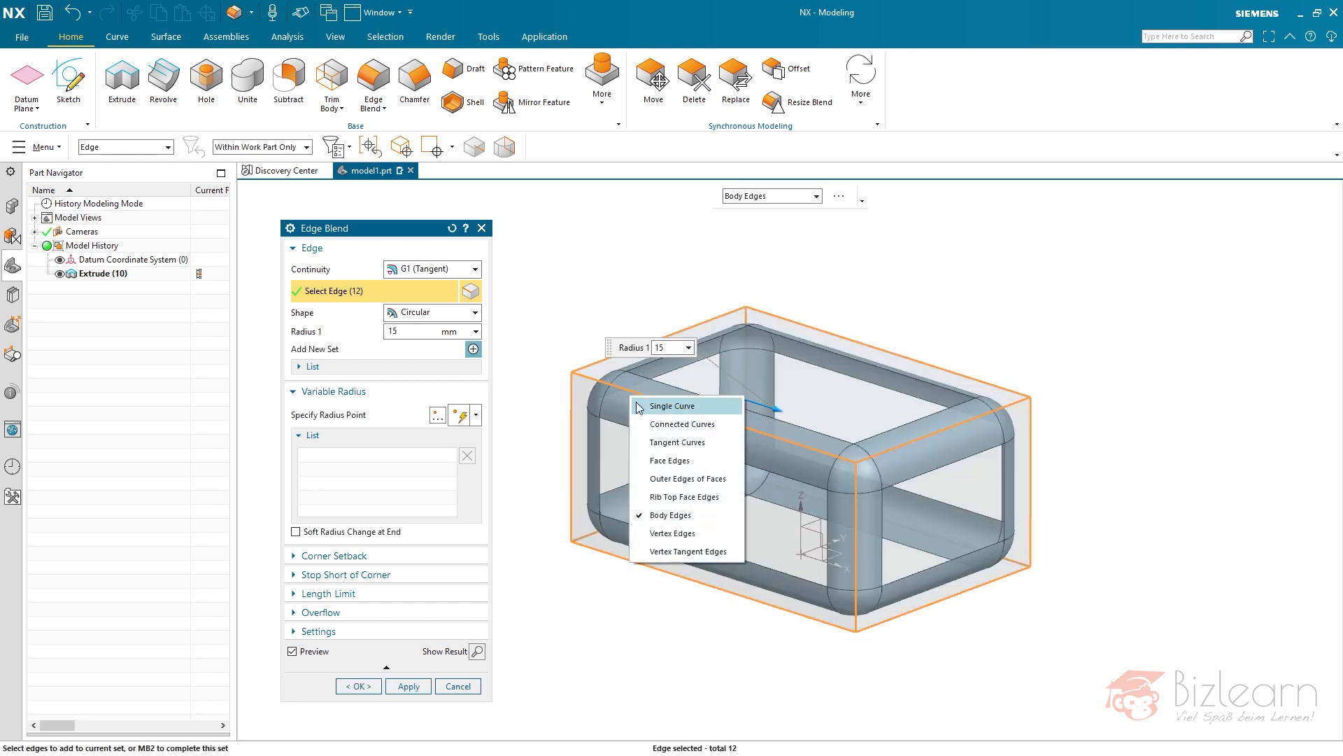
left_click(674, 405)
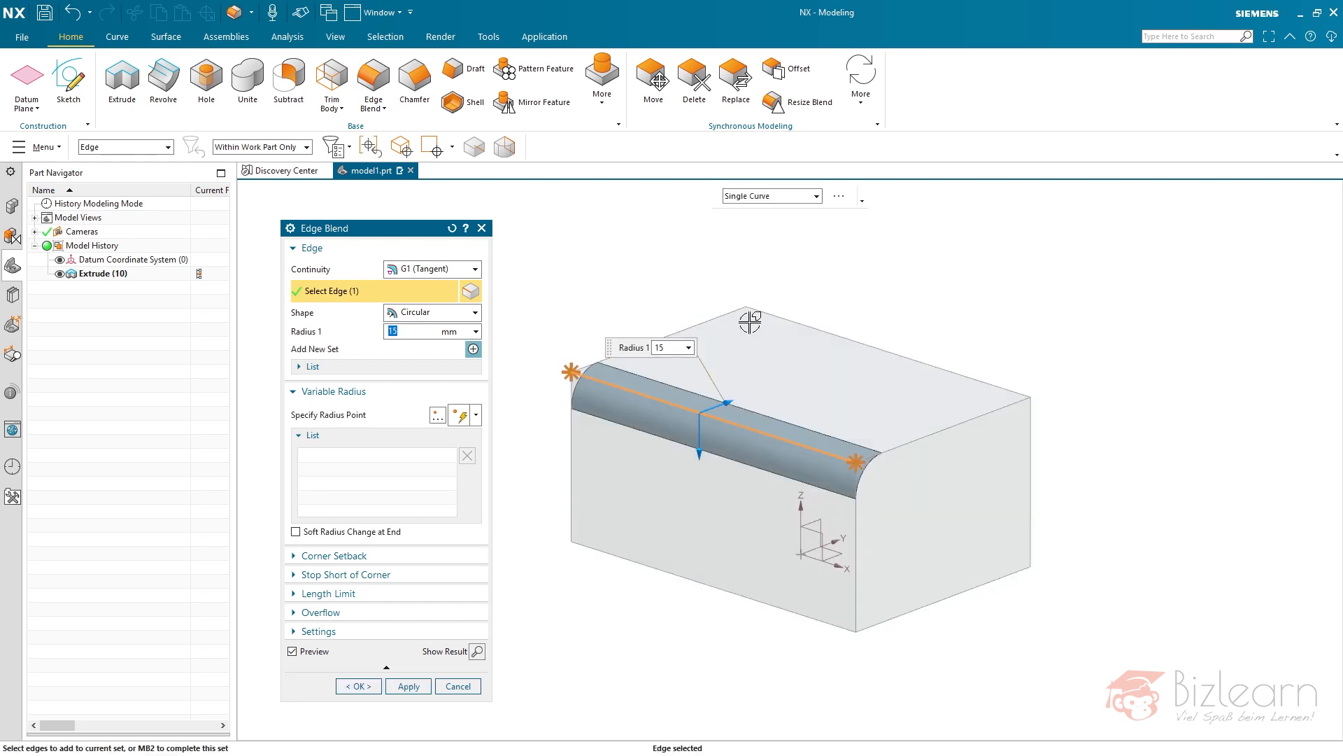
left_click(768, 195)
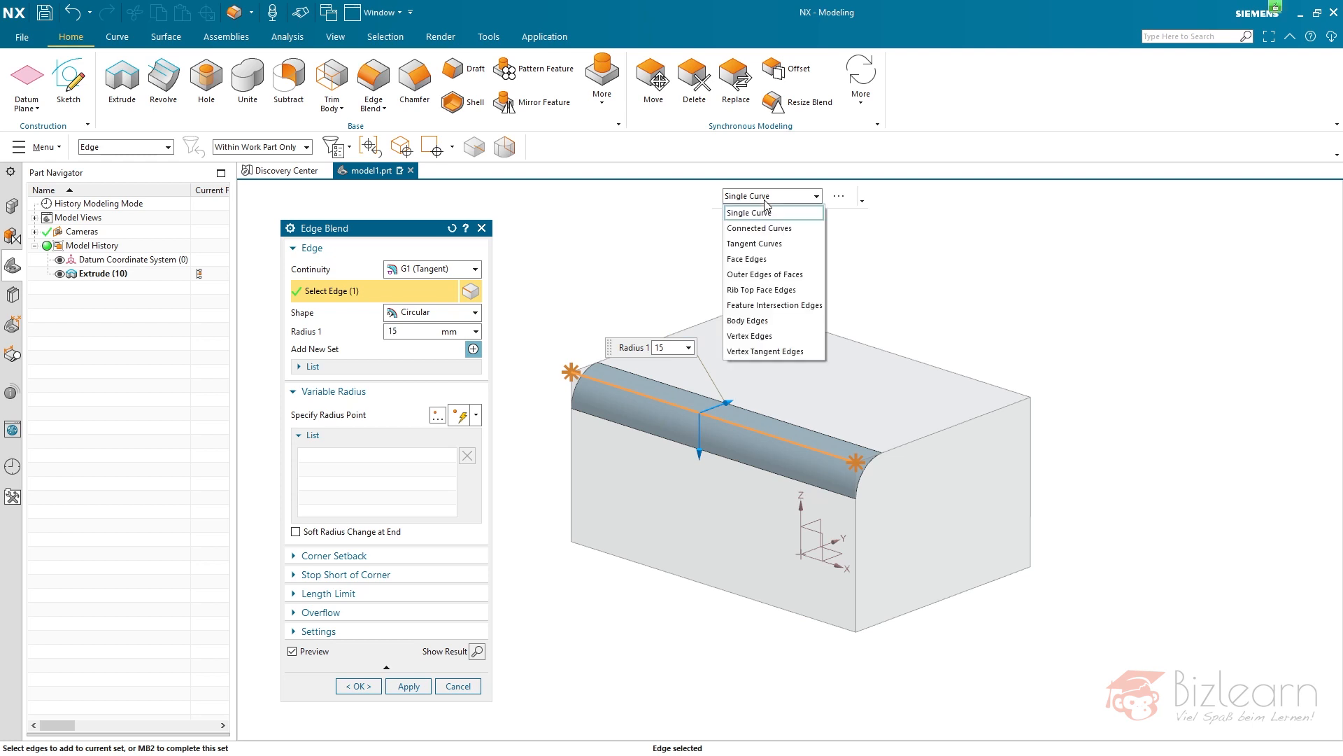
mouse_move(778, 215)
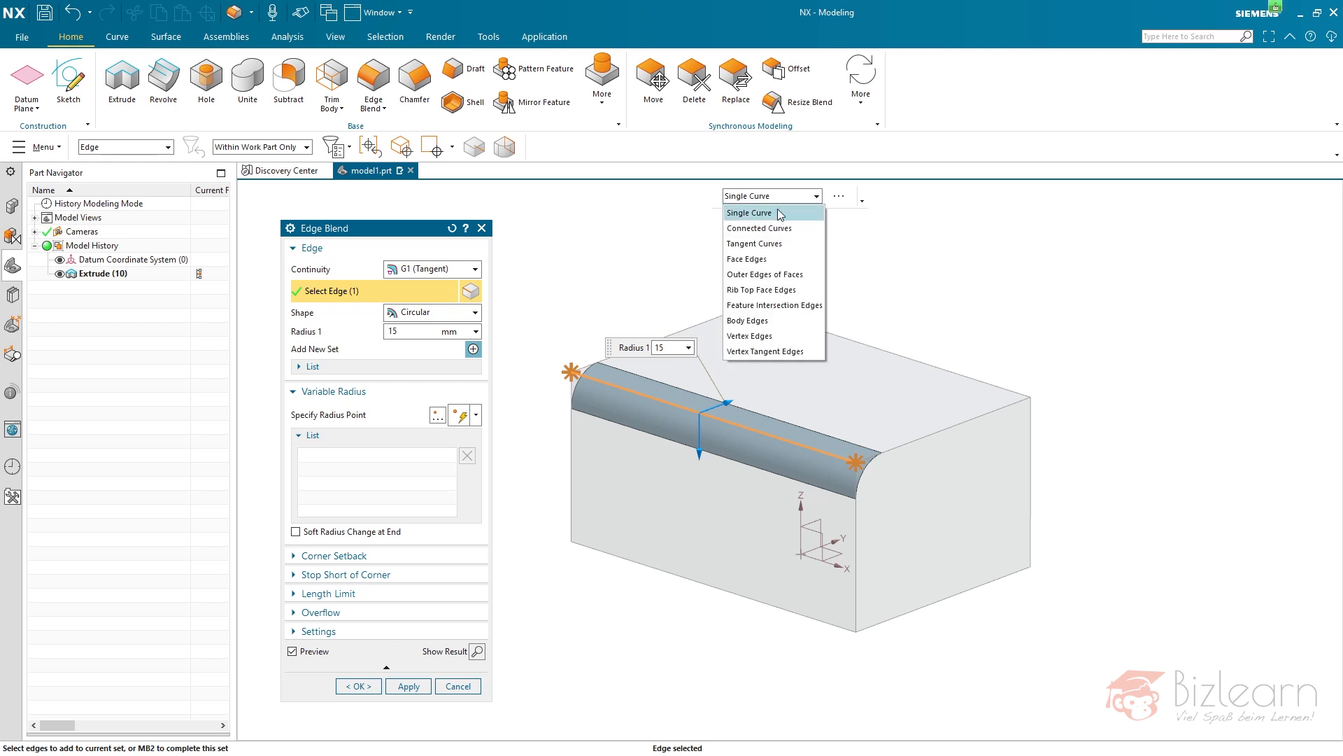
left_click(750, 213)
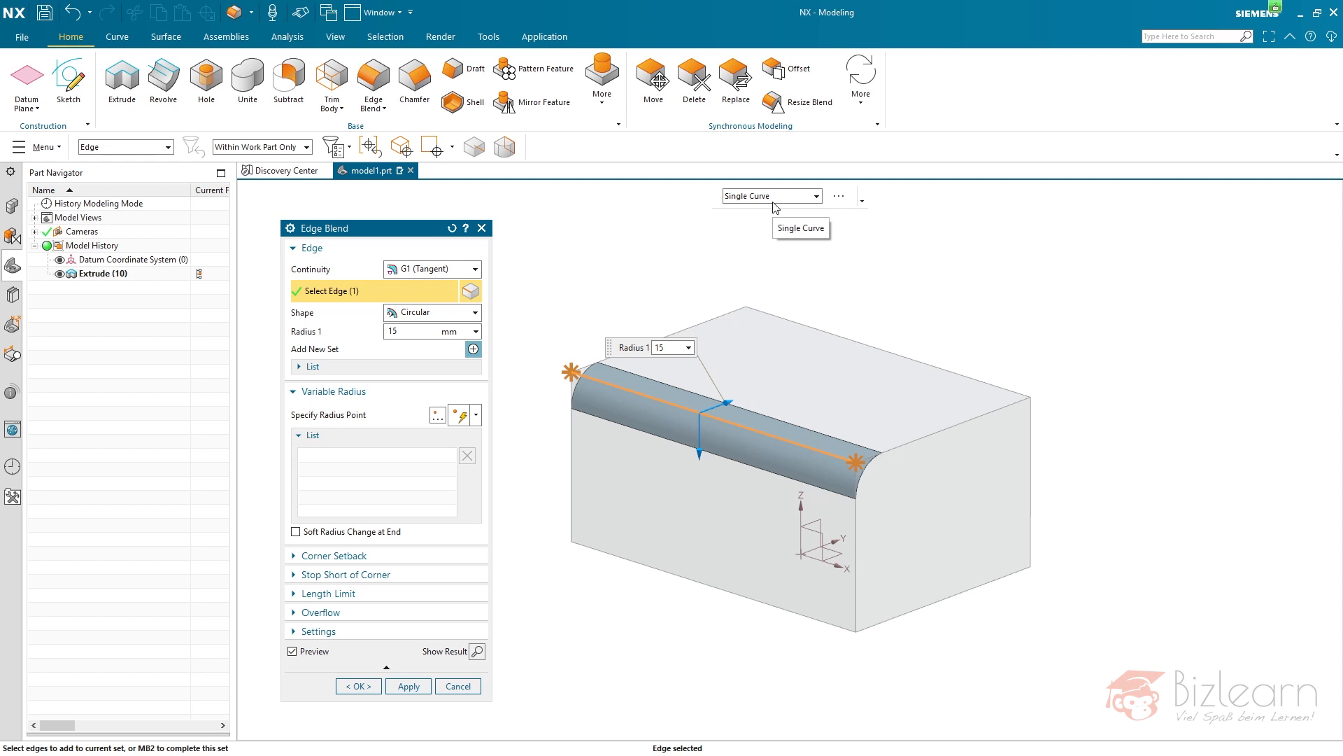
mouse_move(685, 208)
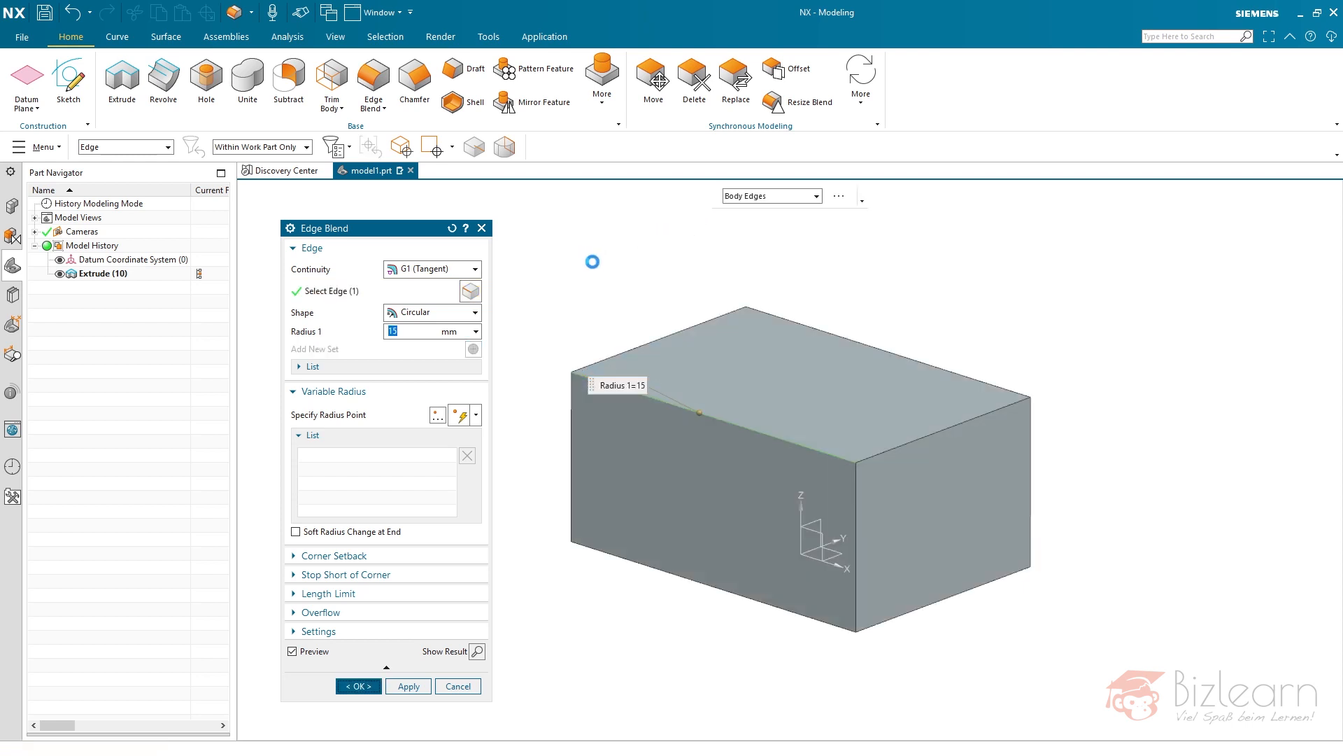
left_click(358, 686)
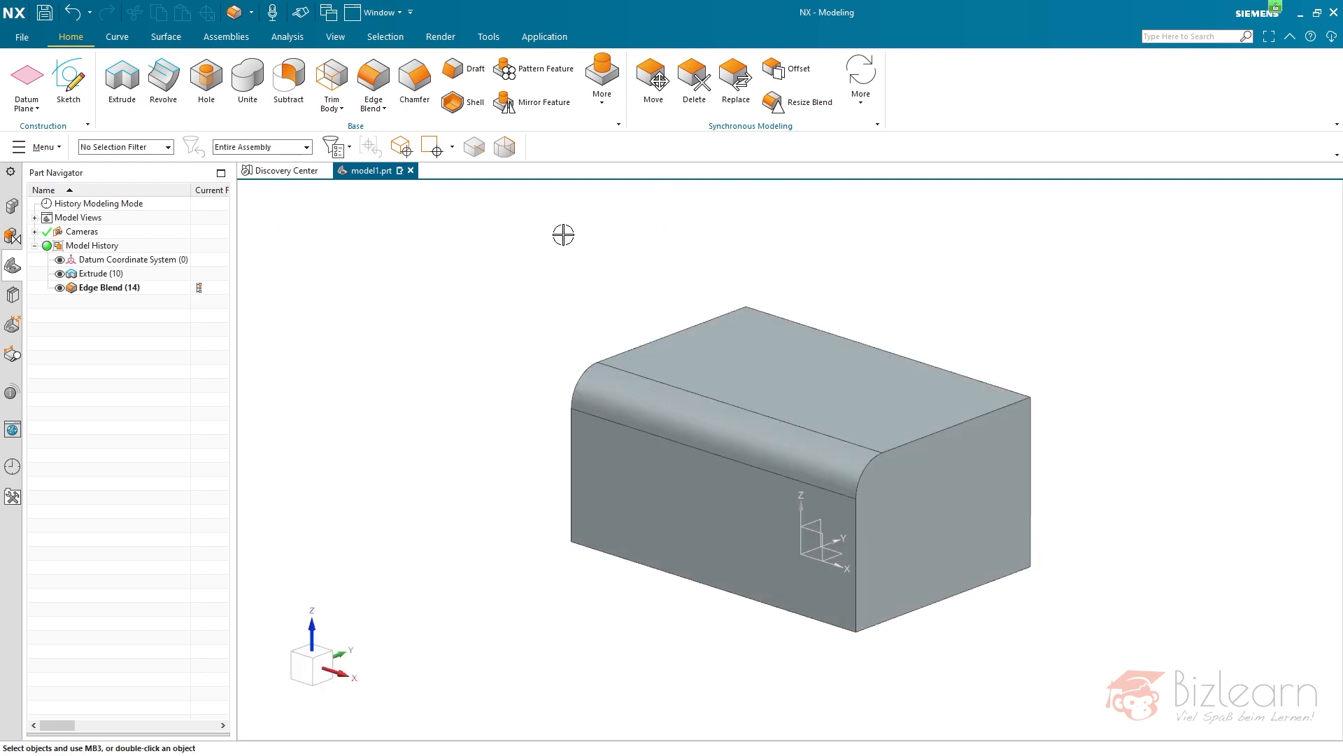
mouse_move(861, 82)
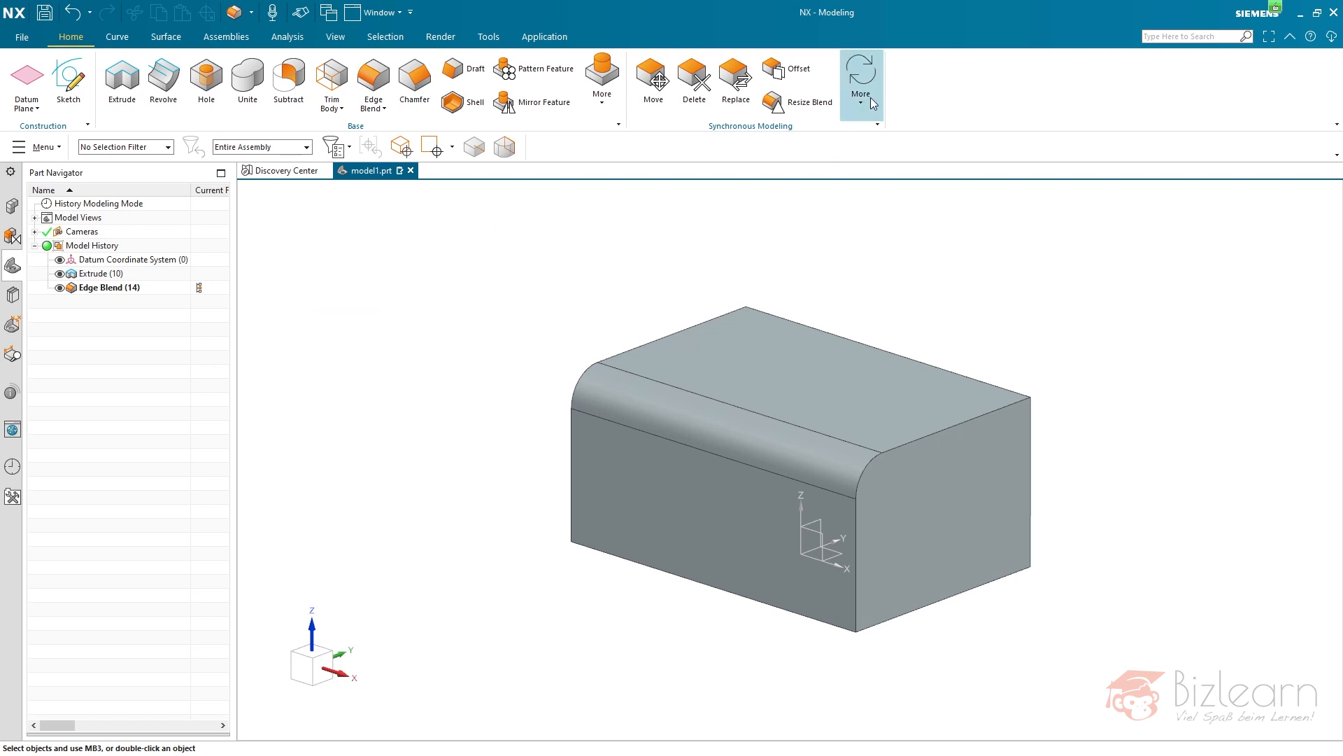
Step: Launch Group Face from the Synchronous Modeling More menu
left_click(859, 83)
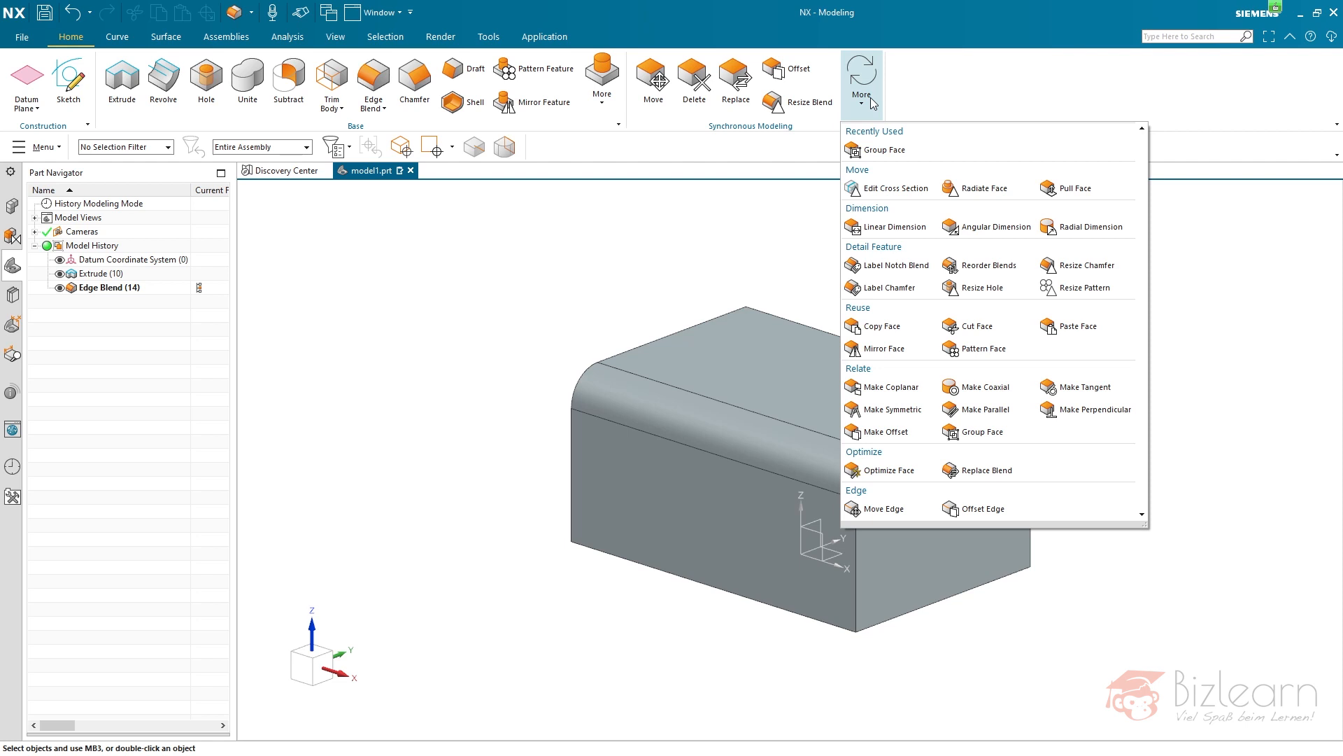
mouse_move(974, 336)
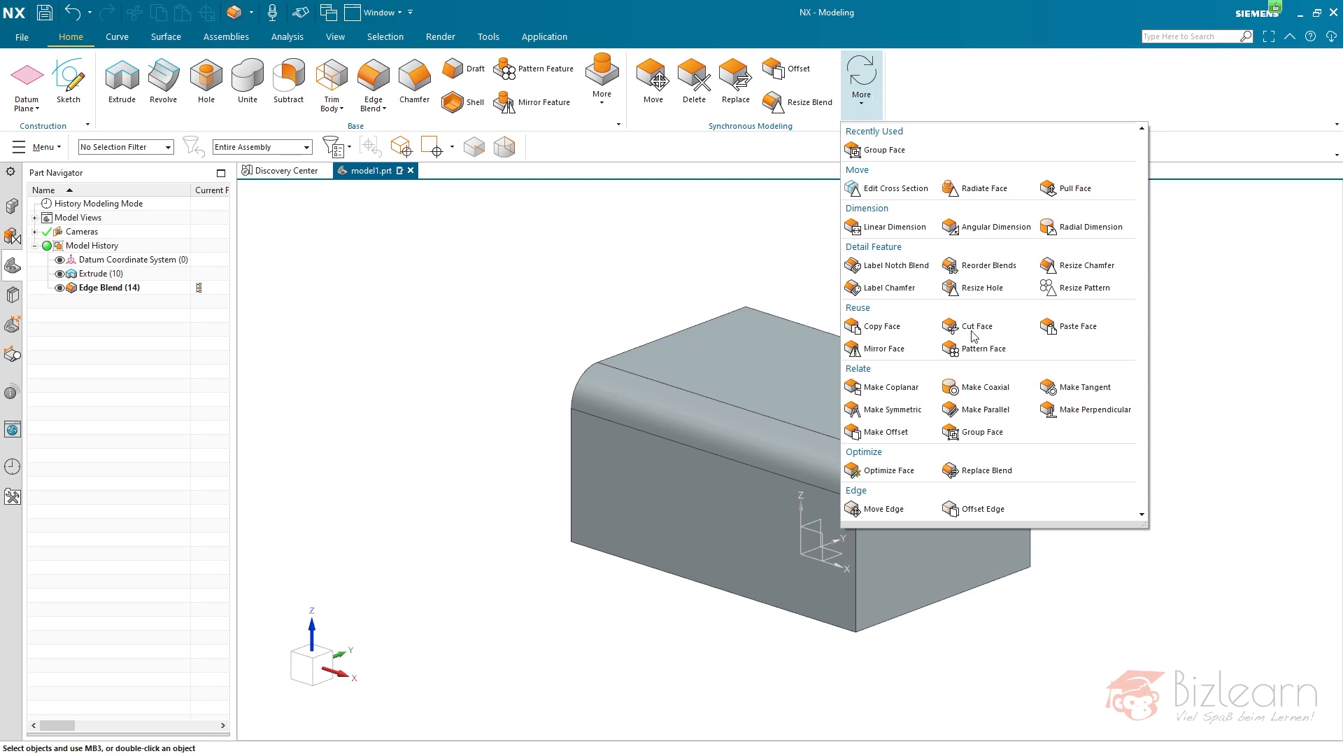
left_click(882, 149)
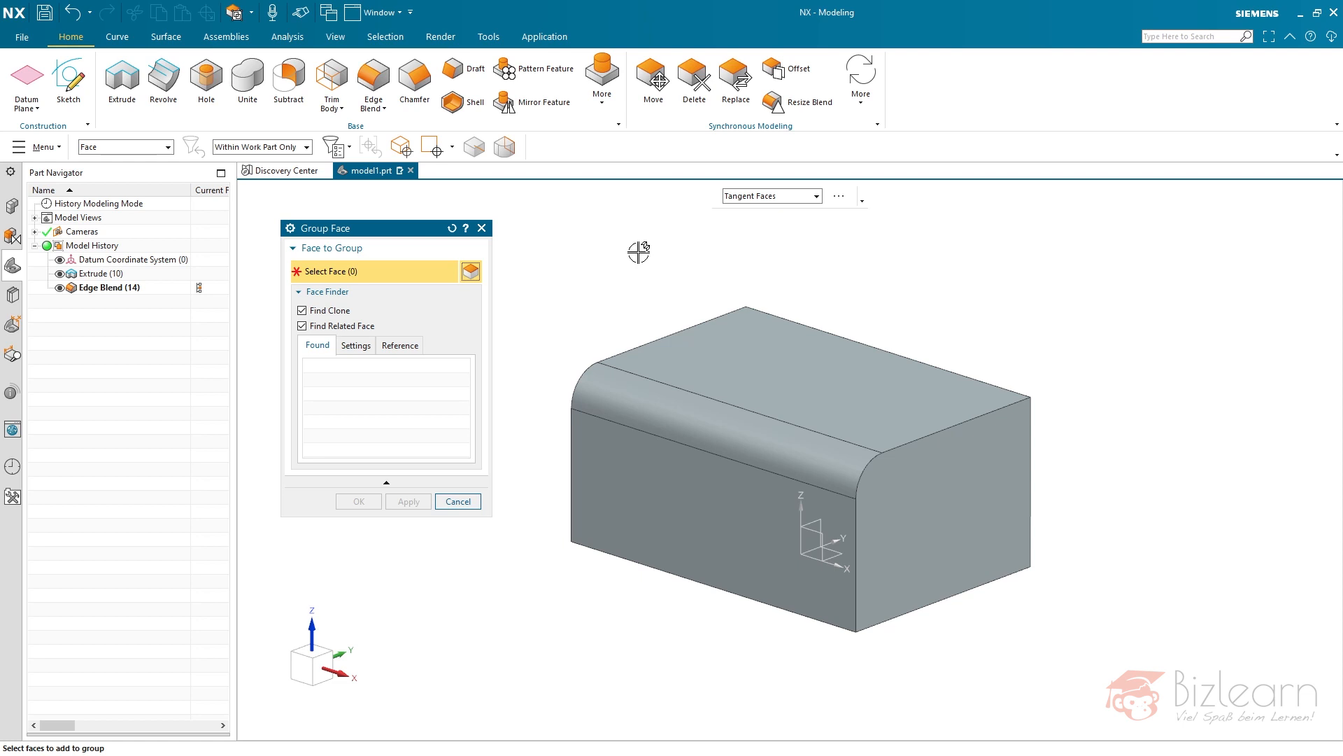
mouse_move(779, 211)
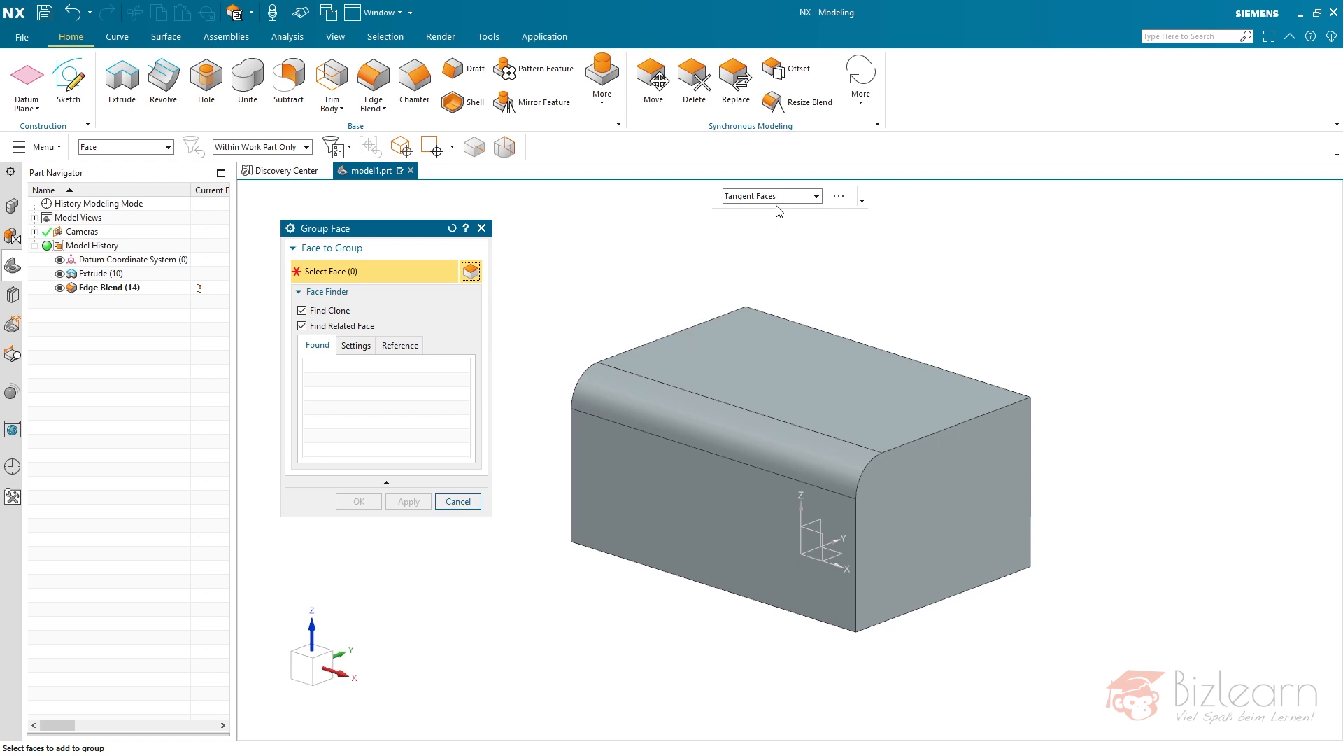
mouse_move(772, 303)
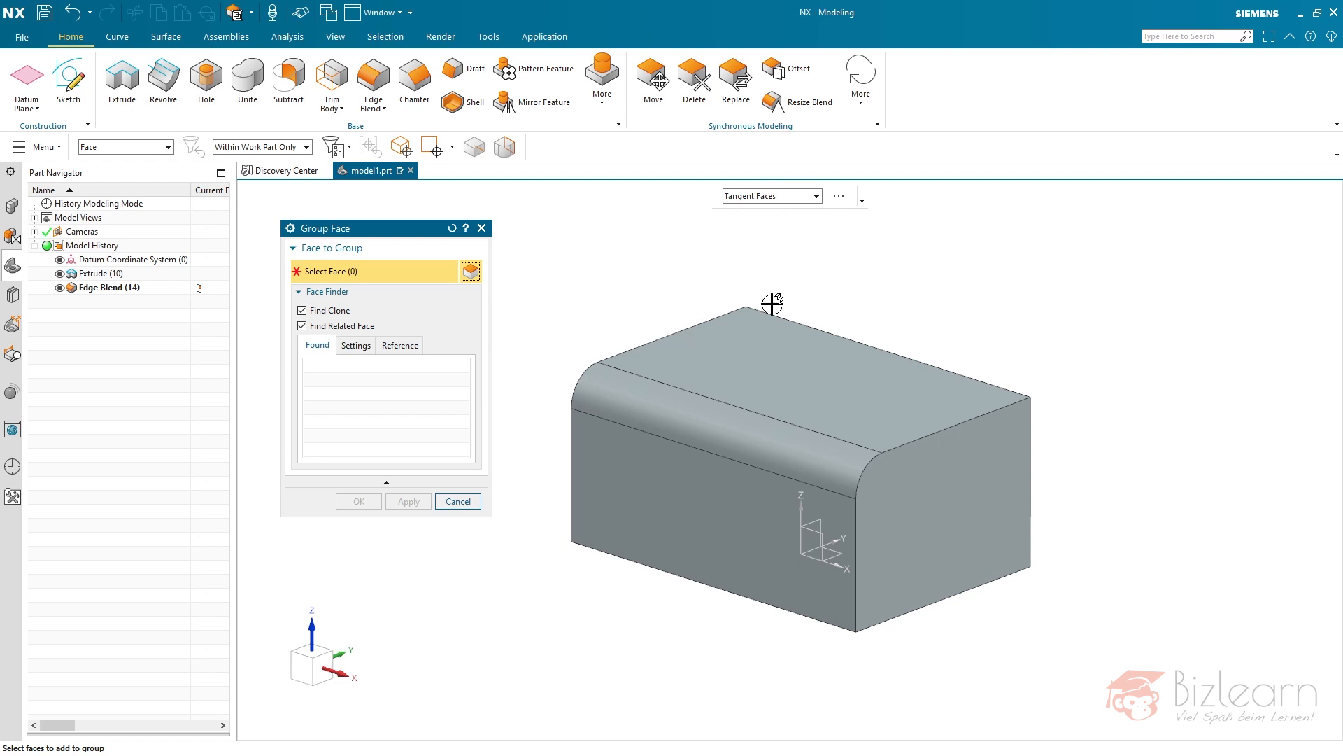
mouse_move(777, 366)
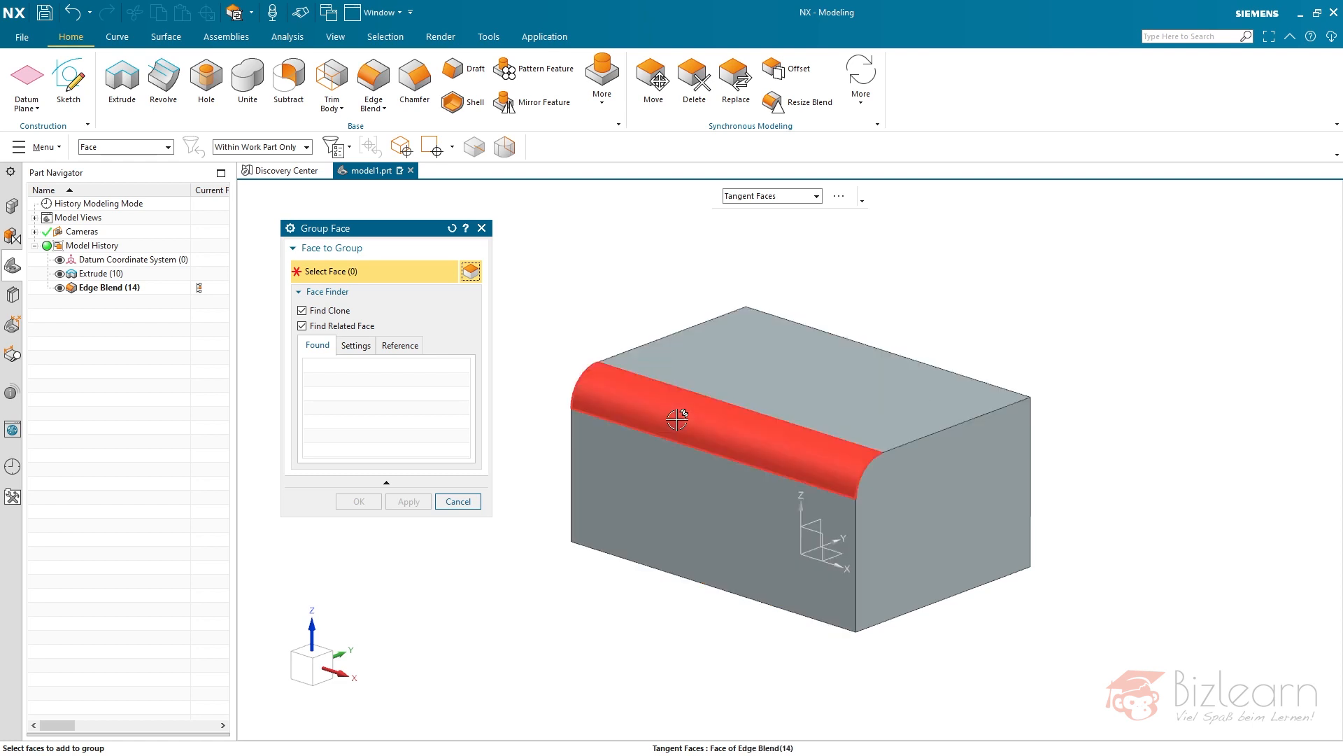
mouse_move(795, 377)
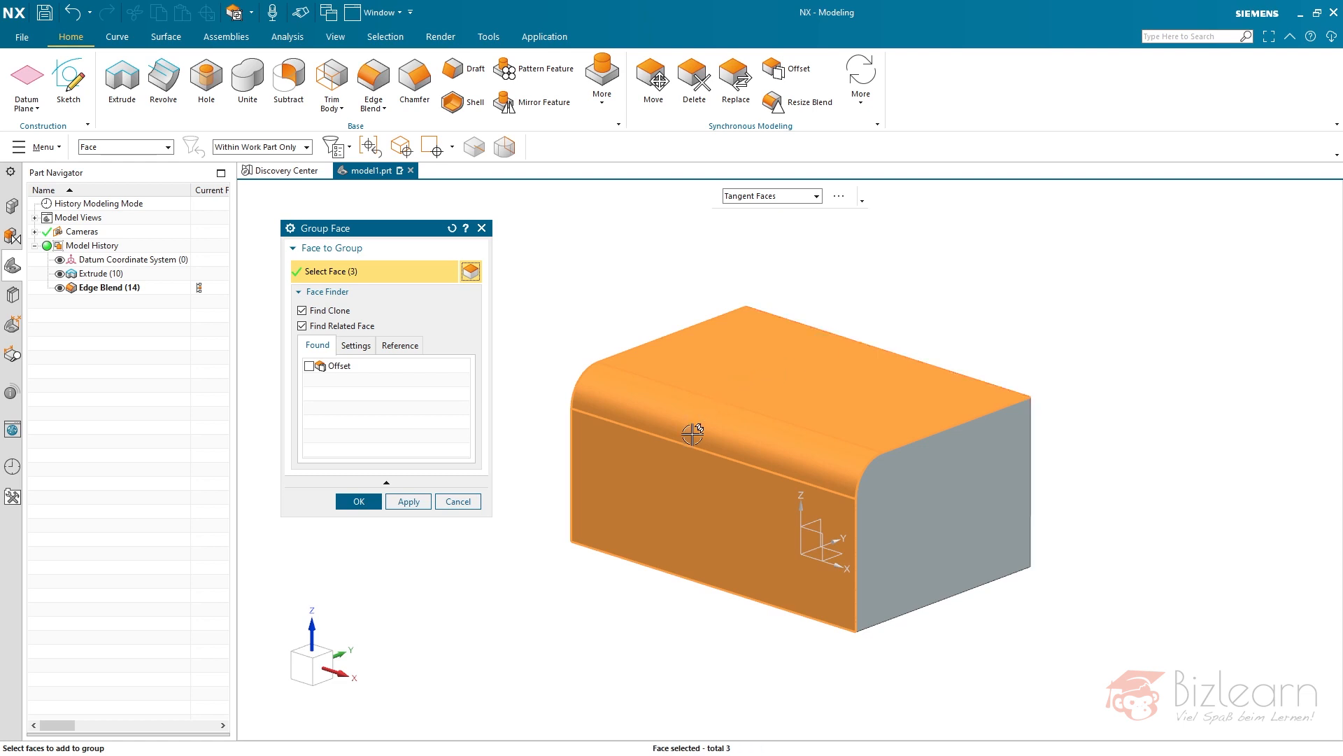
mouse_move(704, 503)
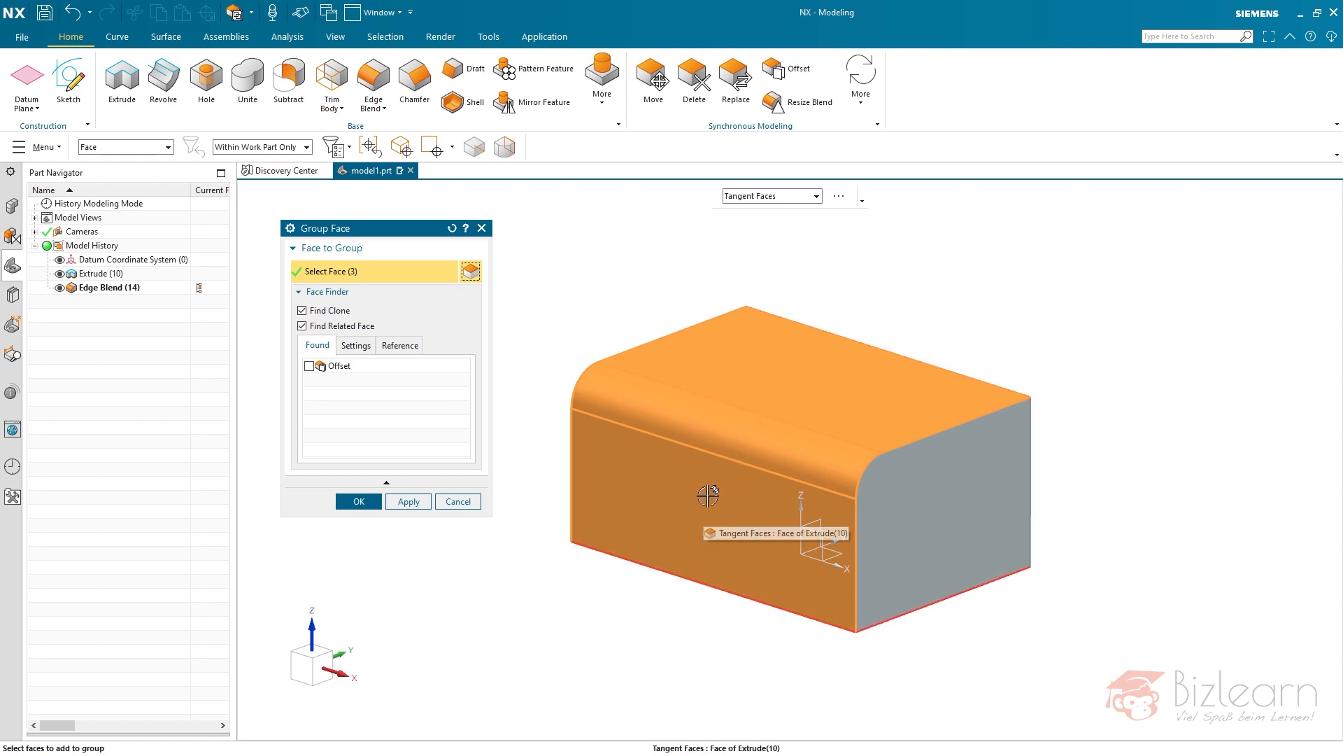
mouse_move(832, 378)
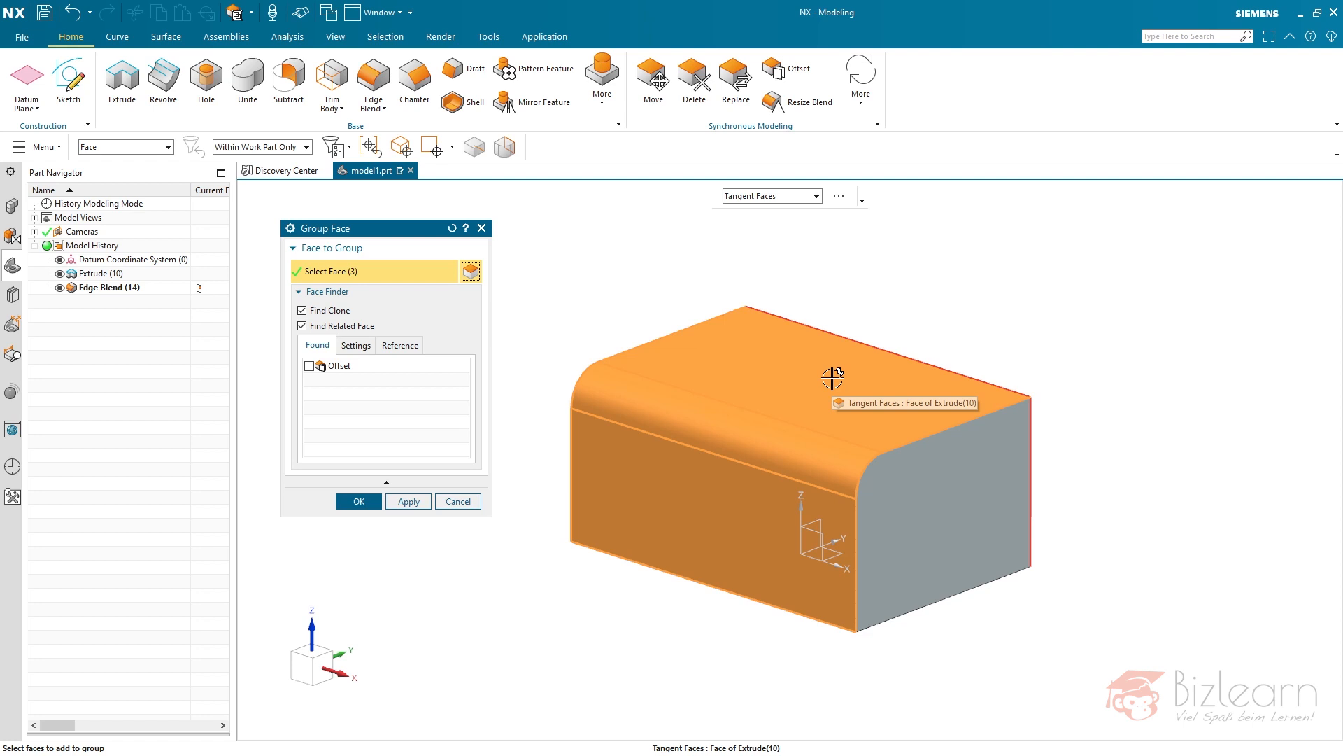
mouse_move(804, 369)
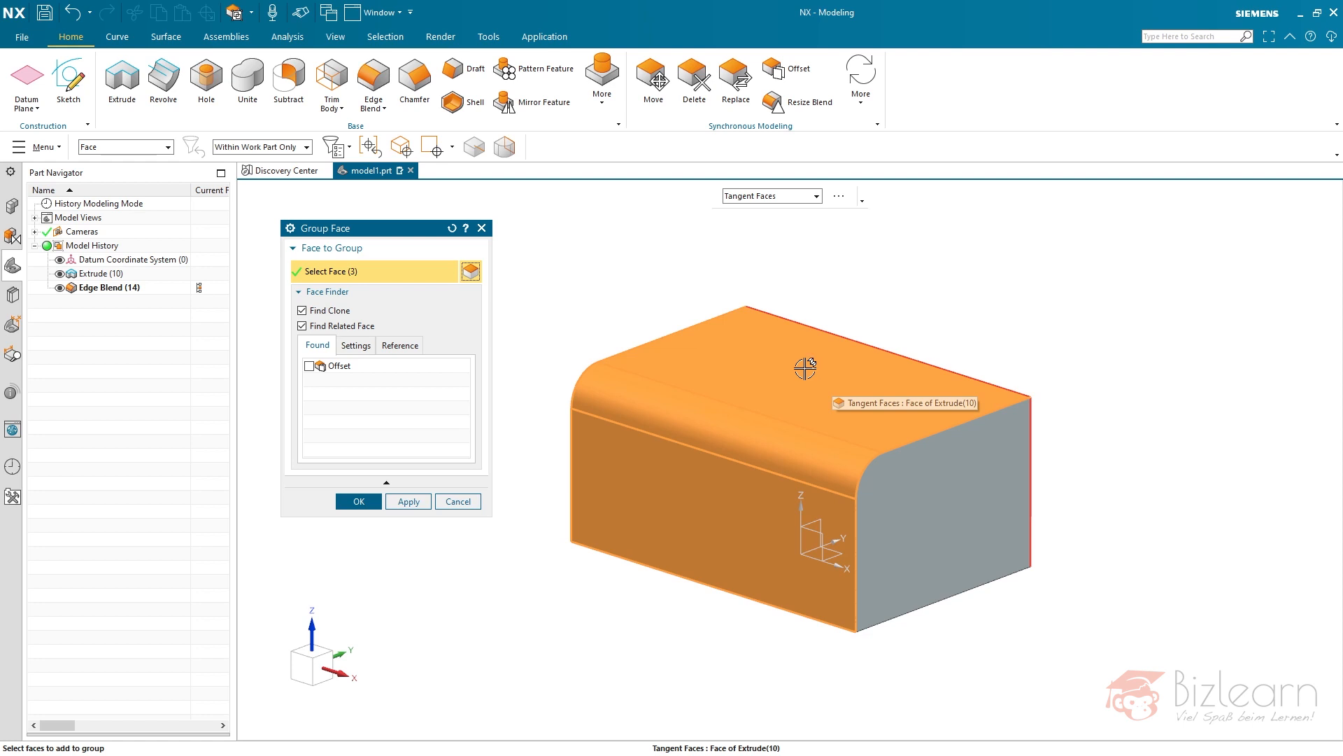
mouse_move(782, 369)
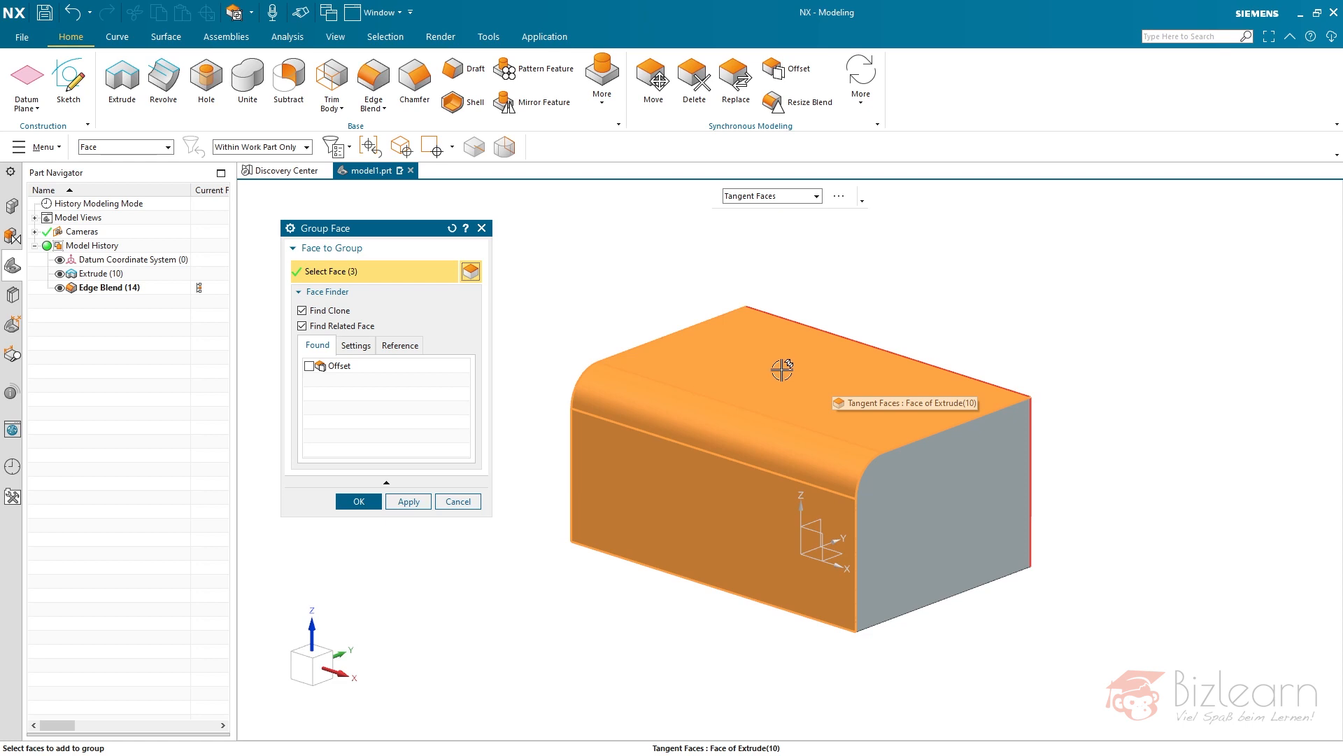
mouse_move(861, 531)
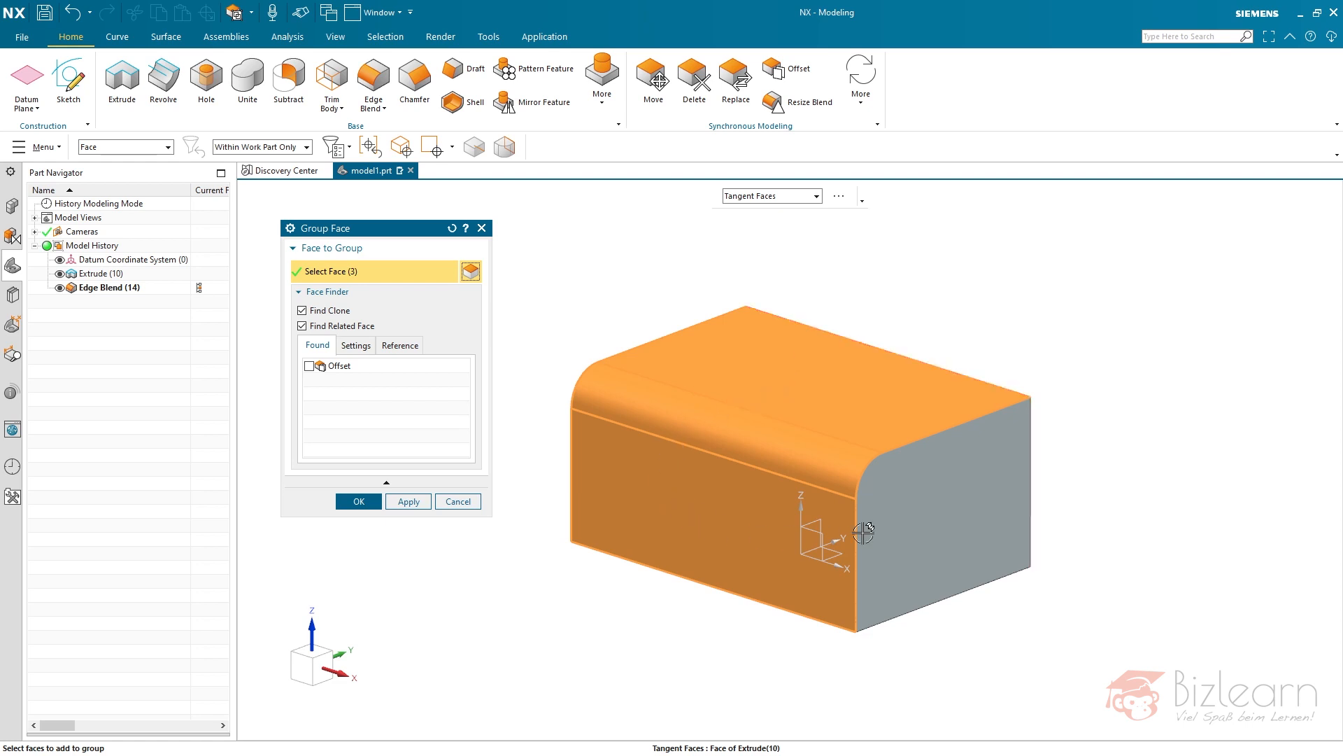
mouse_move(675, 501)
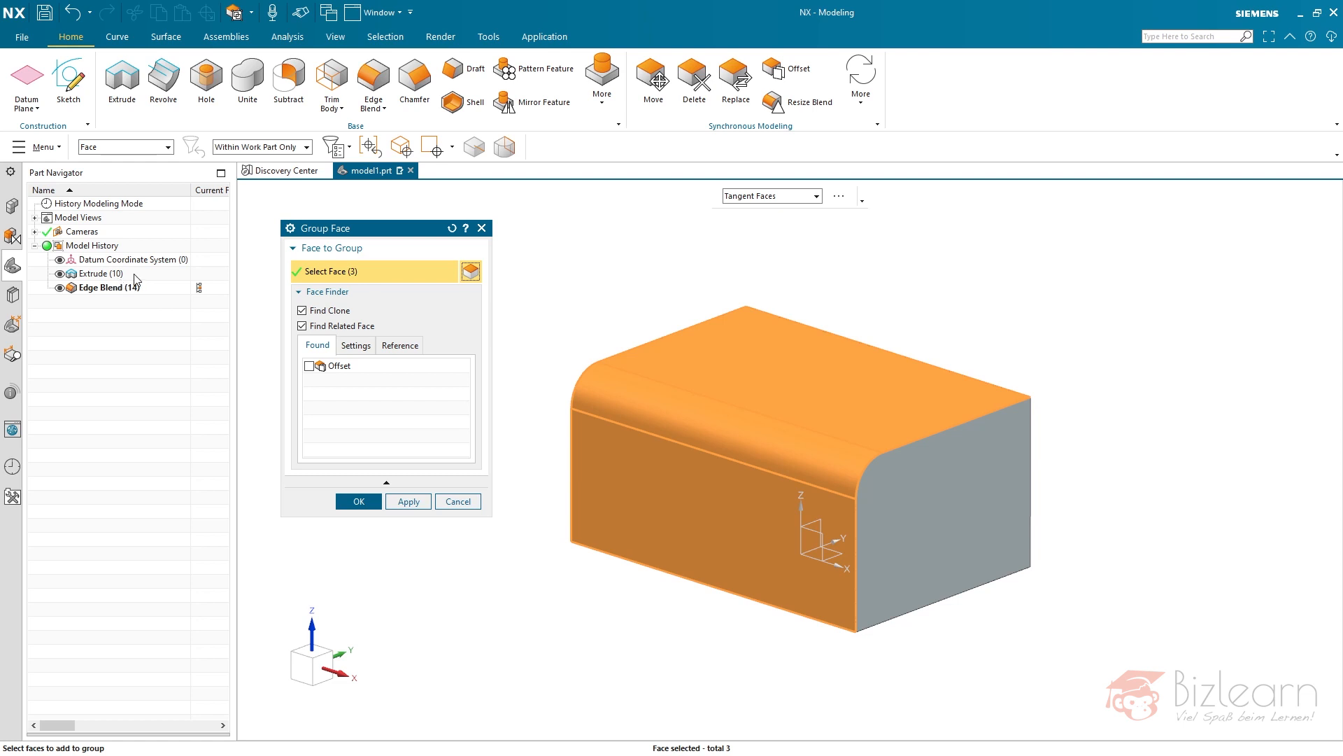
mouse_move(572, 332)
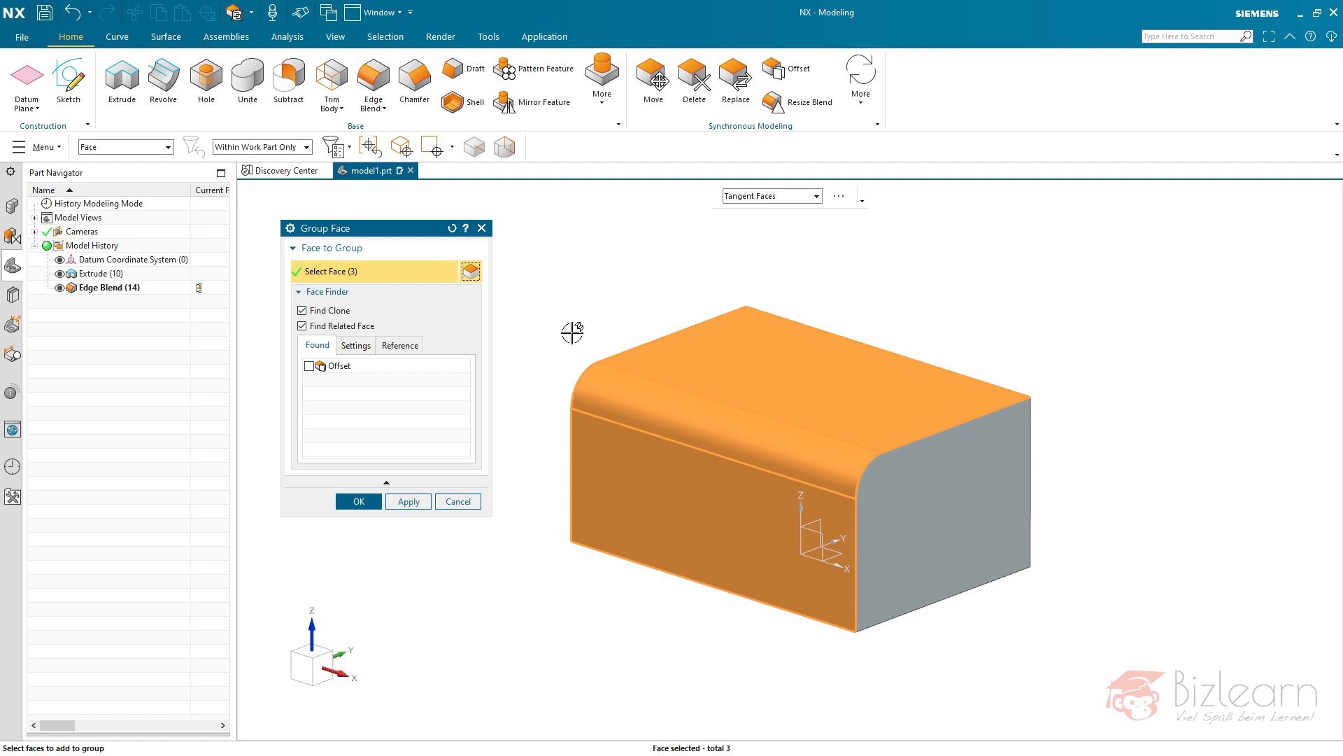
mouse_move(724, 435)
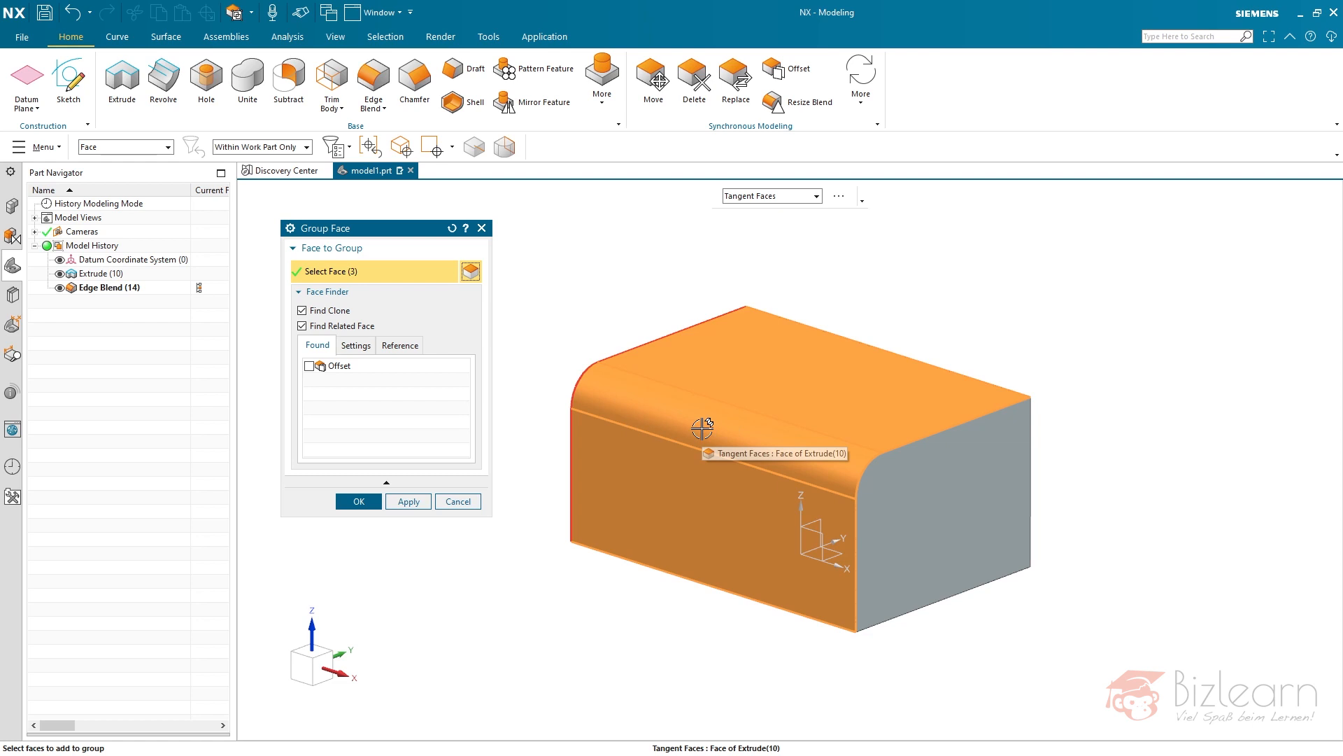
mouse_move(685, 412)
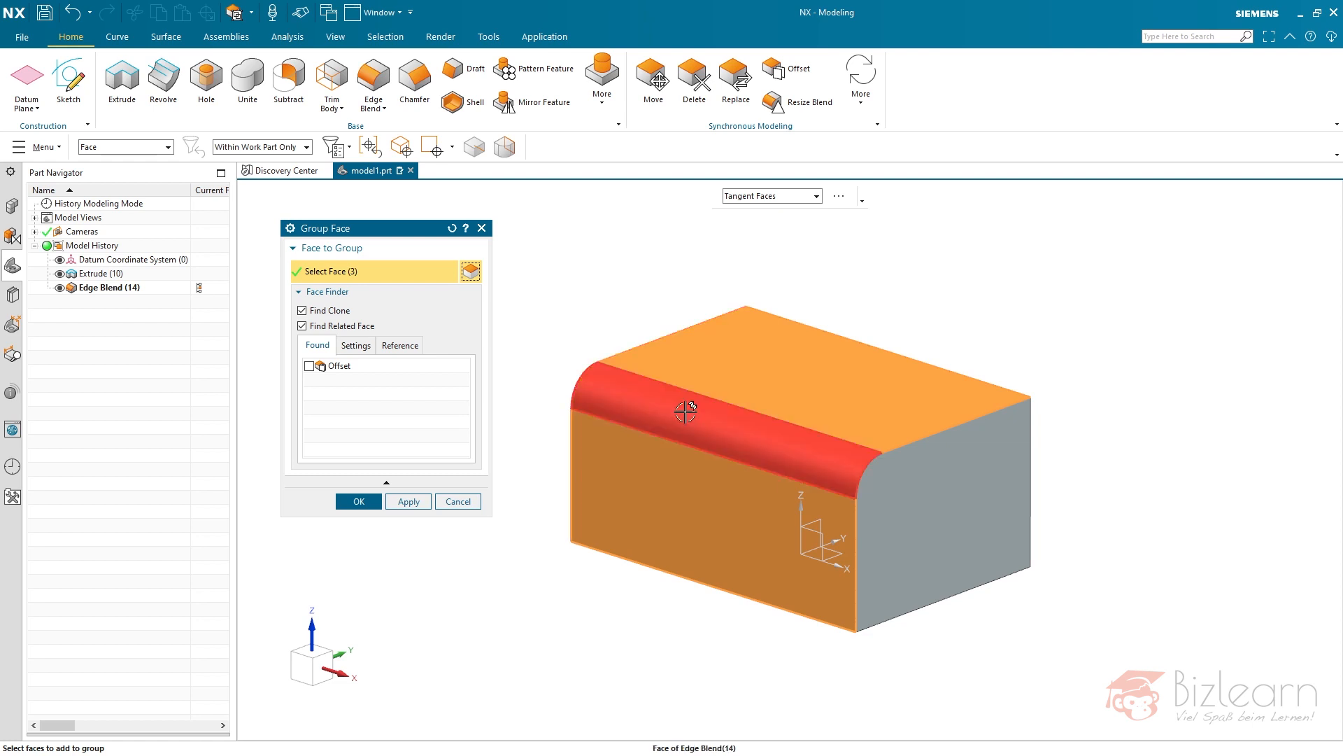
mouse_move(686, 411)
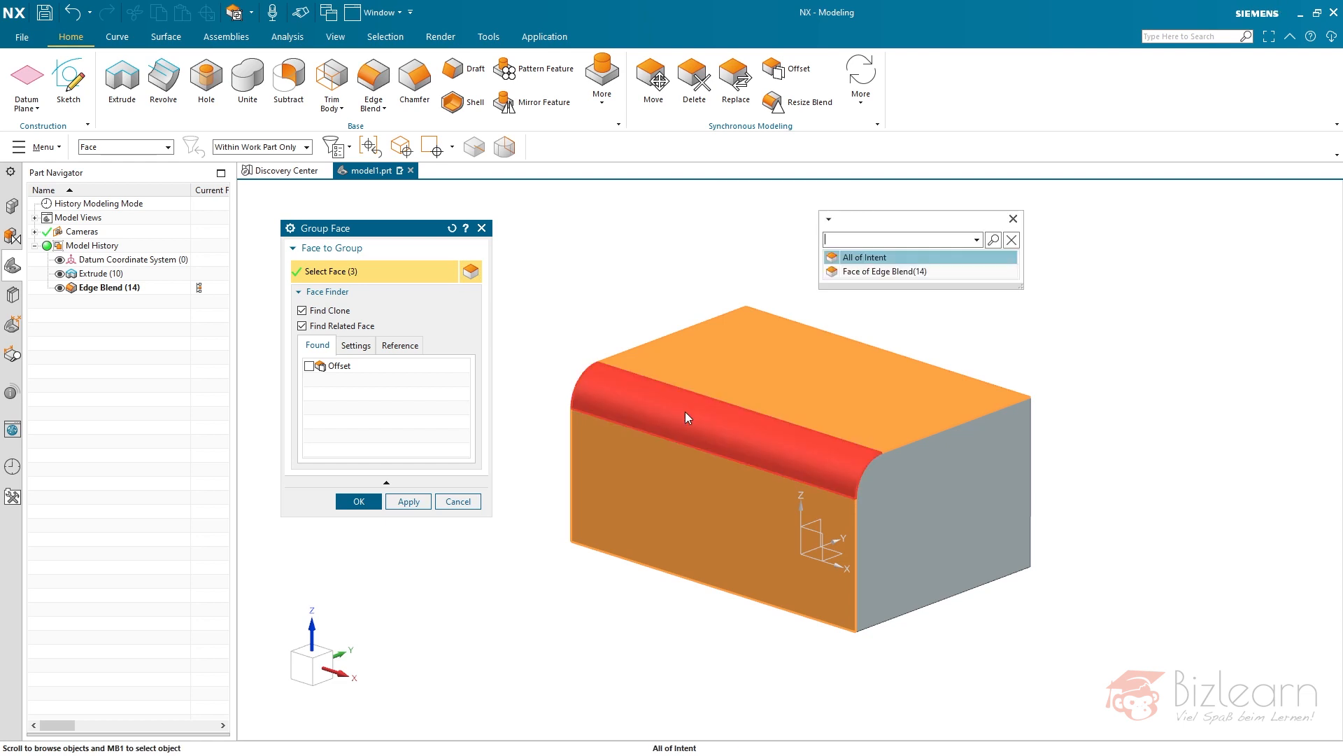
mouse_move(856, 261)
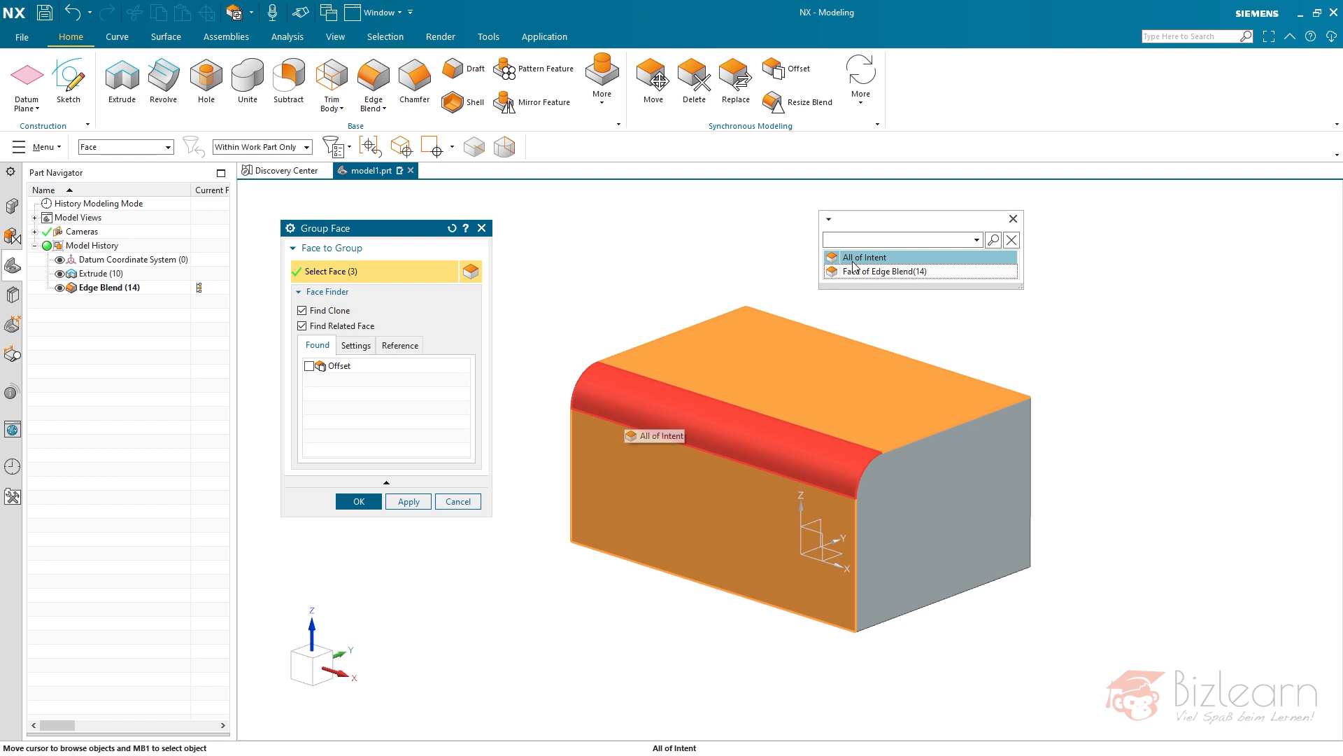
mouse_move(865, 271)
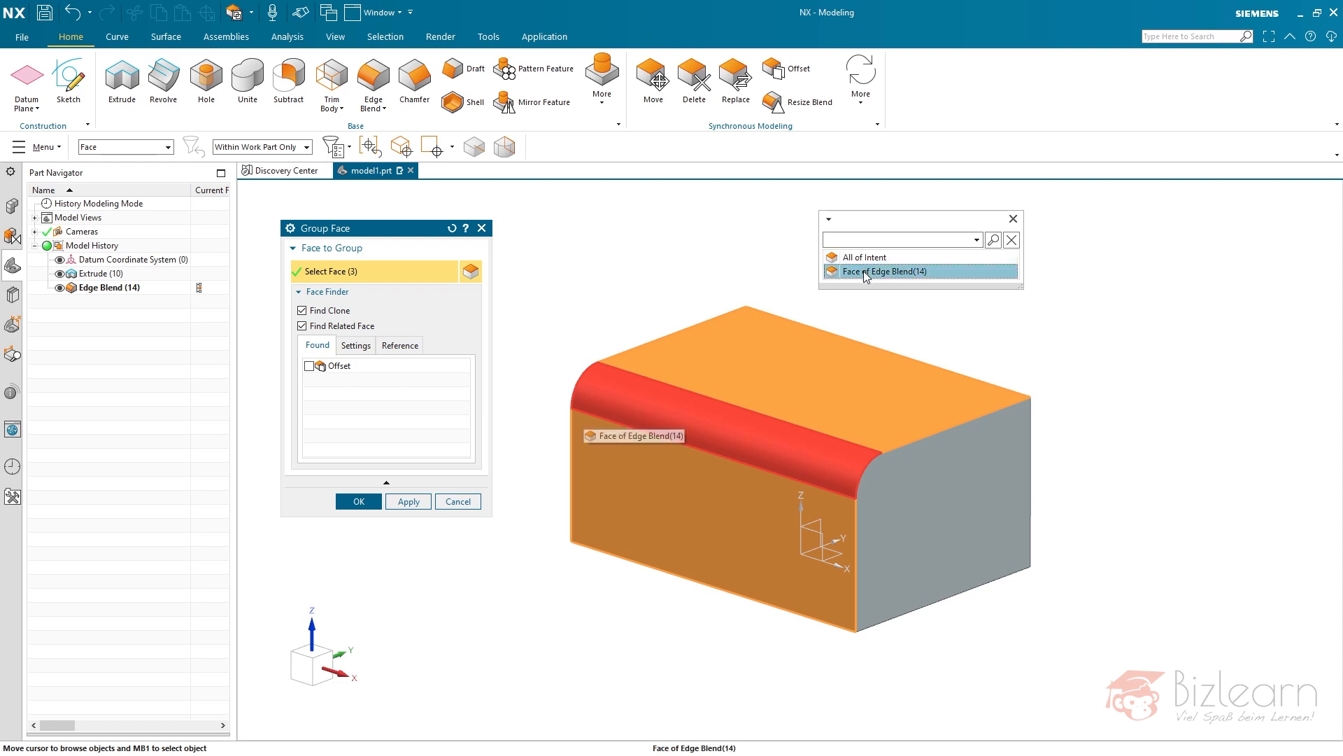
Step: Drop the blend face and confirm grouping only the top and front faces
left_click(866, 271)
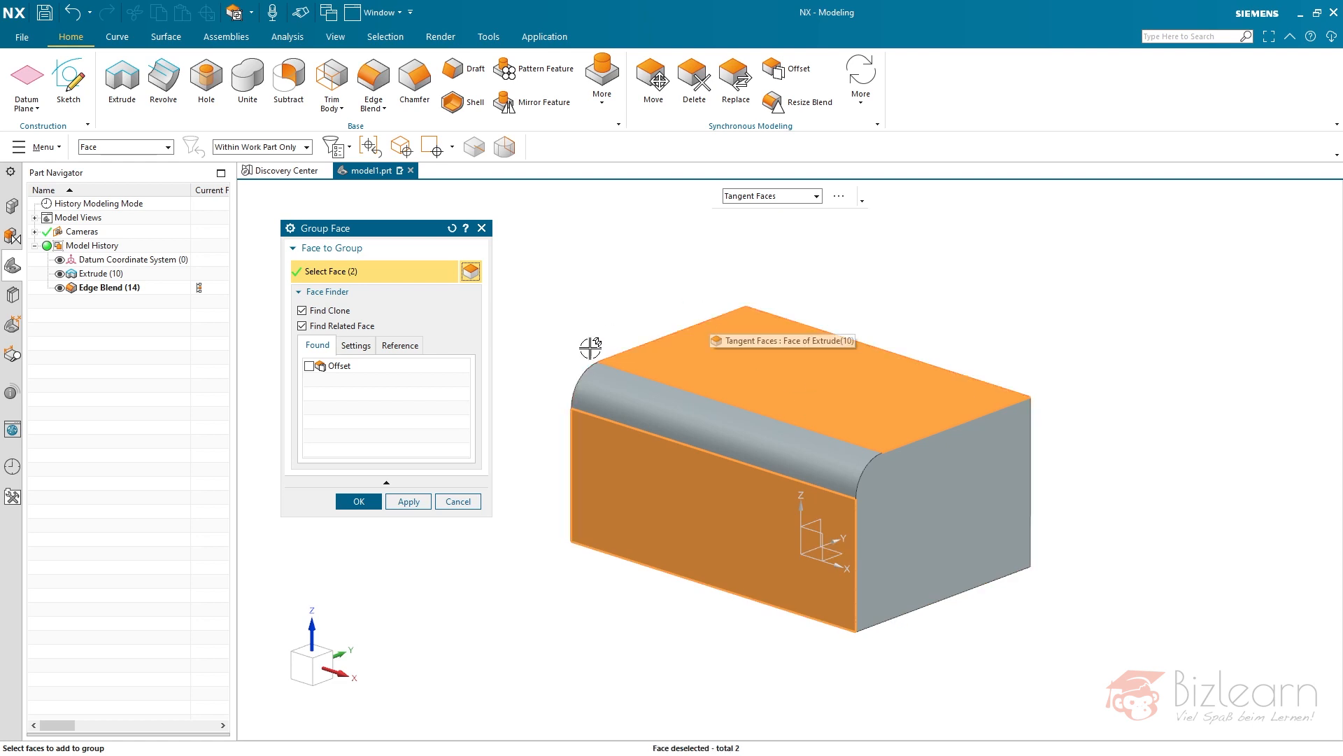
mouse_move(544, 342)
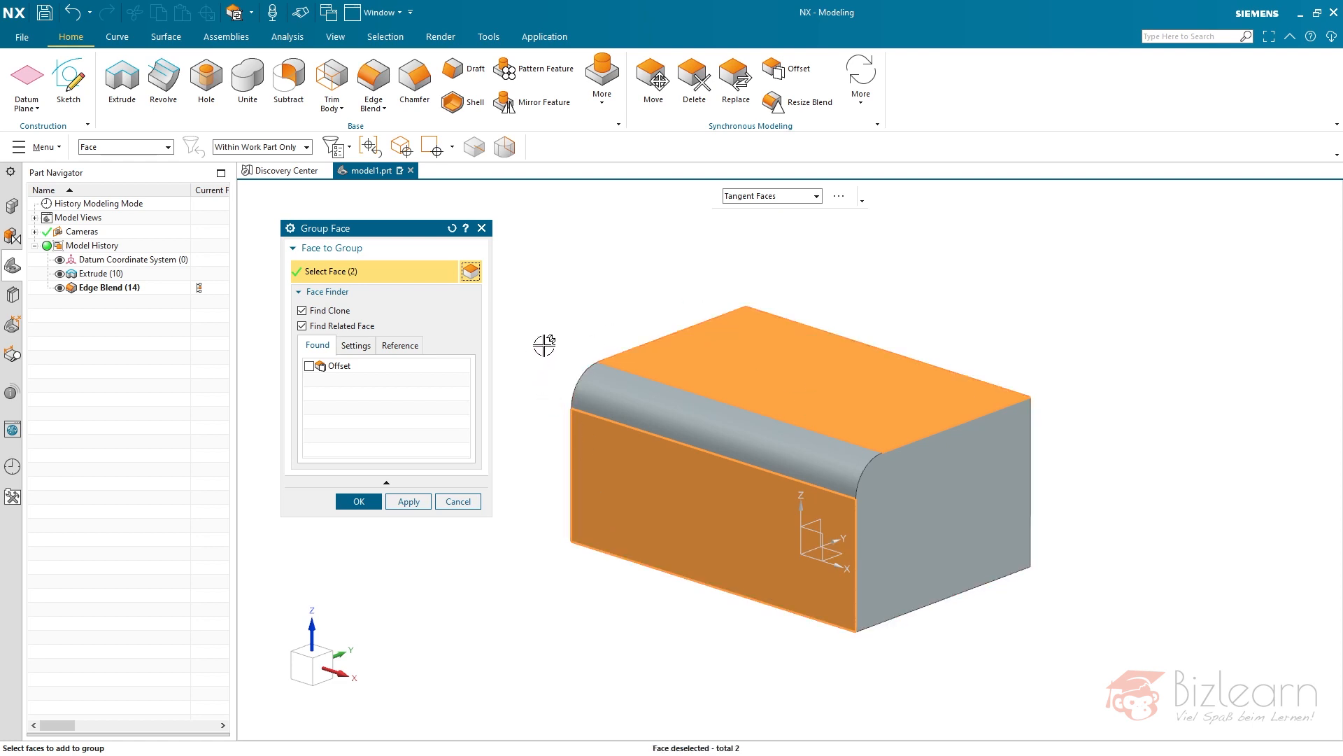
left_click(358, 501)
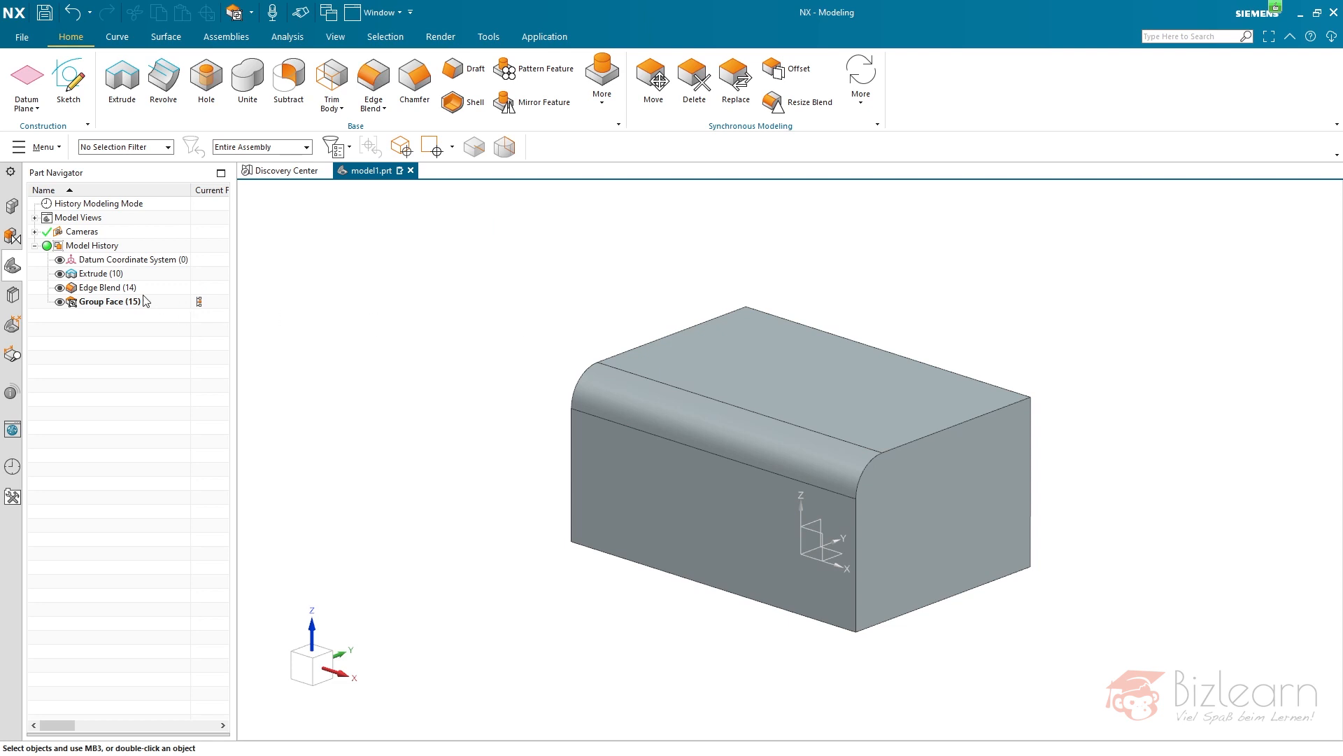
Step: Edit Edge Blend (14) to also round the bottom front edge at 15 mm
left_click(106, 287)
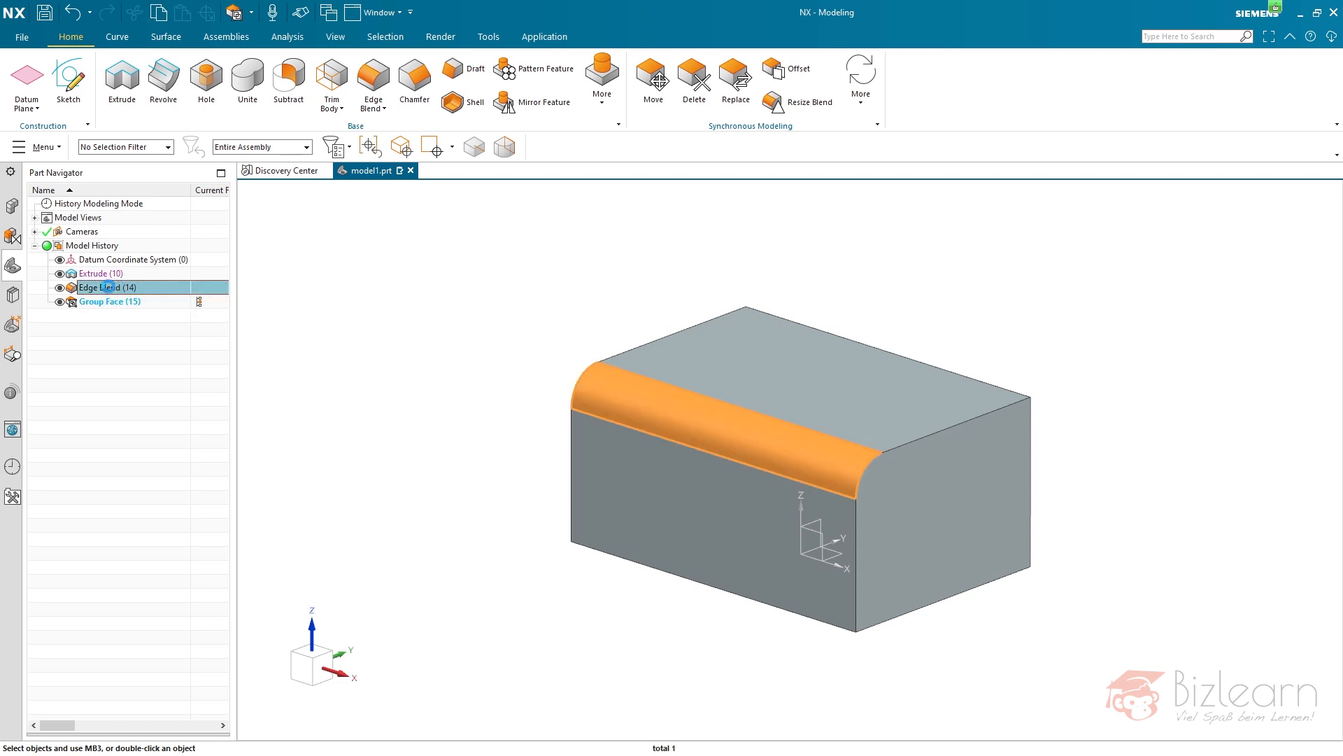
double_click(107, 287)
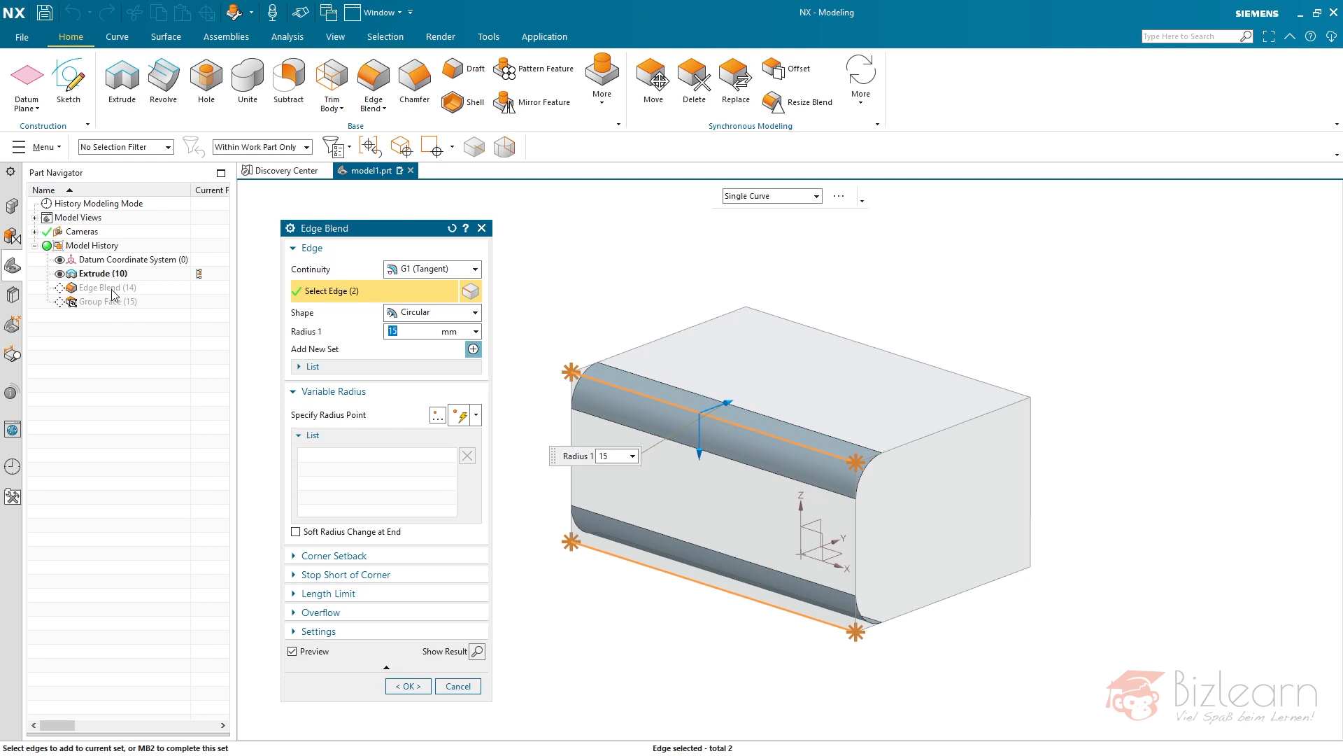
mouse_move(686, 342)
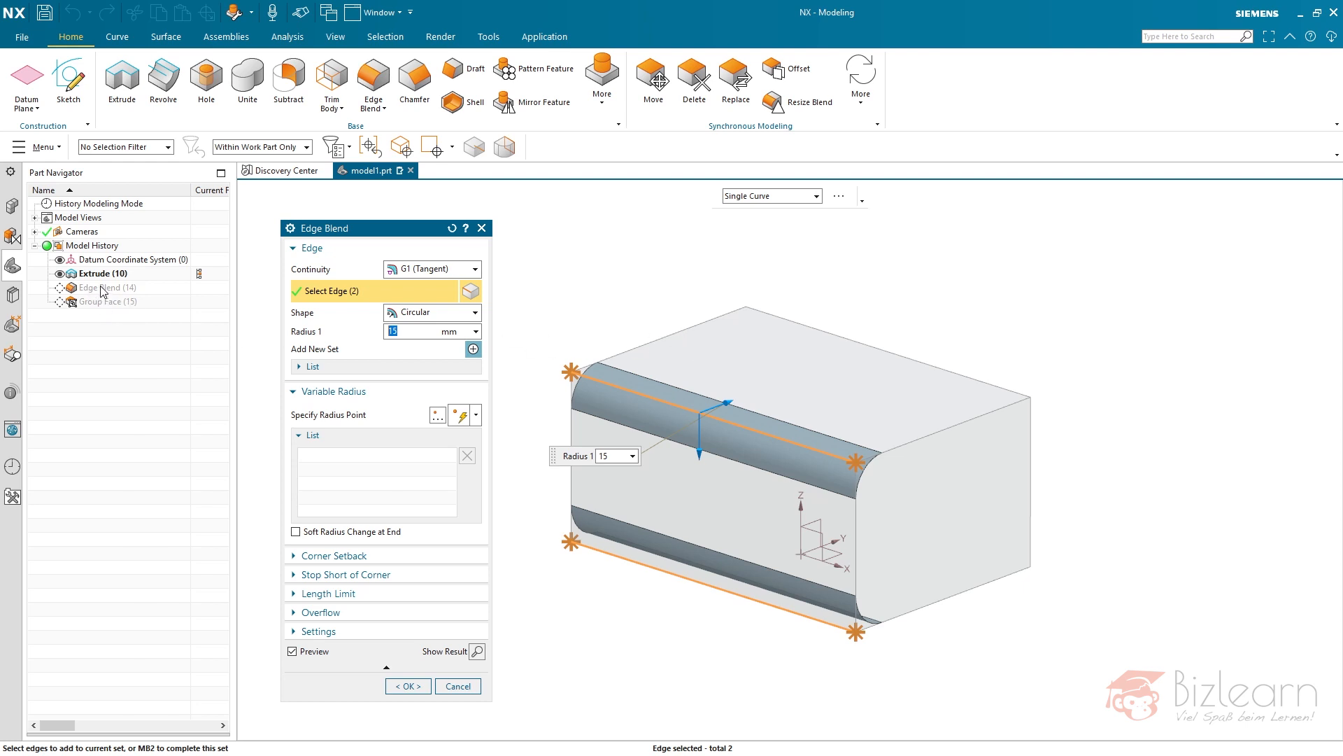
mouse_move(114, 306)
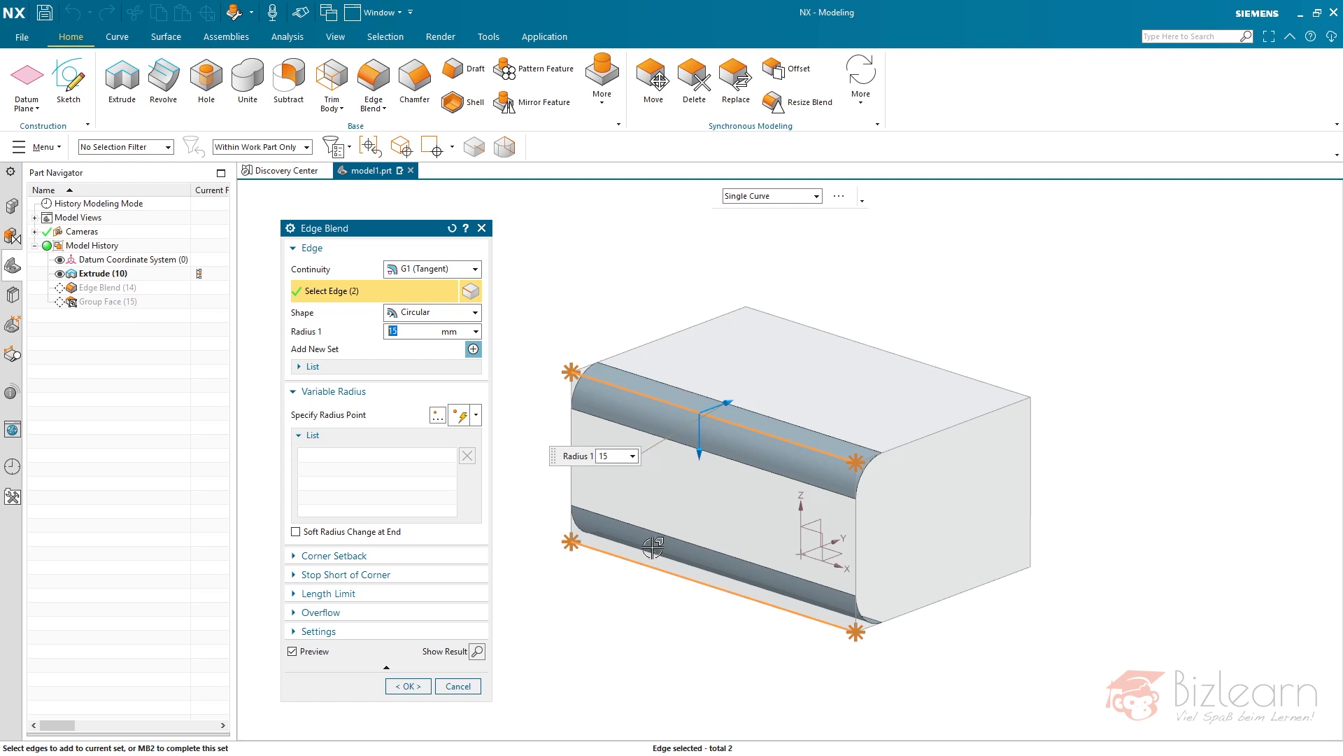
mouse_move(691, 626)
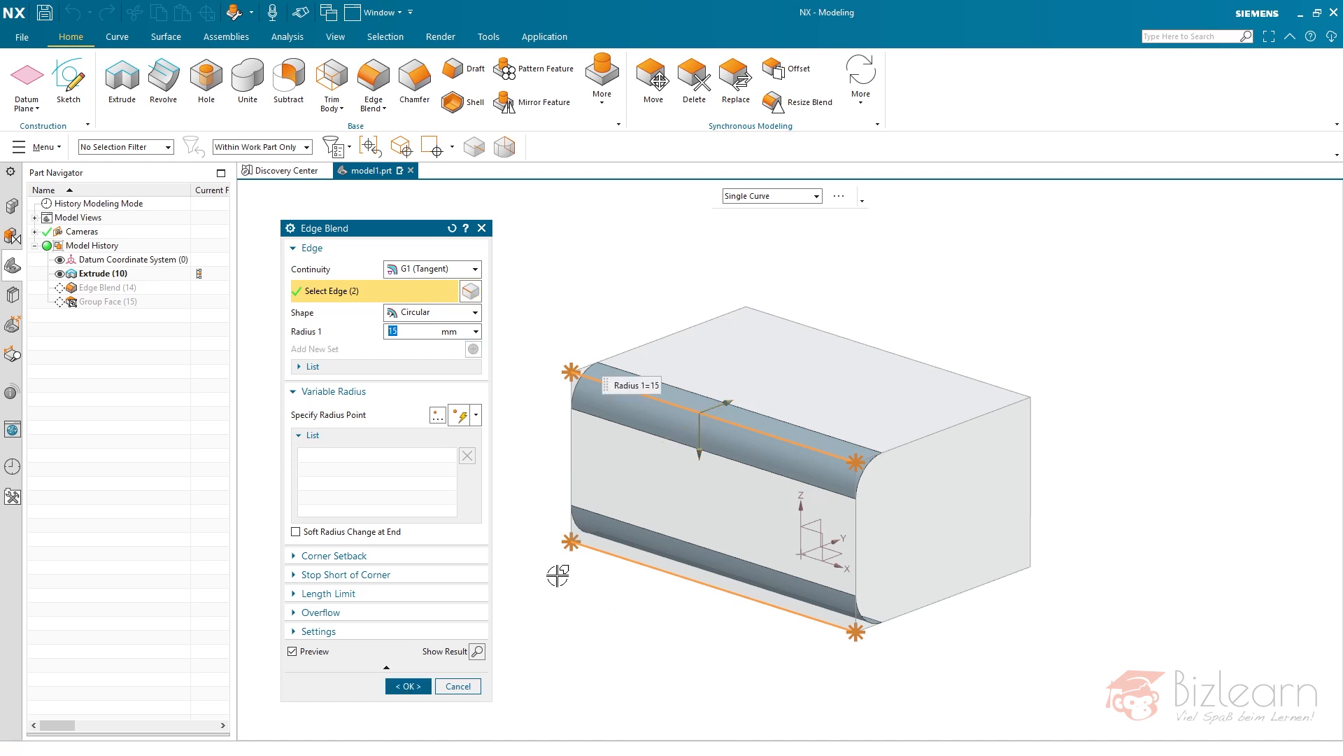
left_click(407, 686)
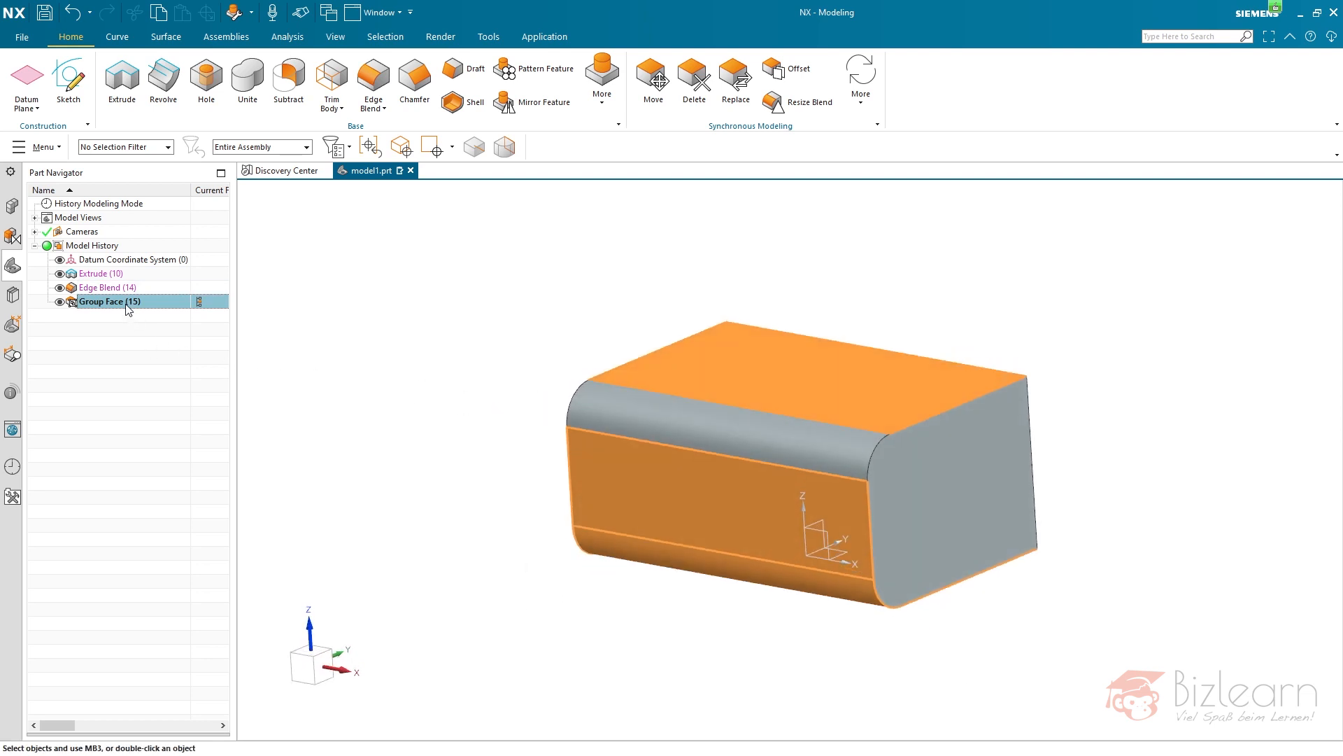
Step: Assign a cyan feature face colour to the Group Face (15) feature
right_click(106, 301)
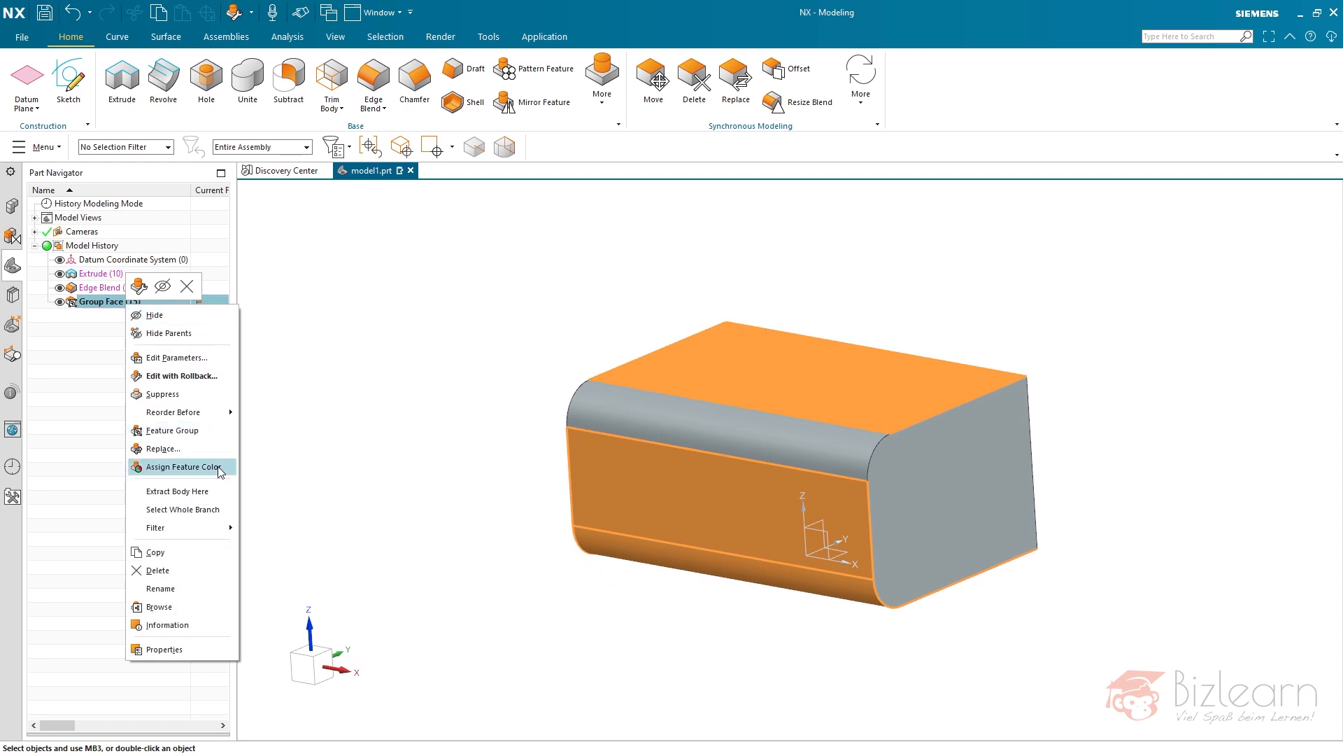
left_click(183, 466)
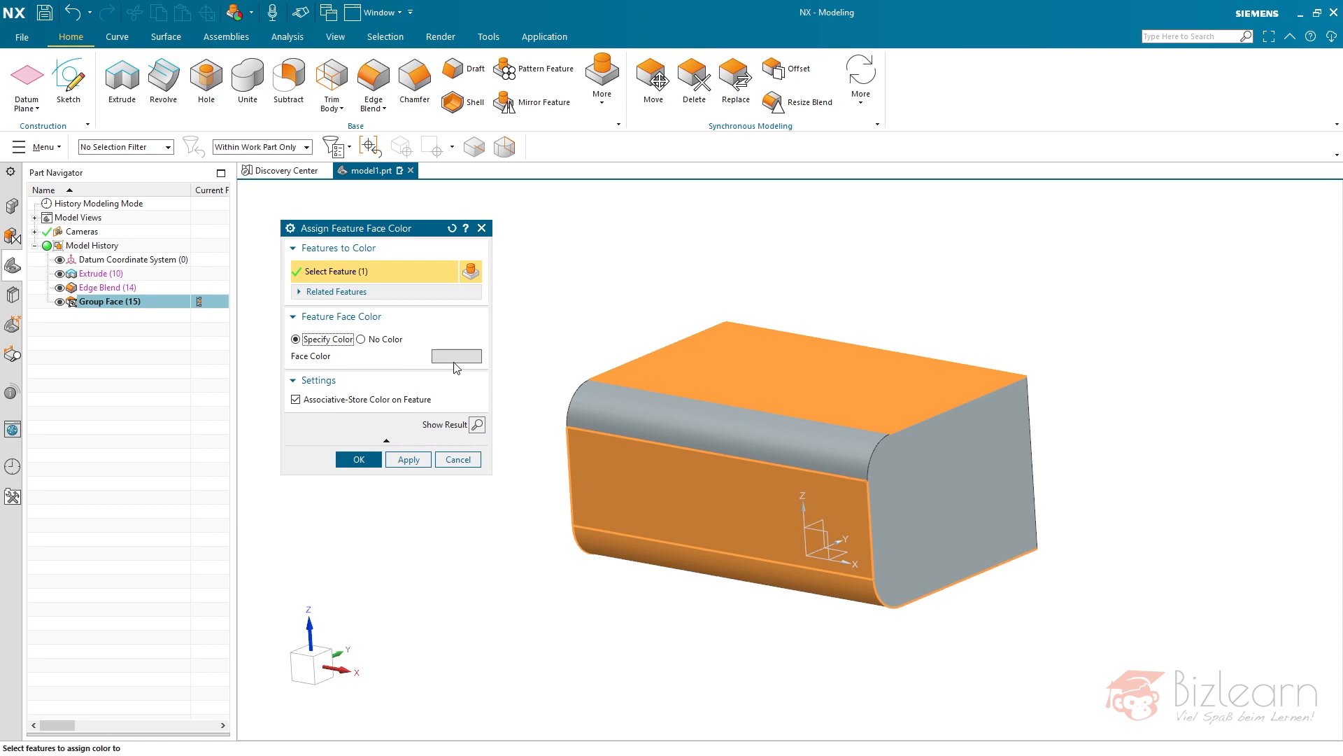
left_click(358, 459)
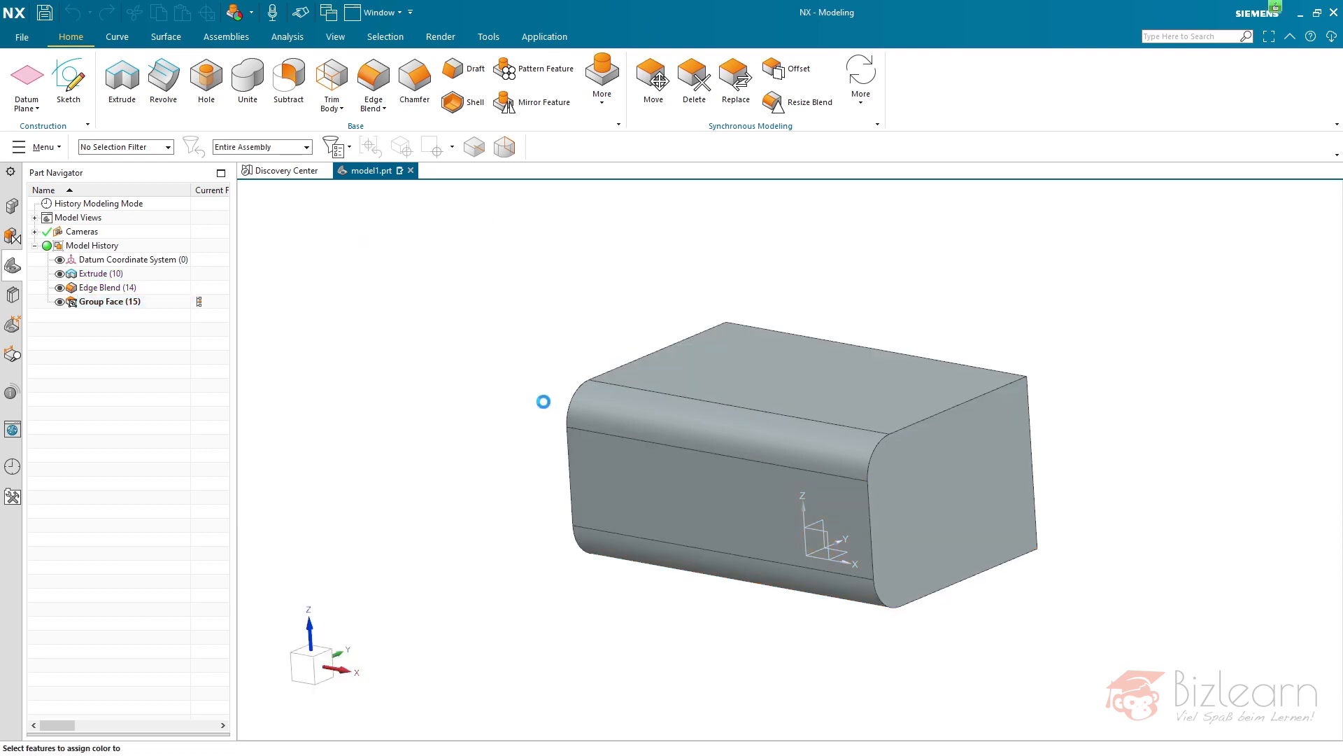
left_click(110, 301)
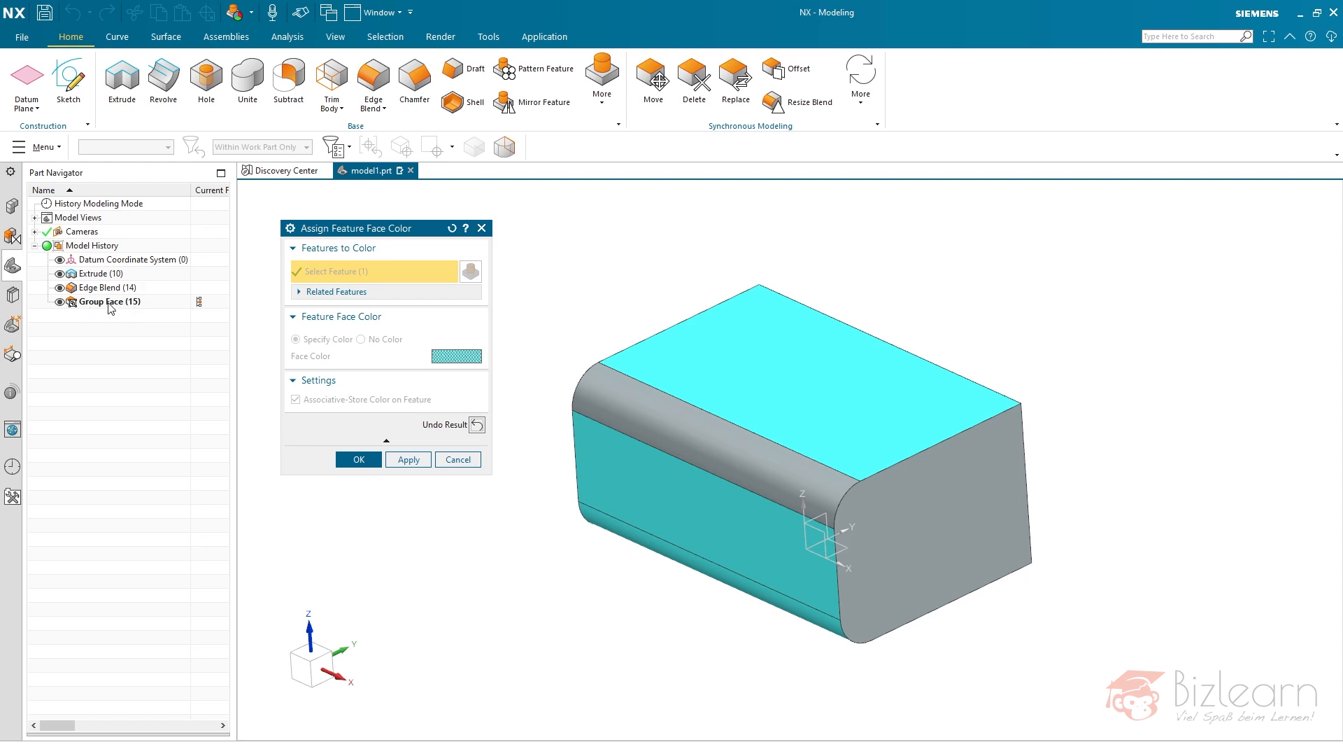
mouse_move(123, 317)
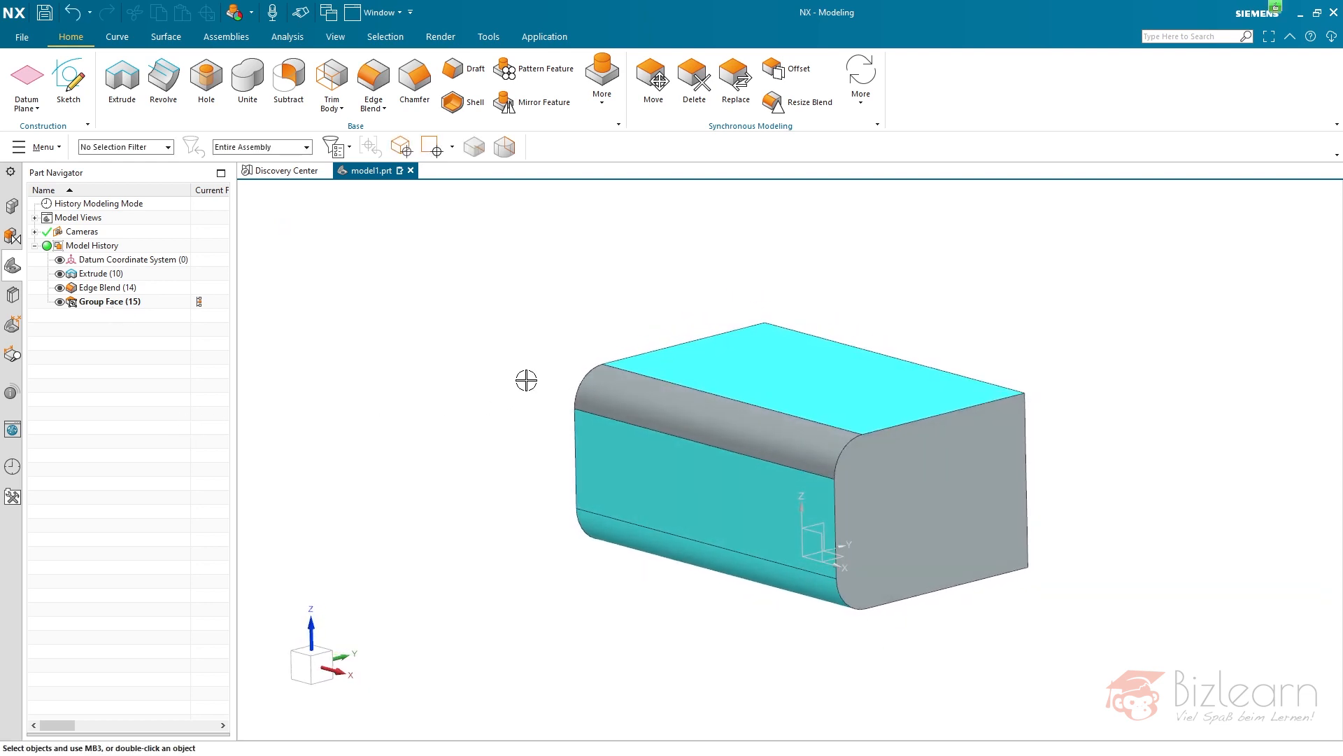
mouse_move(479, 373)
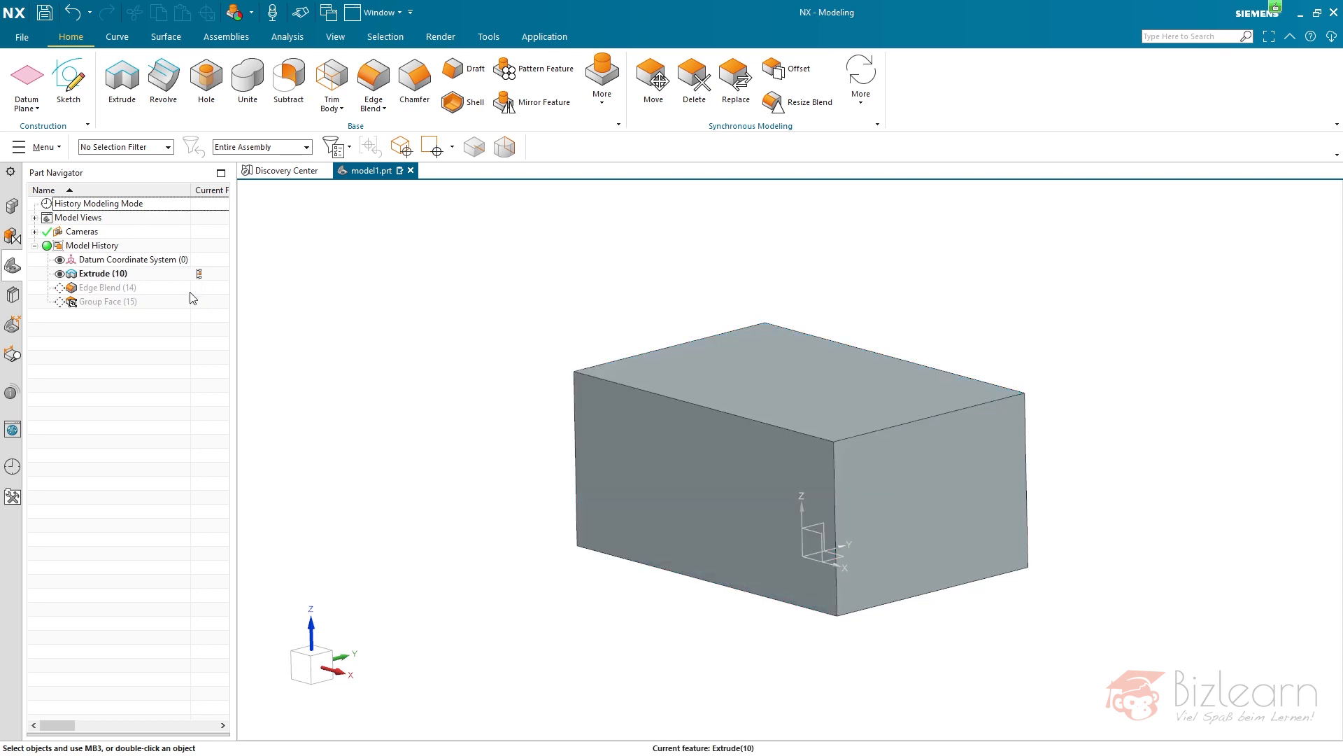
mouse_move(361, 358)
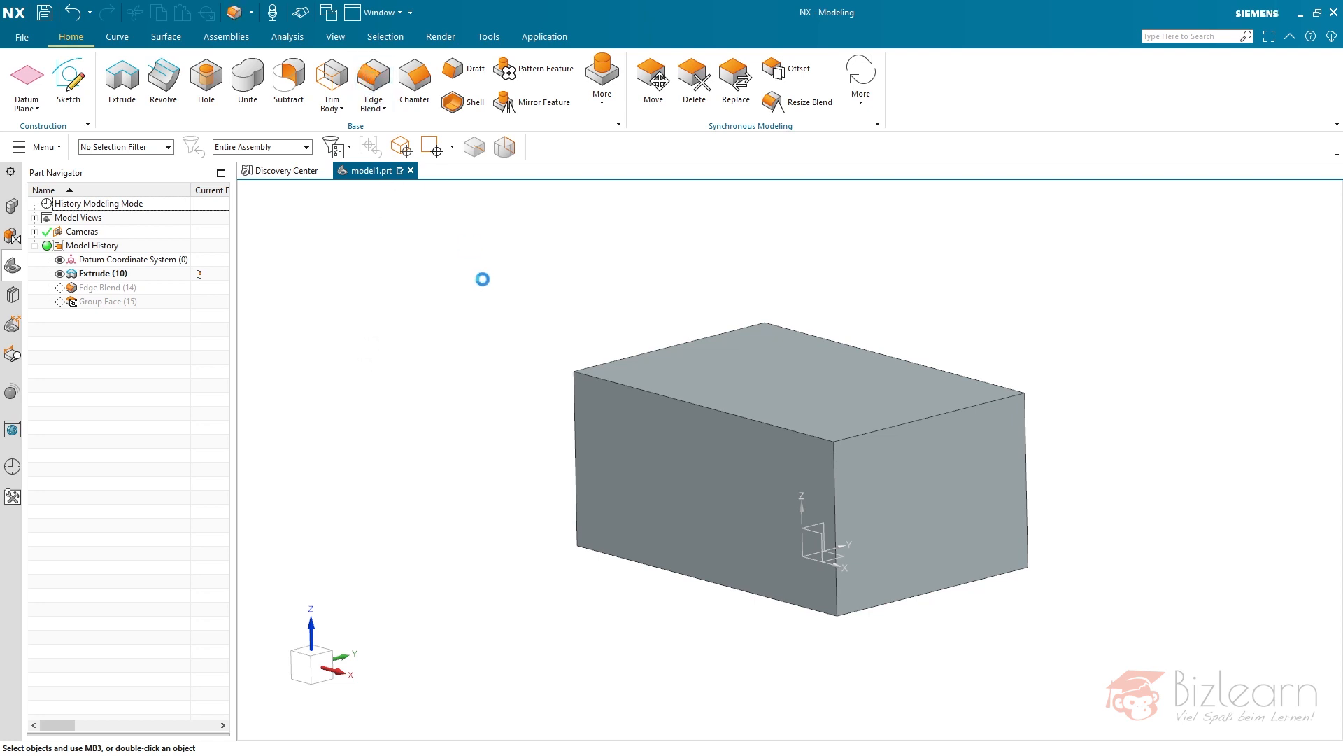
Step: Create a 15 mm edge blend on the body edges, excluding one edge
left_click(372, 82)
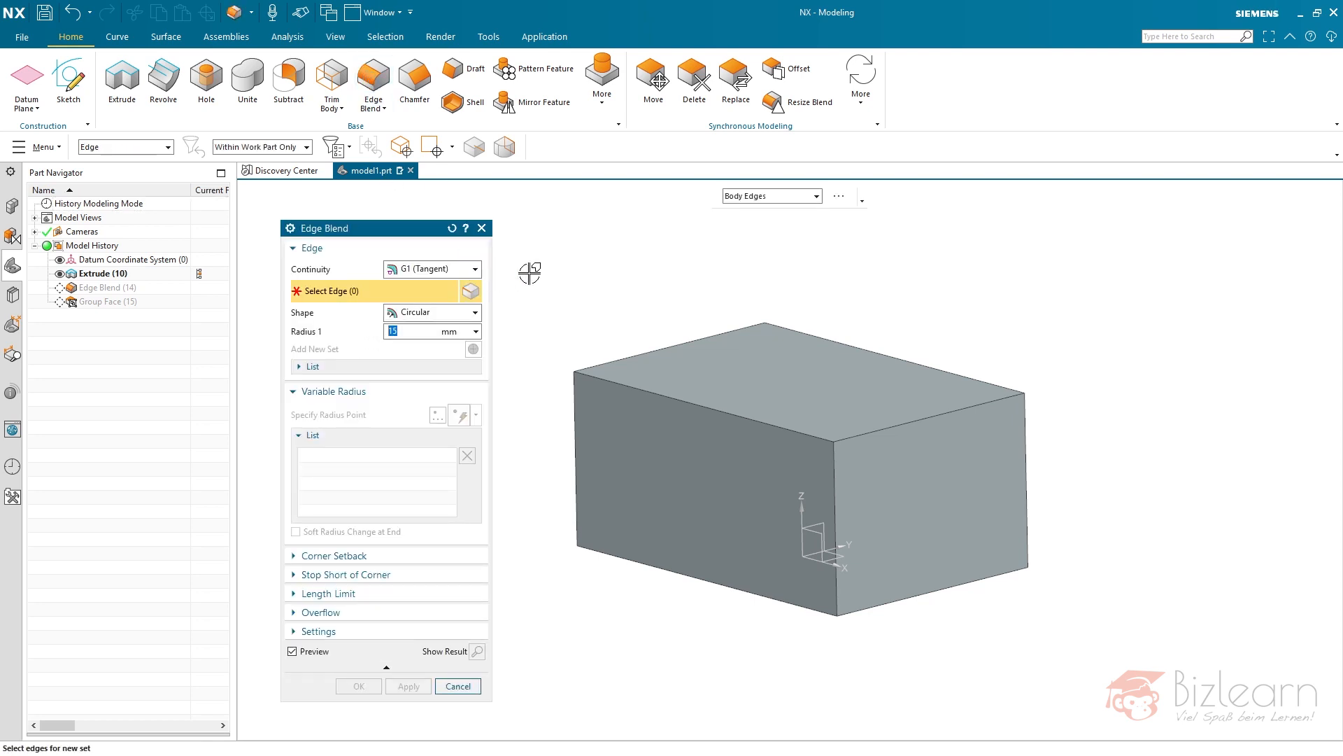
mouse_move(797, 210)
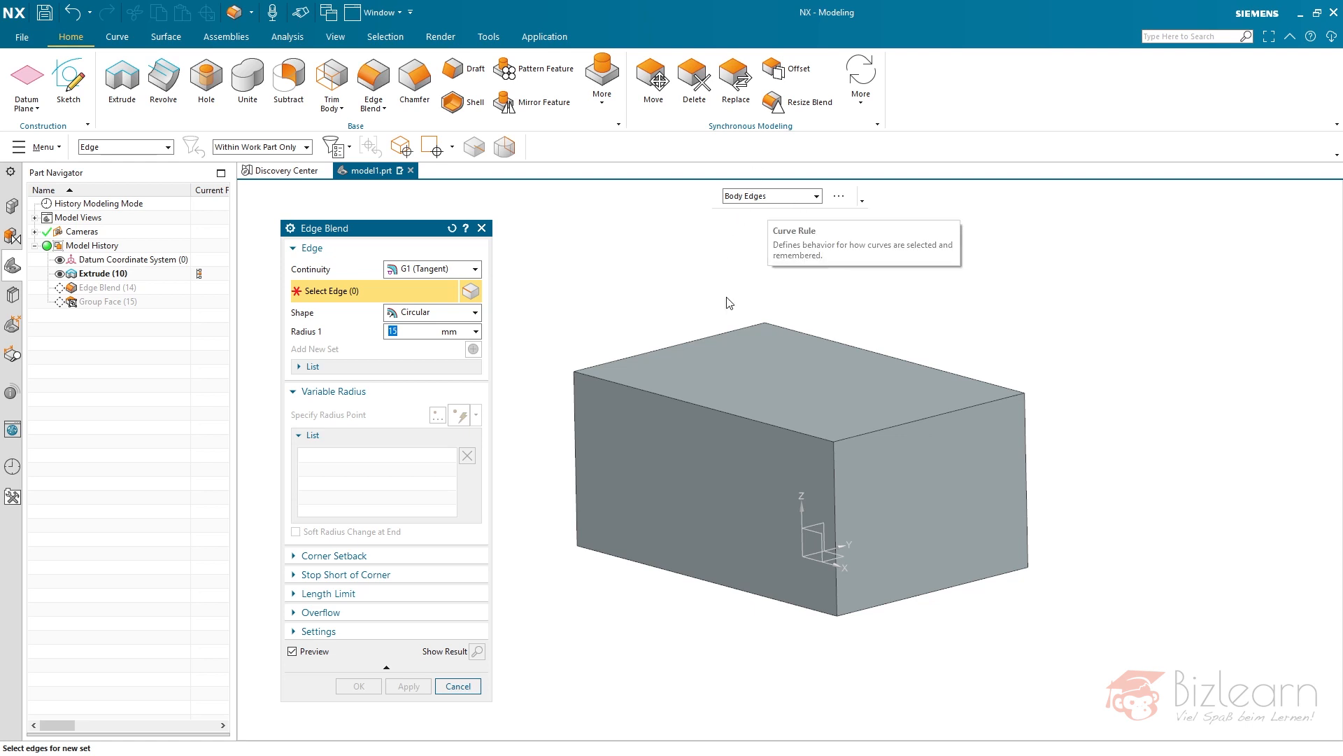
mouse_move(725, 305)
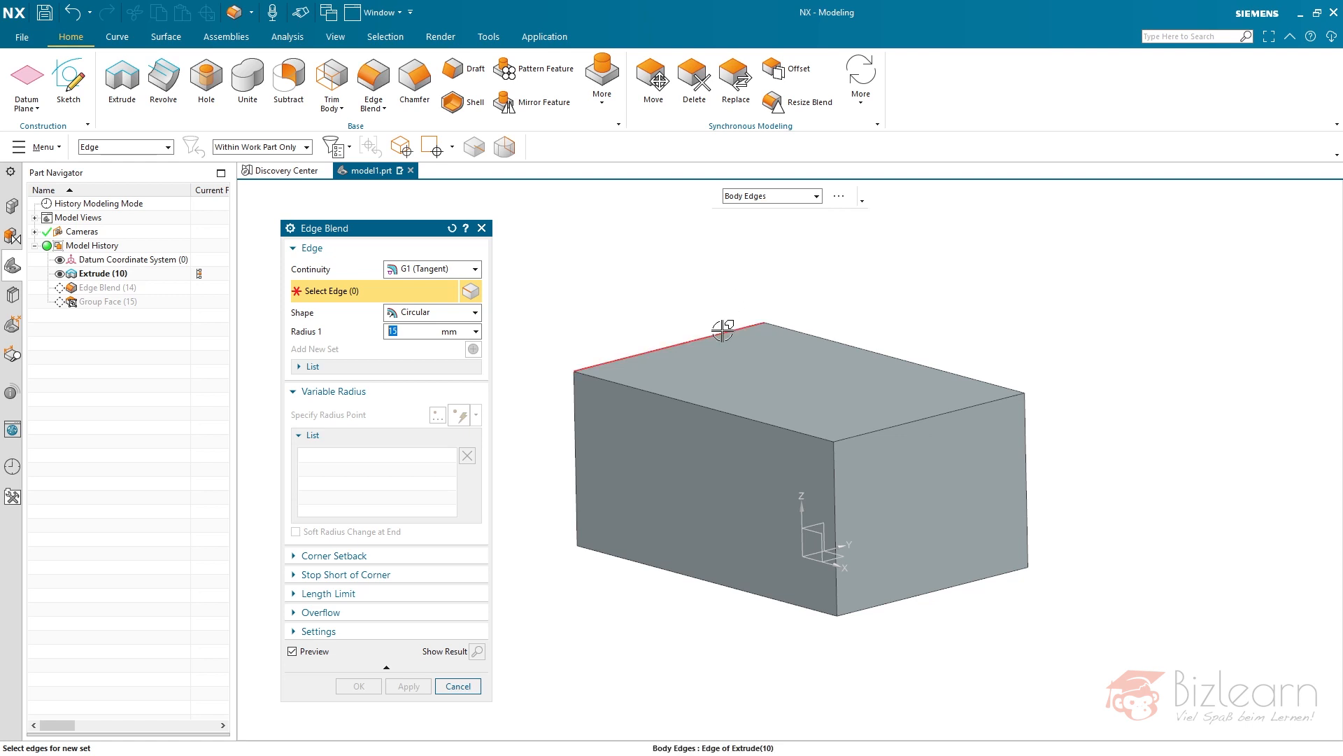
mouse_move(661, 352)
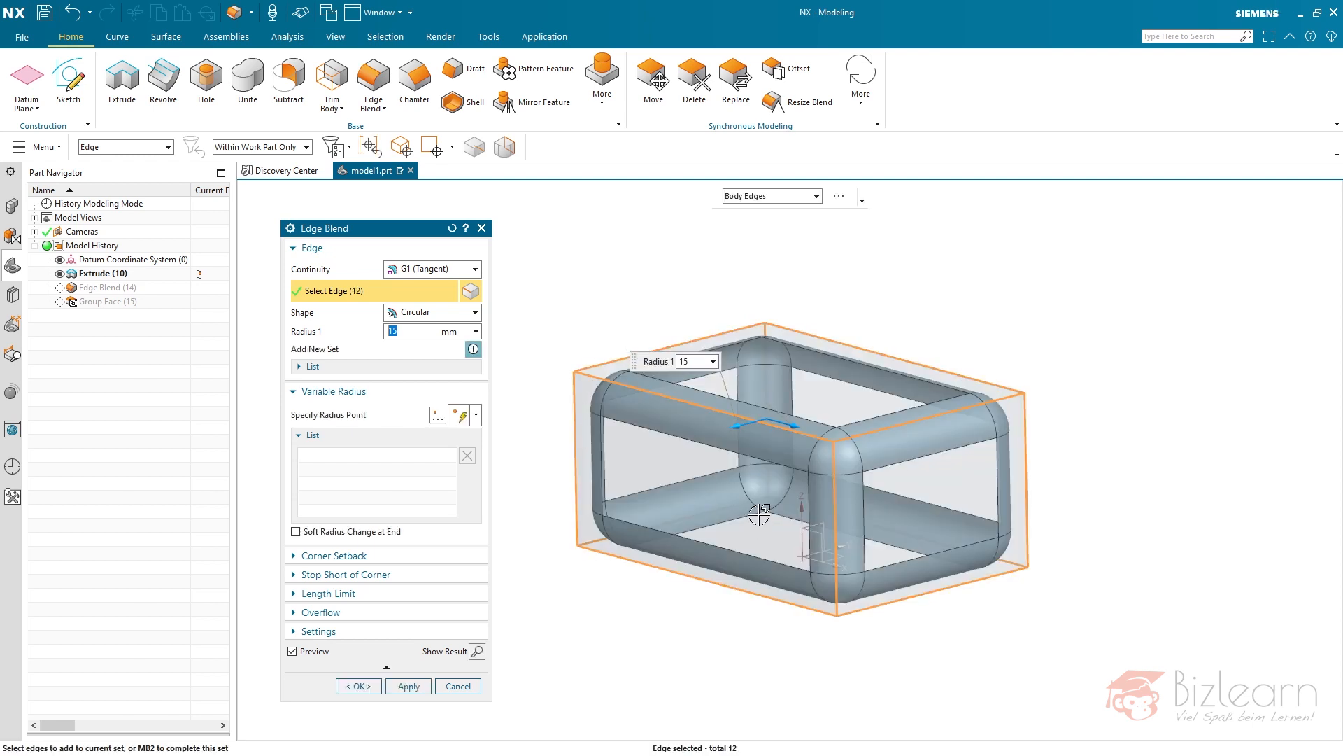
mouse_move(643, 462)
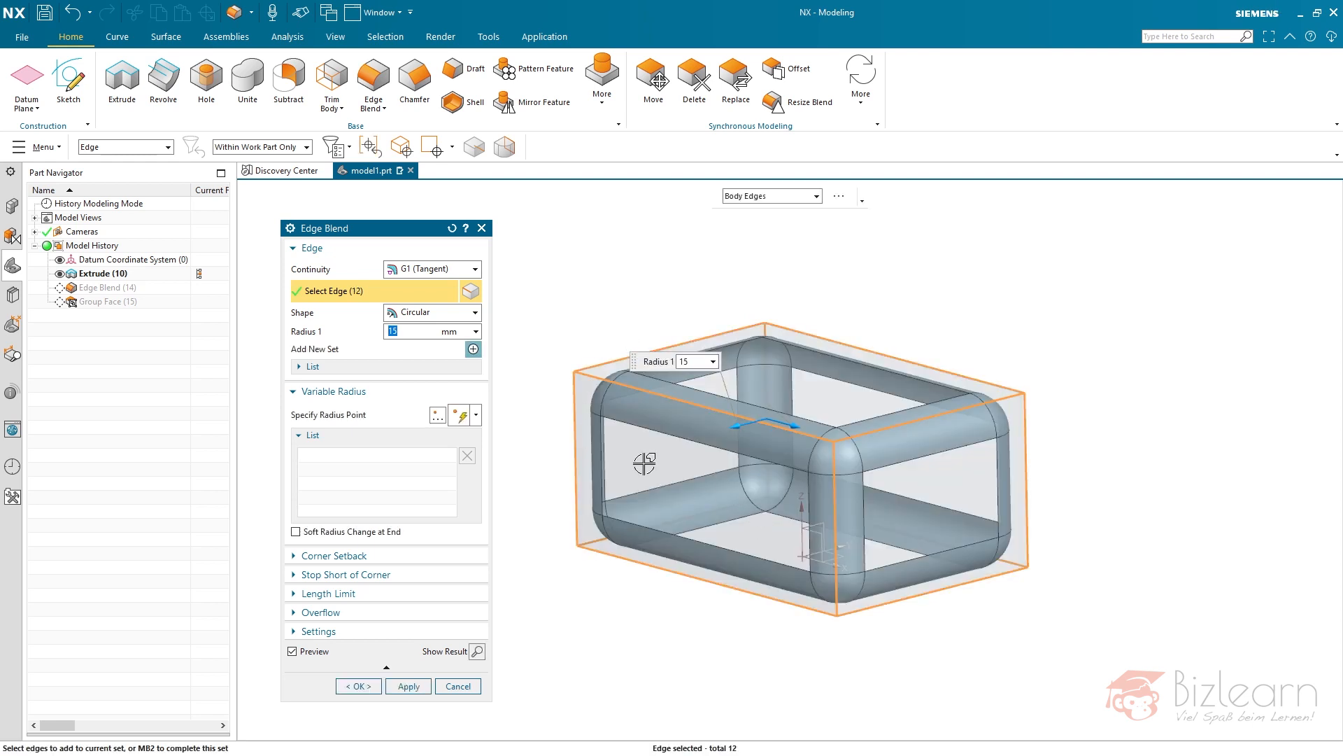
mouse_move(686, 404)
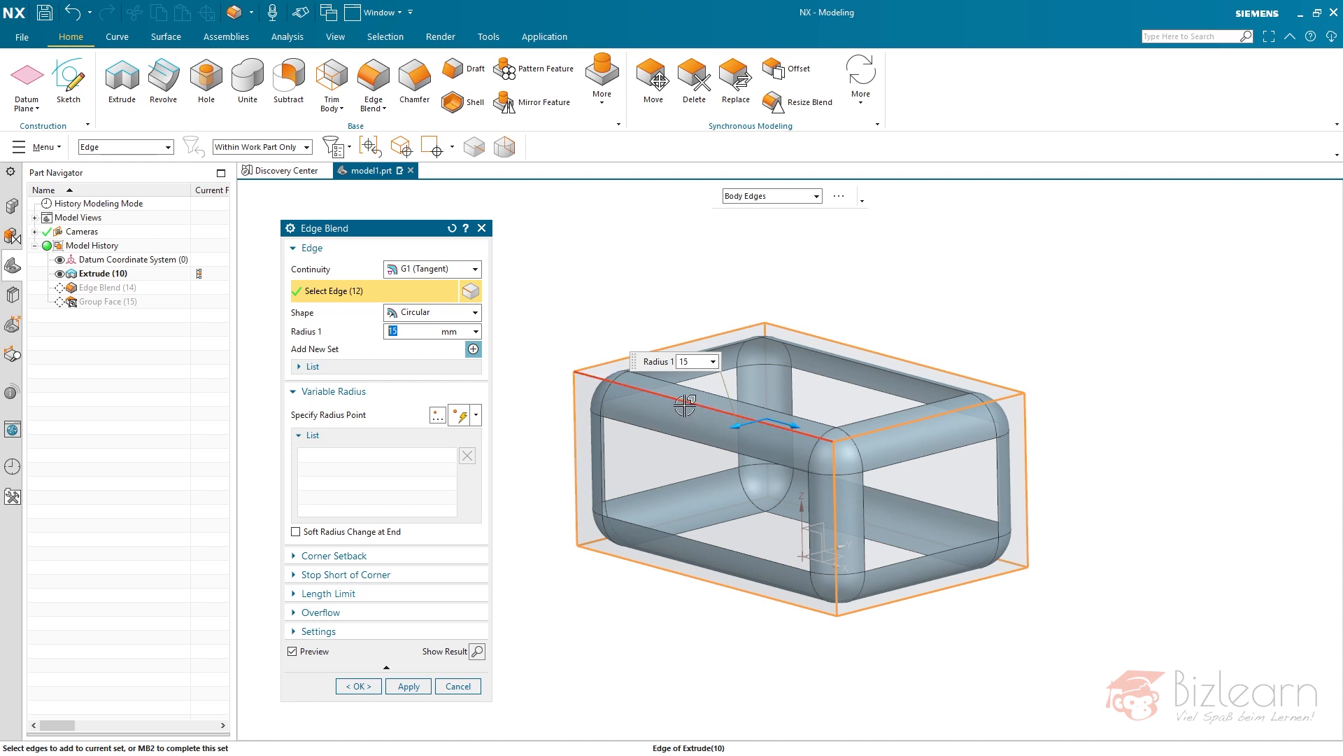
mouse_move(677, 403)
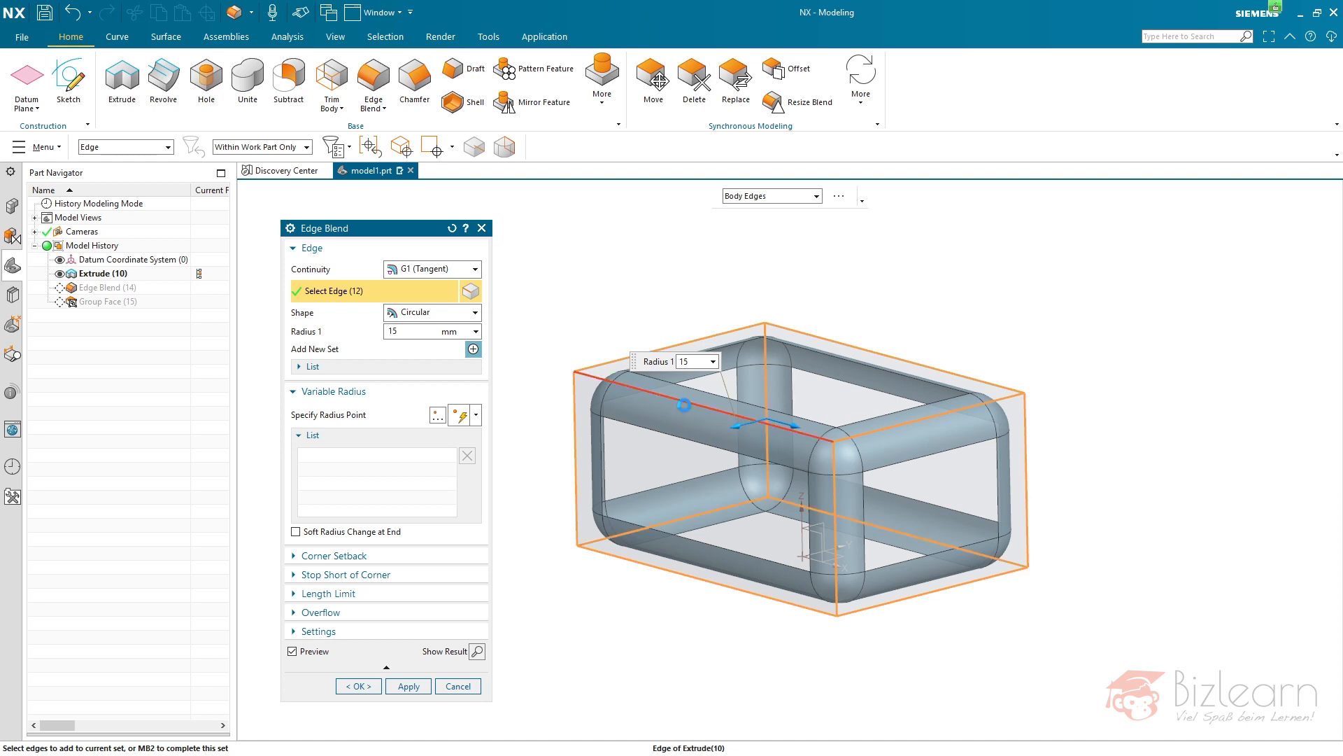
left_click(684, 404)
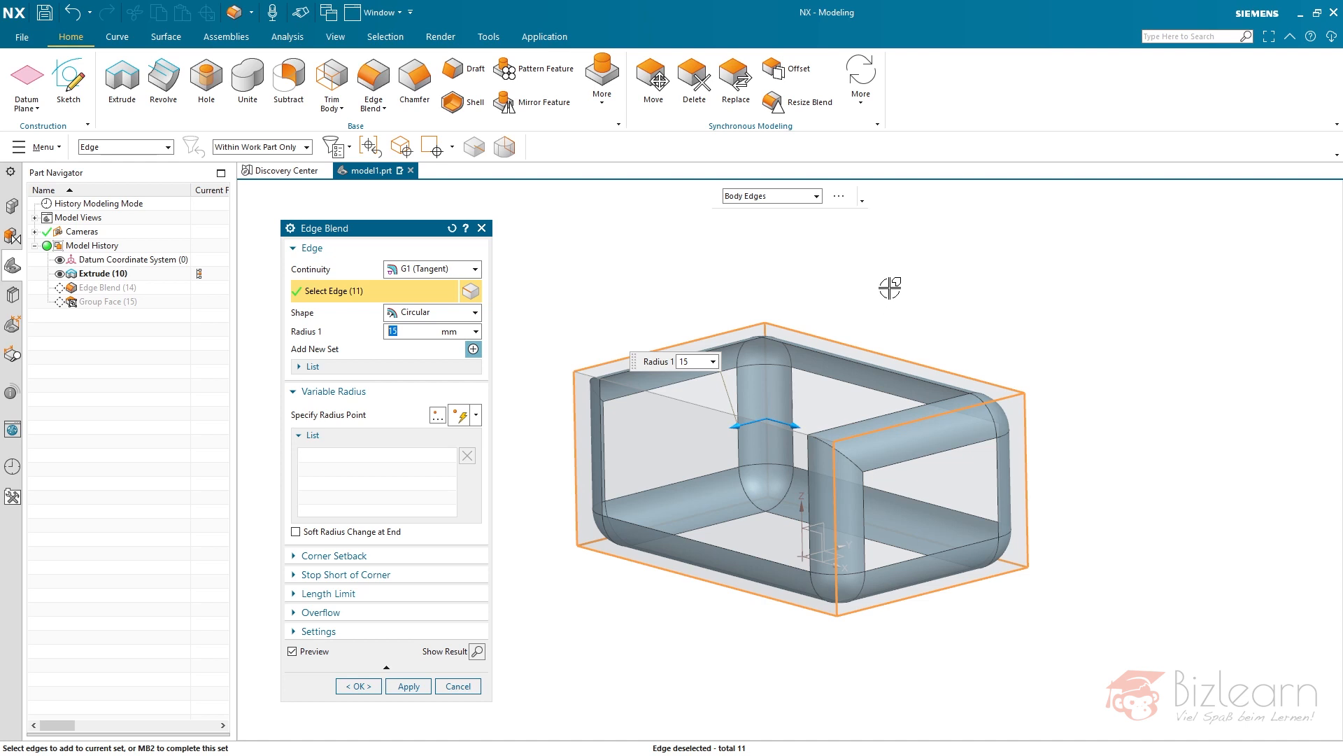
mouse_move(770, 213)
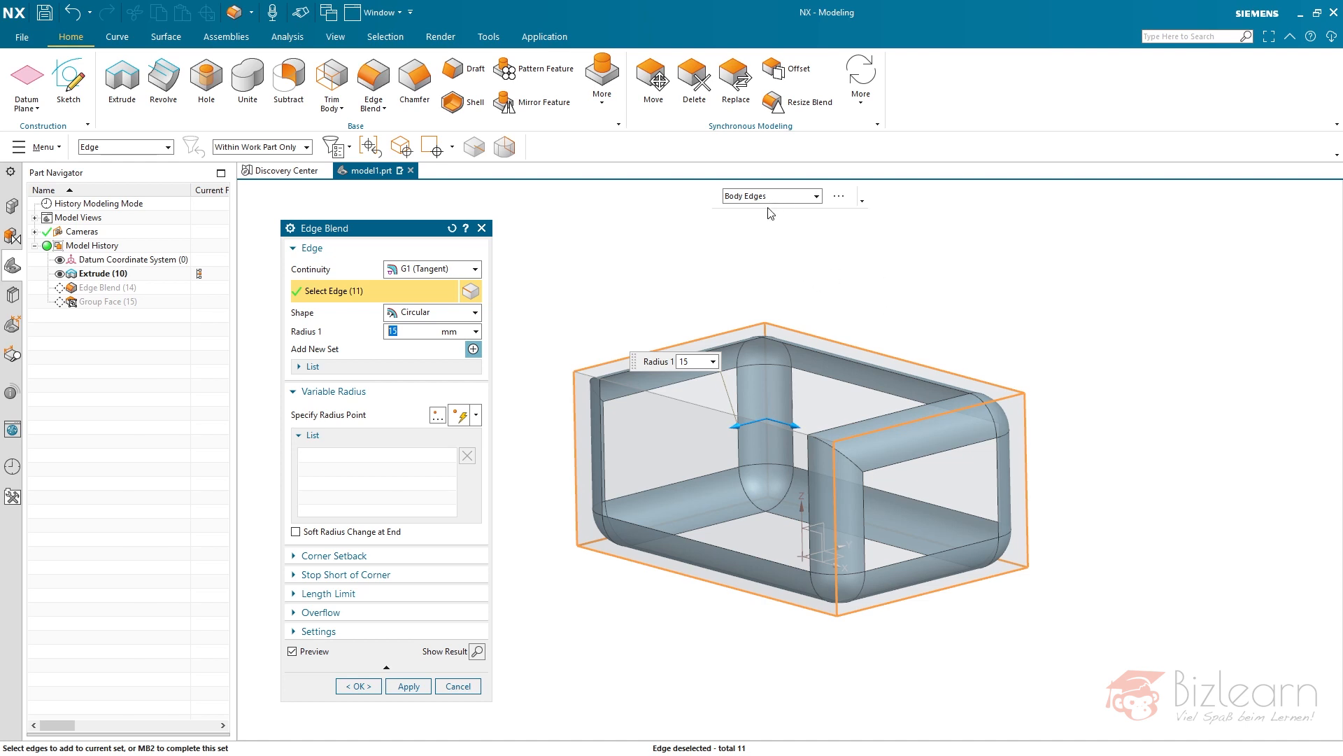
left_click(358, 686)
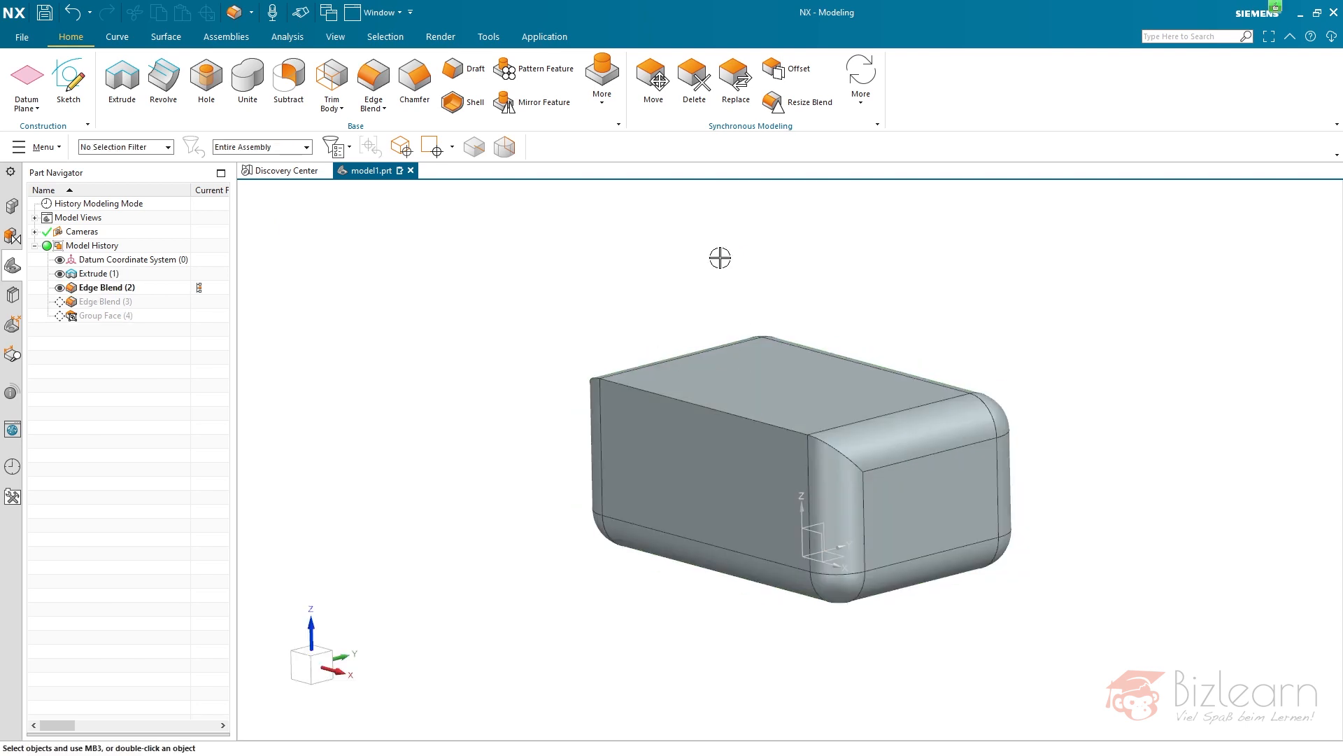
mouse_move(415, 77)
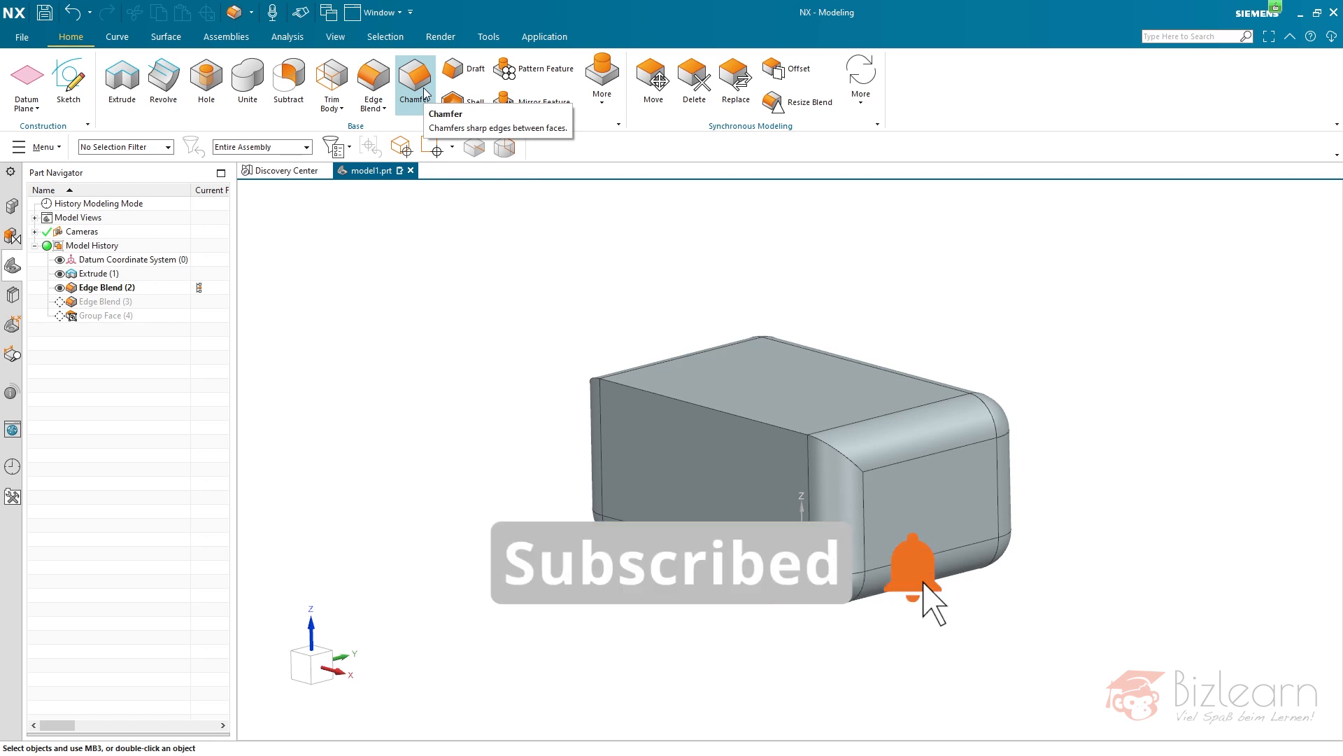
Step: Chamfer the top edge at 33 mm, then roll back to only Extrude (1)
left_click(415, 77)
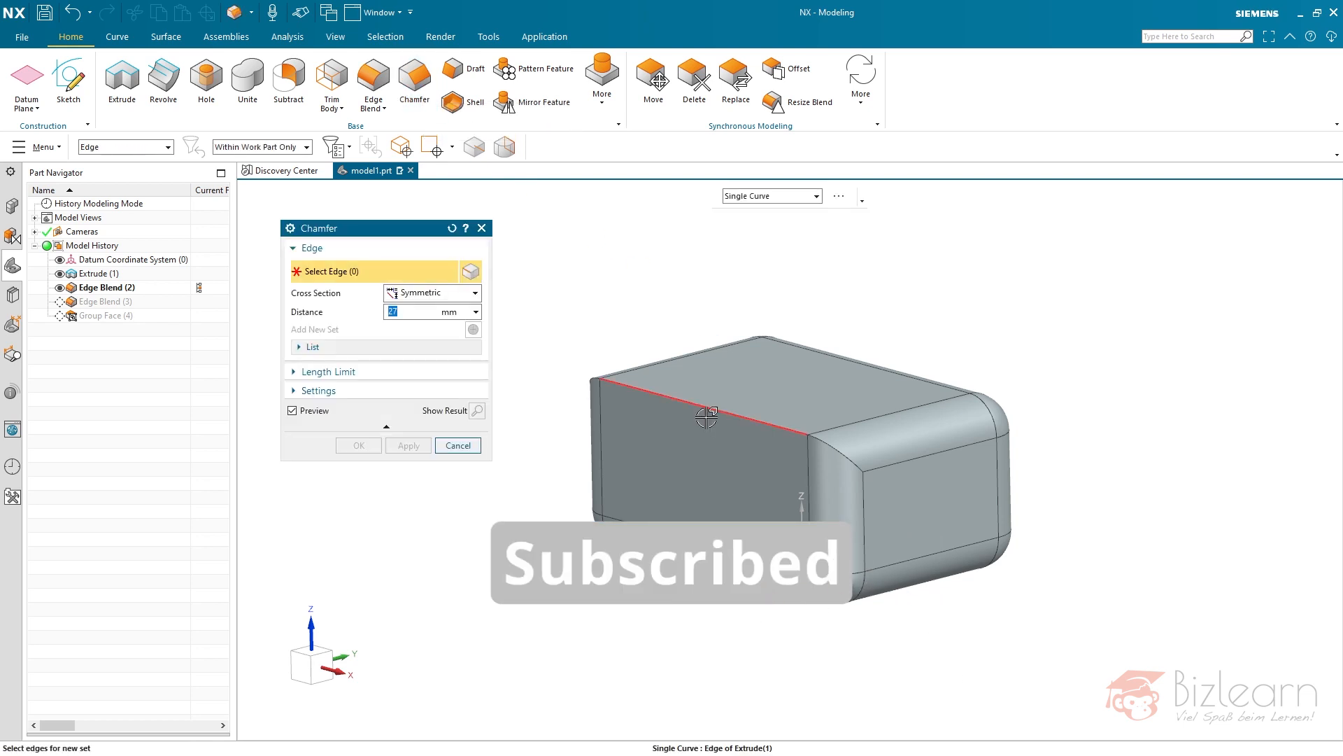
left_click(706, 411)
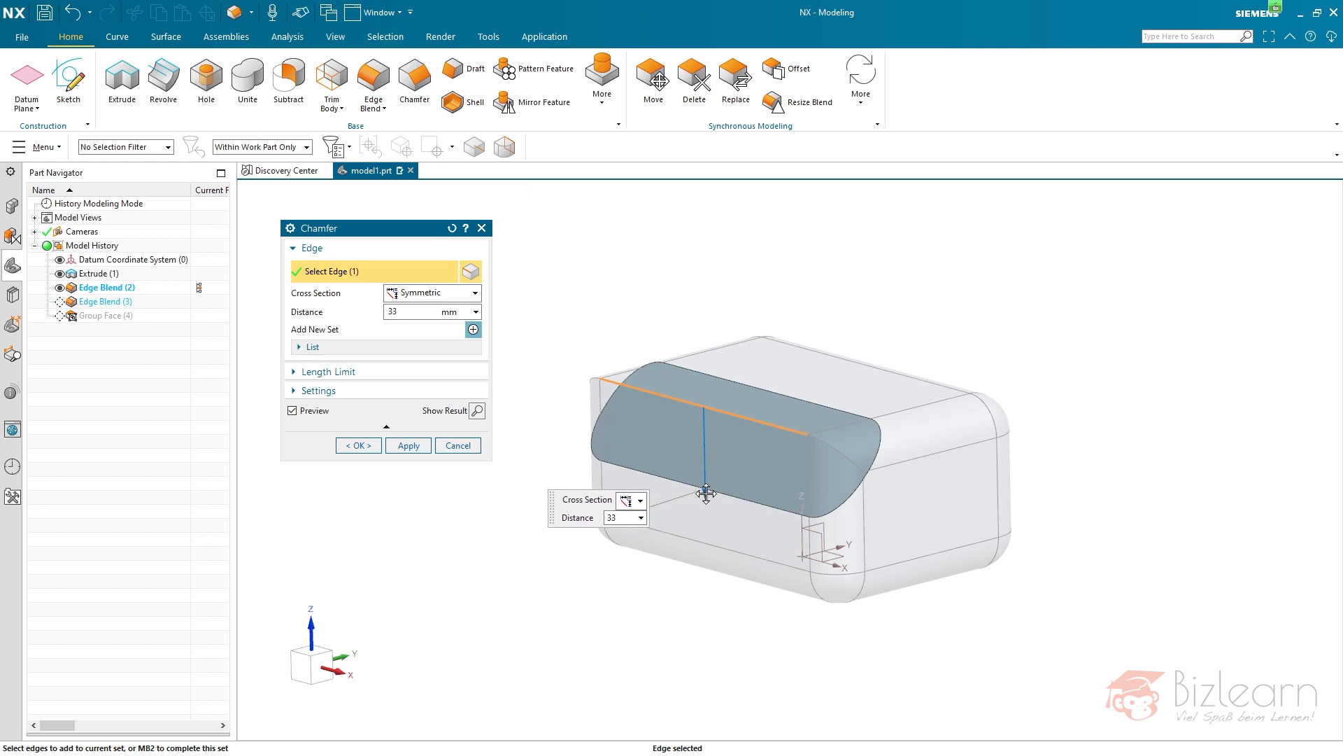
left_click(357, 445)
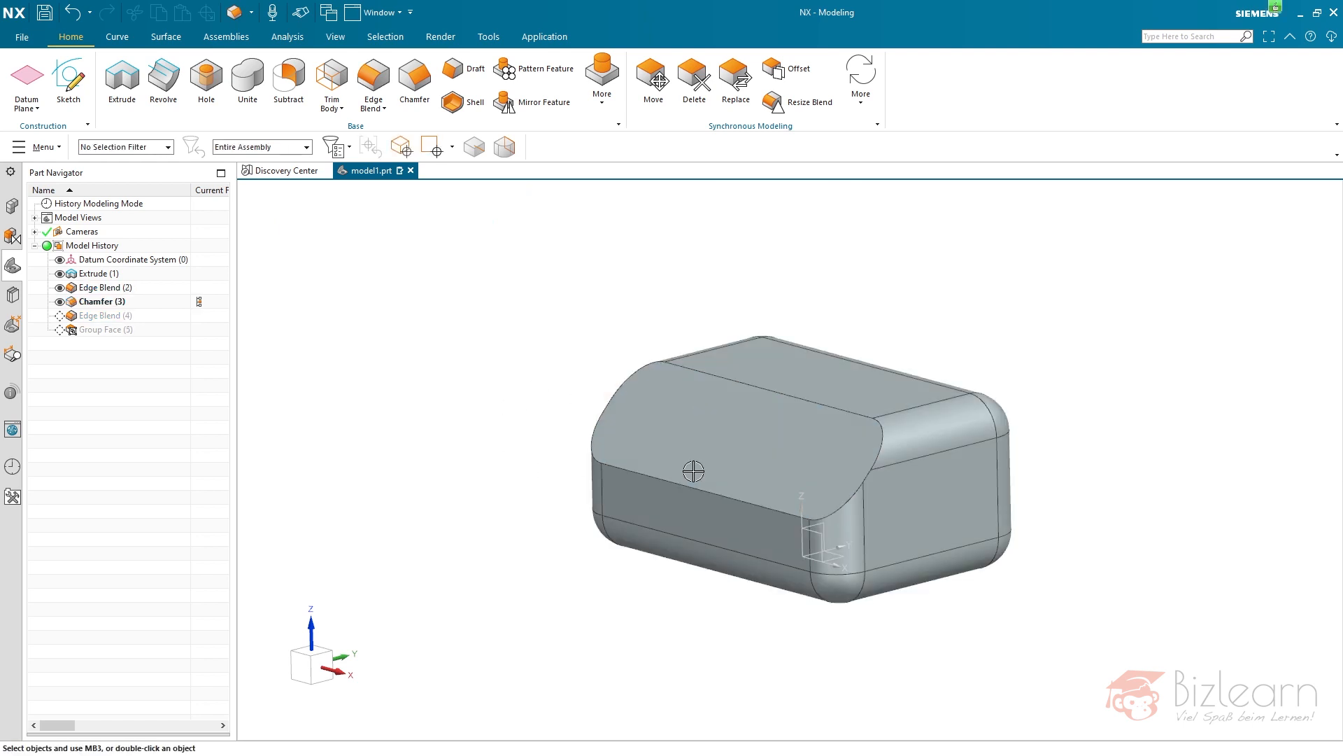
mouse_move(515, 371)
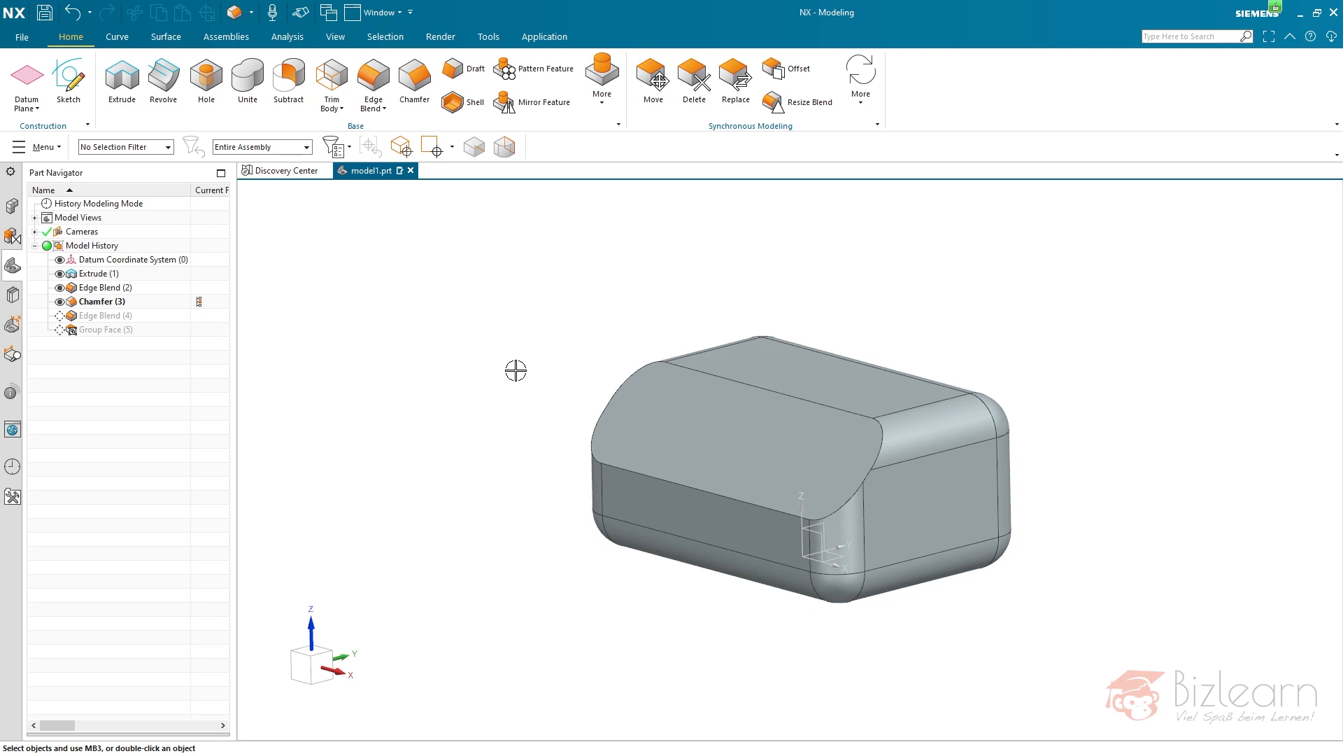
left_click(101, 301)
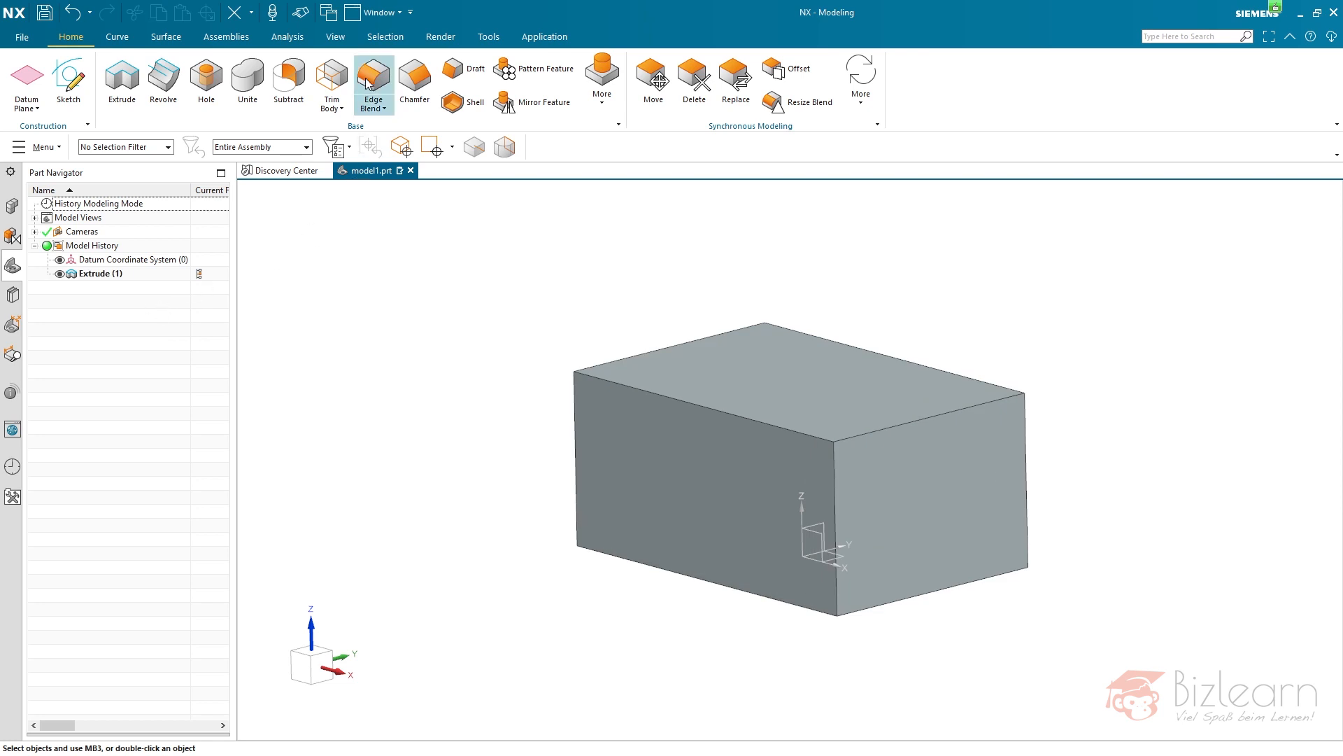
Step: Blend all twelve body edges of the block at 15 mm
left_click(372, 77)
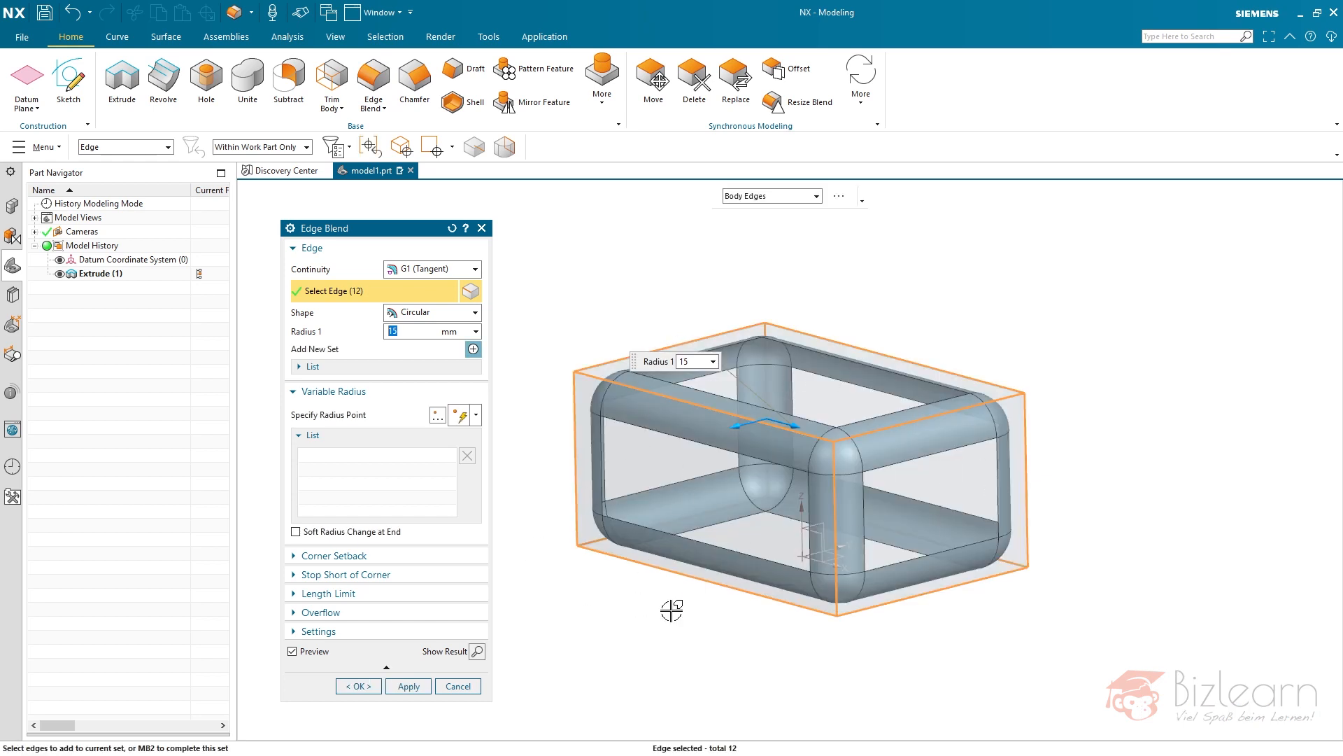
left_click(357, 685)
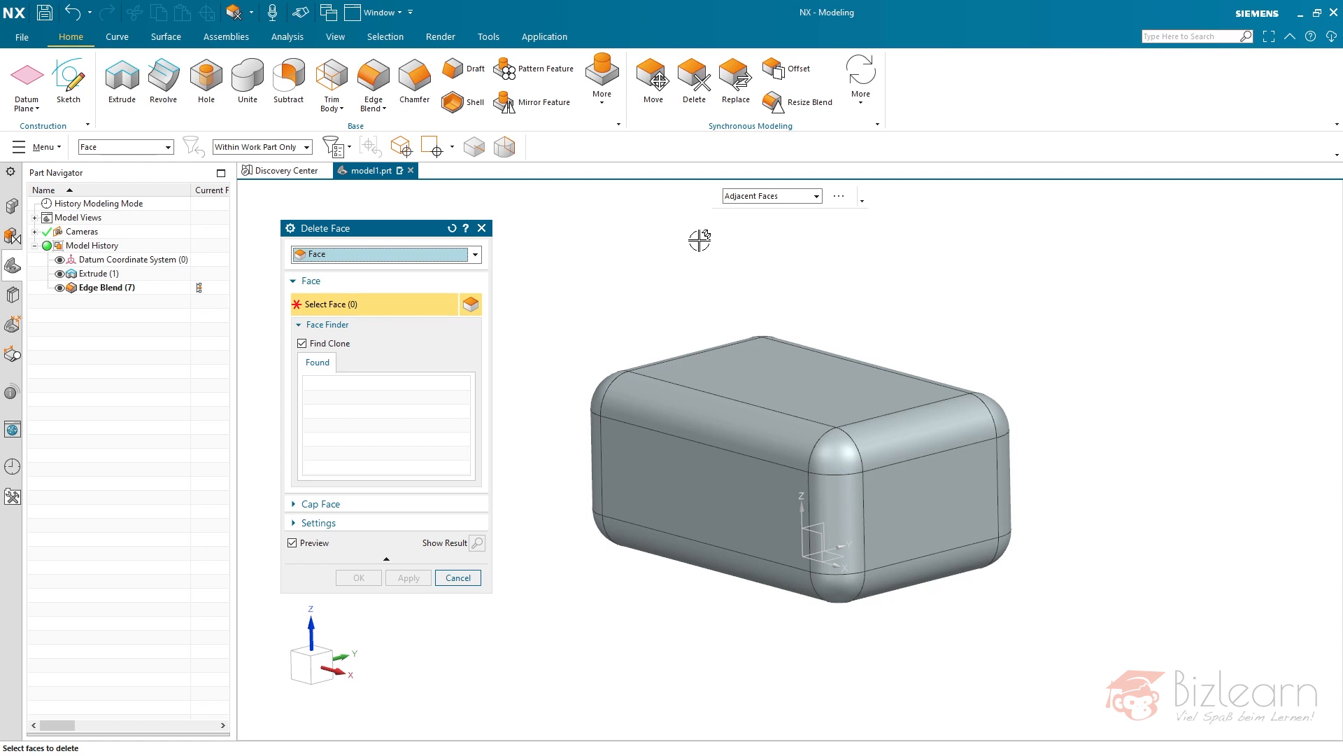
mouse_move(254, 276)
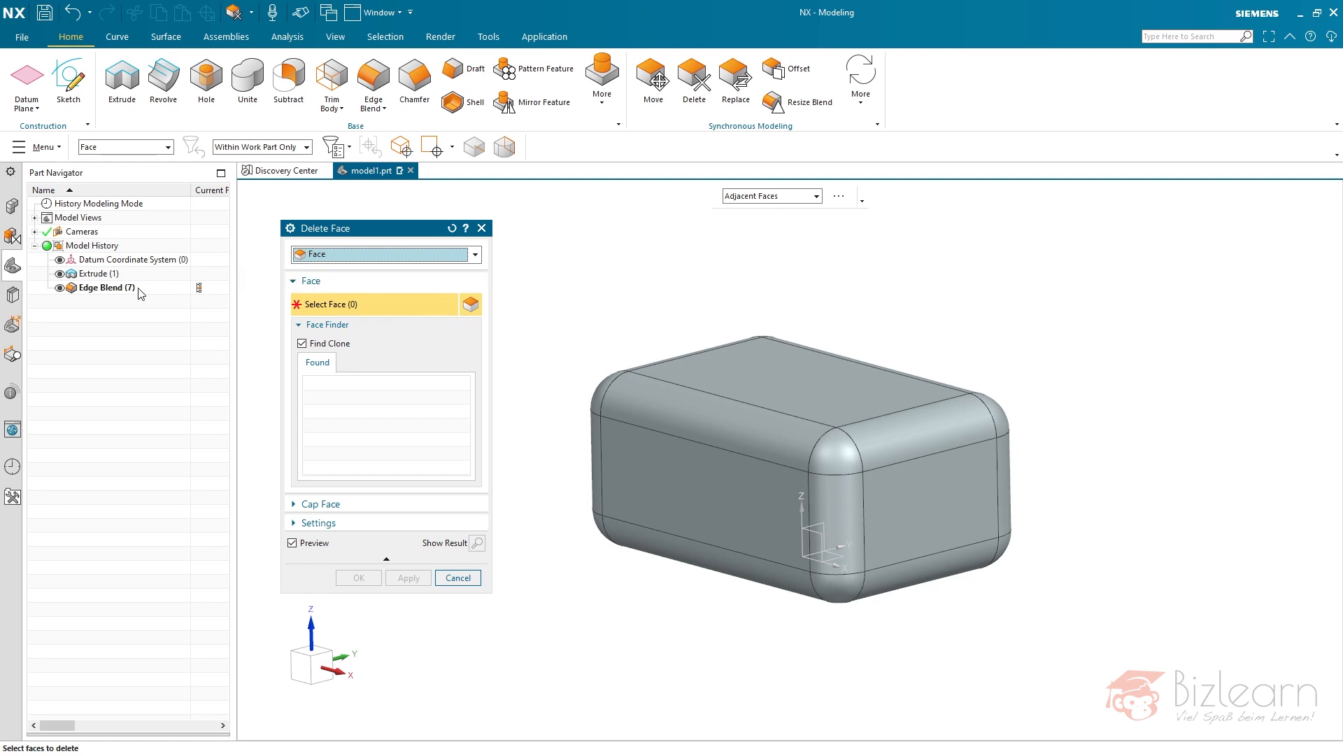
mouse_move(683, 238)
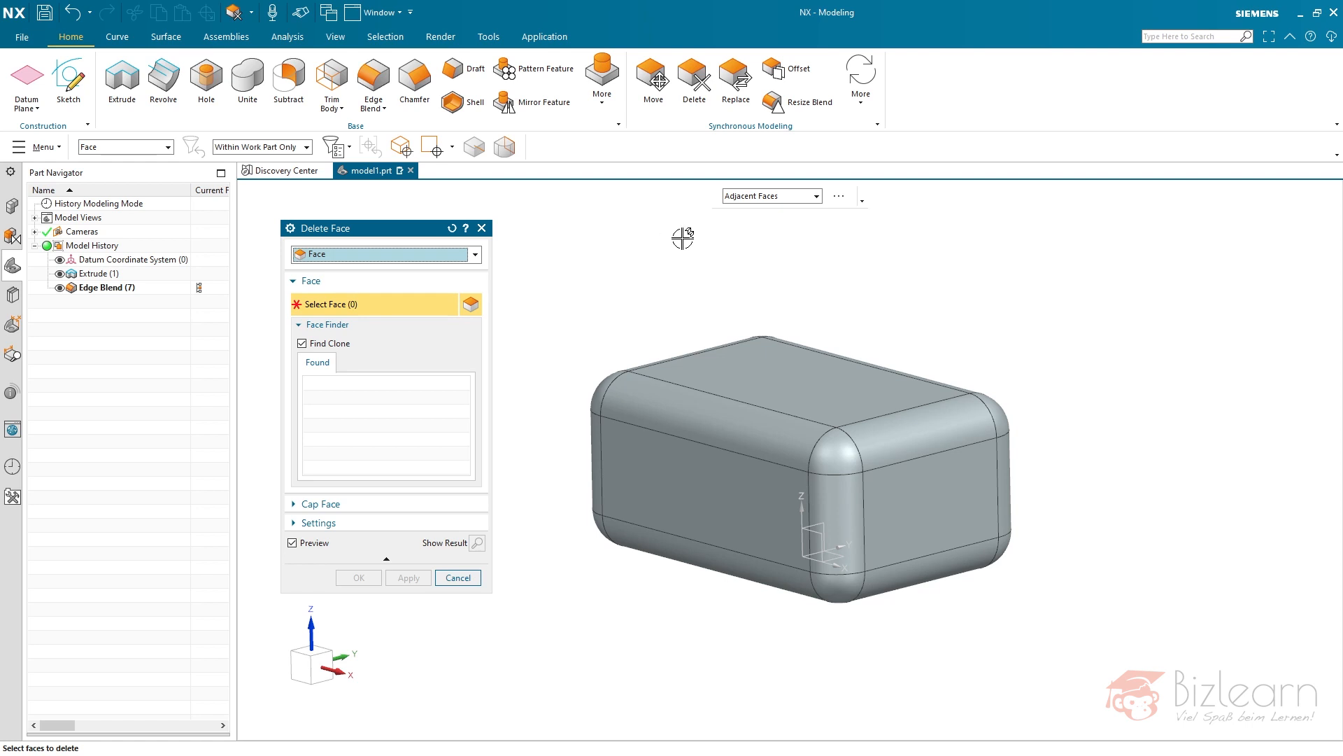
mouse_move(799, 361)
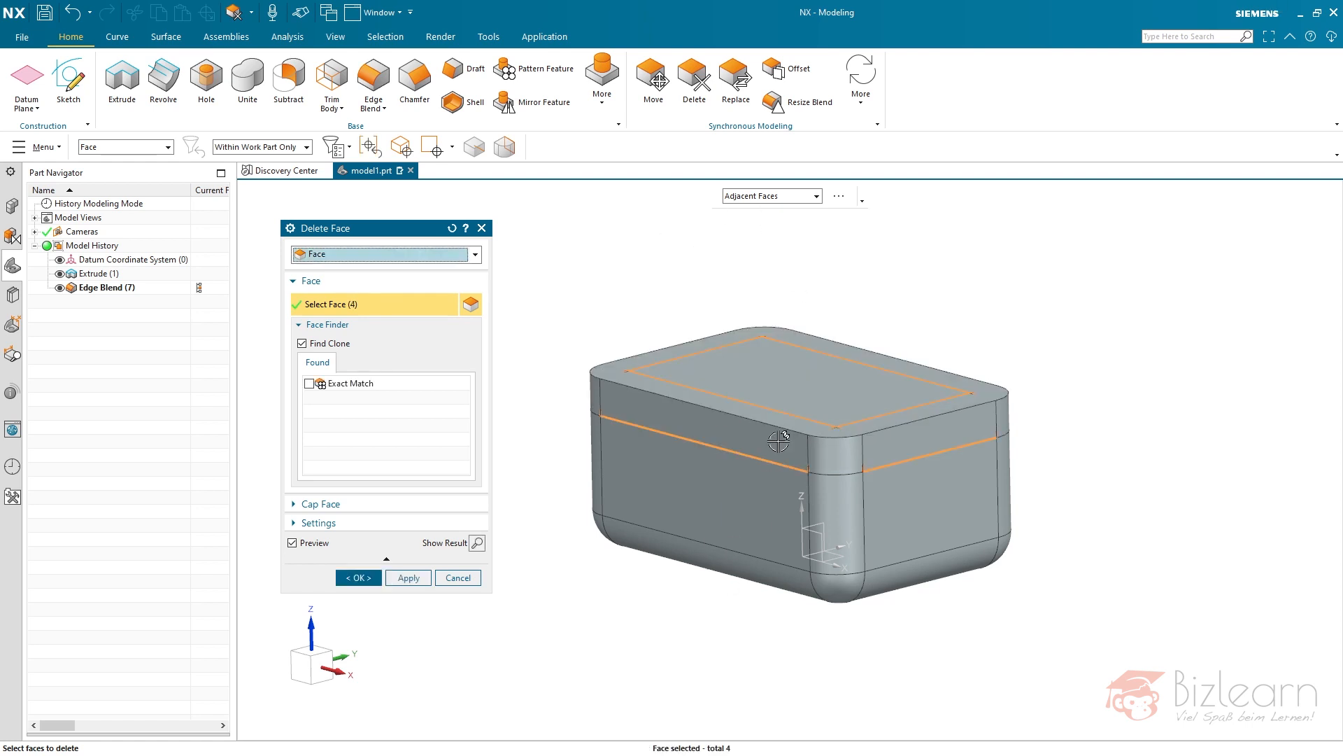
mouse_move(776, 428)
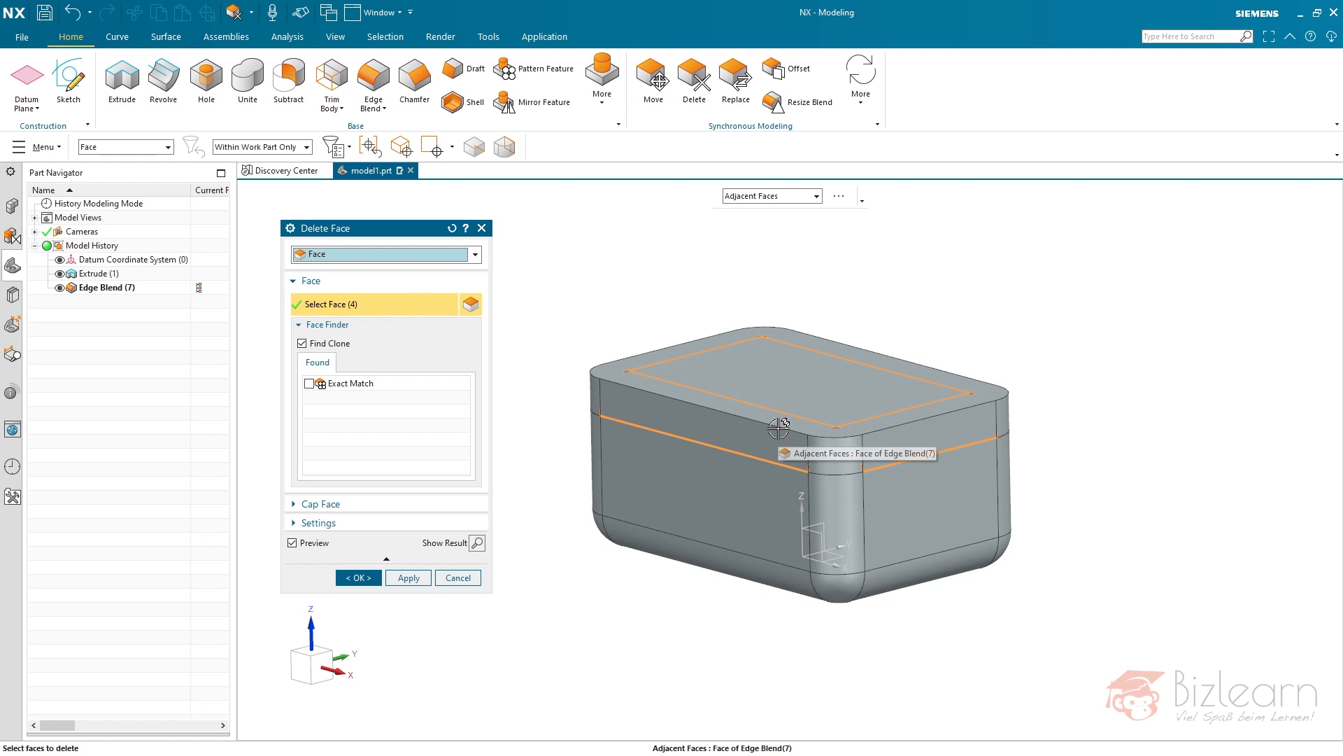
mouse_move(771, 379)
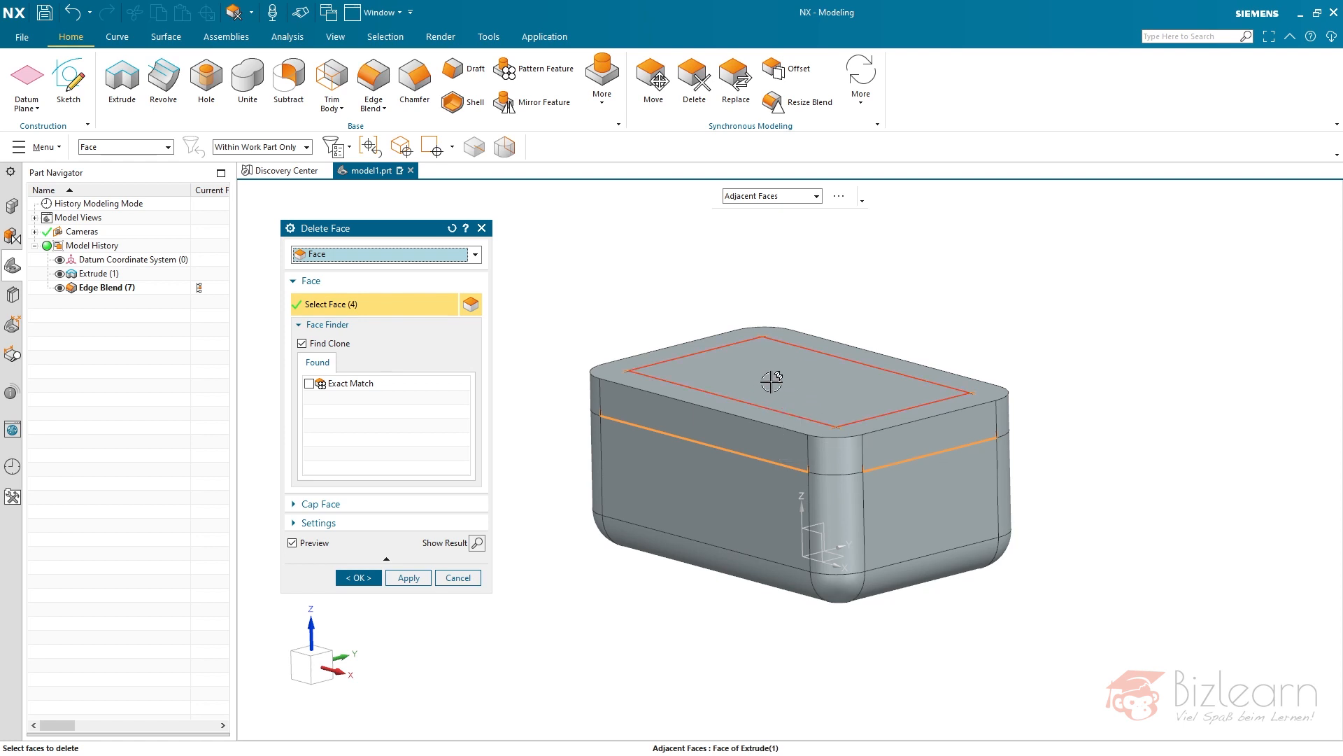
Step: Add the bottom blend faces to the Delete Face selection
left_click(771, 379)
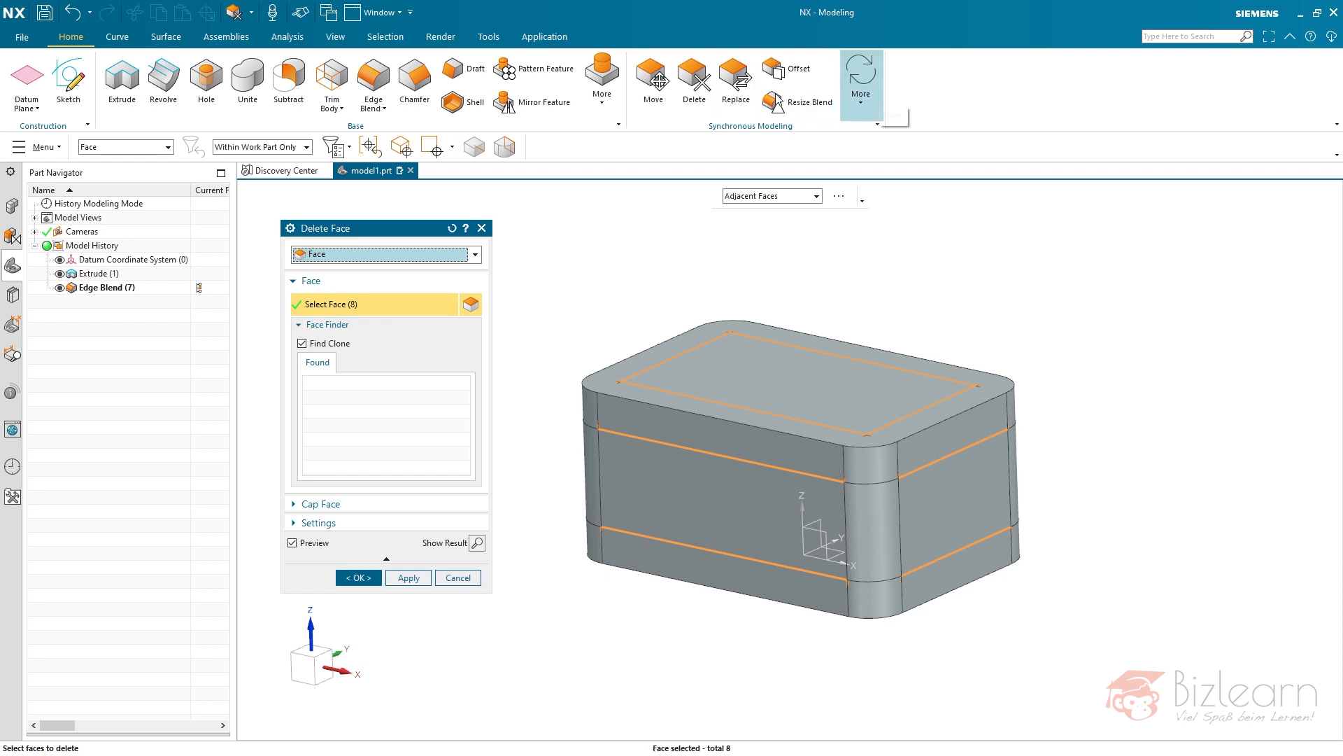
mouse_move(694, 81)
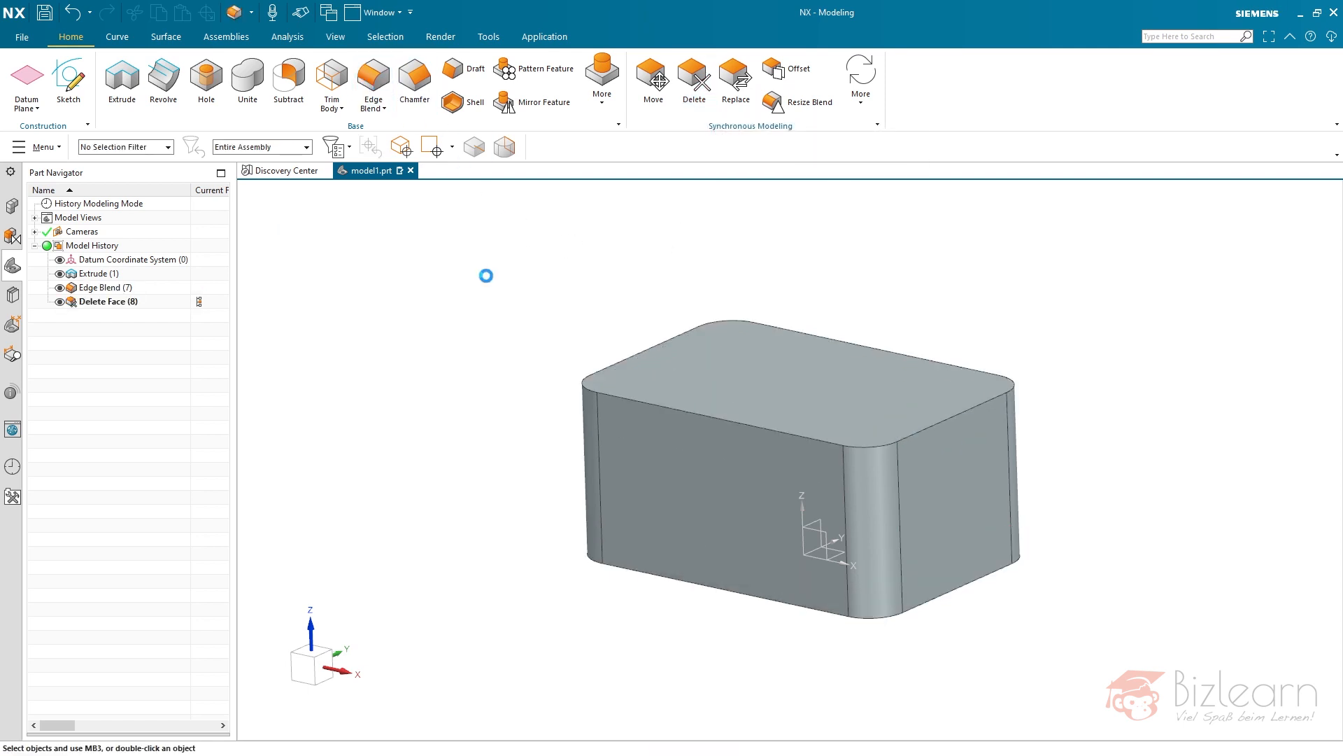
Step: Blend the bottom face's edge loop at 5 mm using the Face Edges rule
left_click(371, 81)
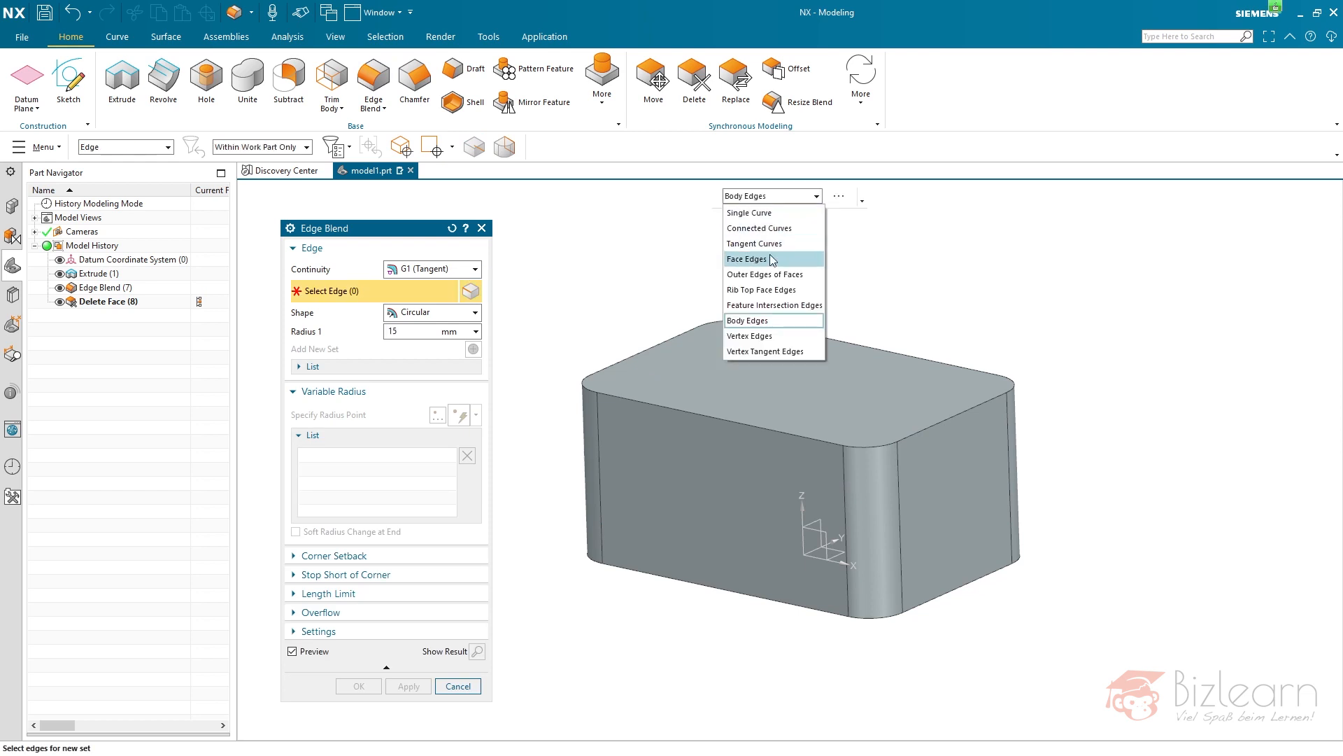
left_click(745, 259)
type("5")
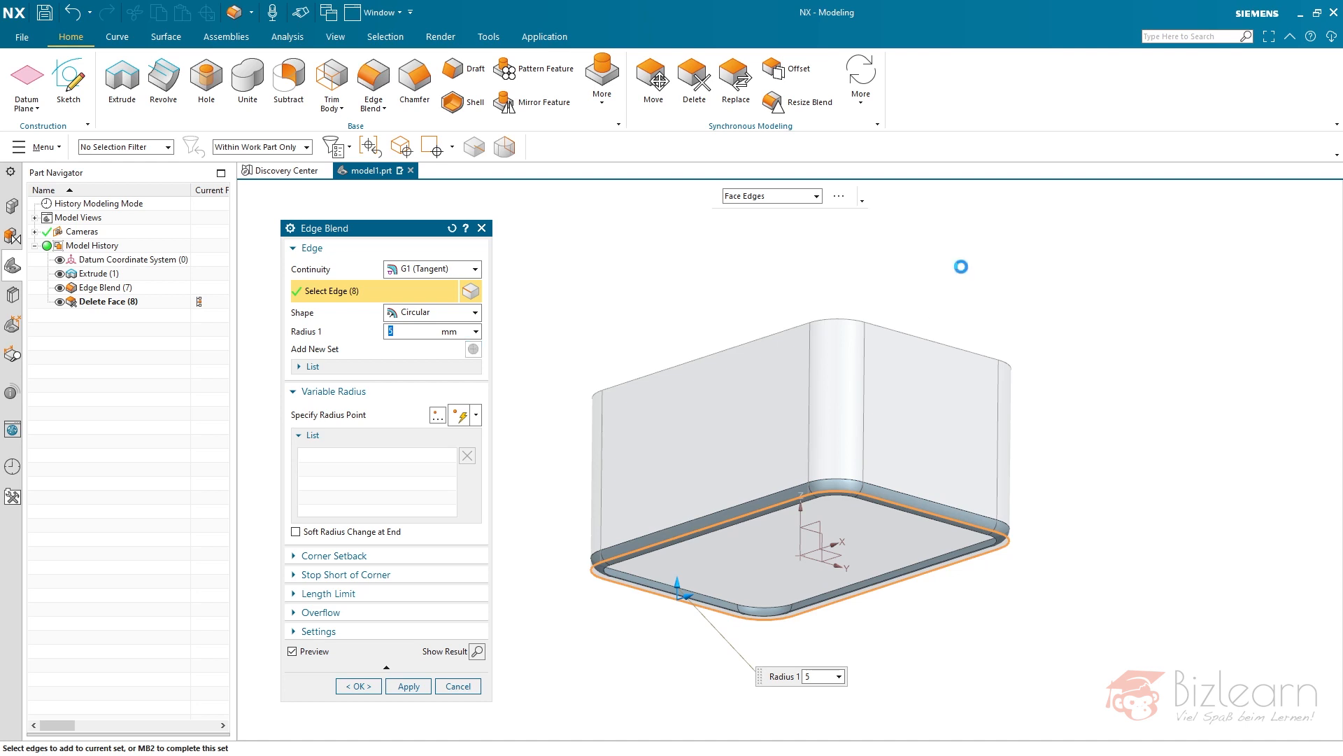
left_click(358, 686)
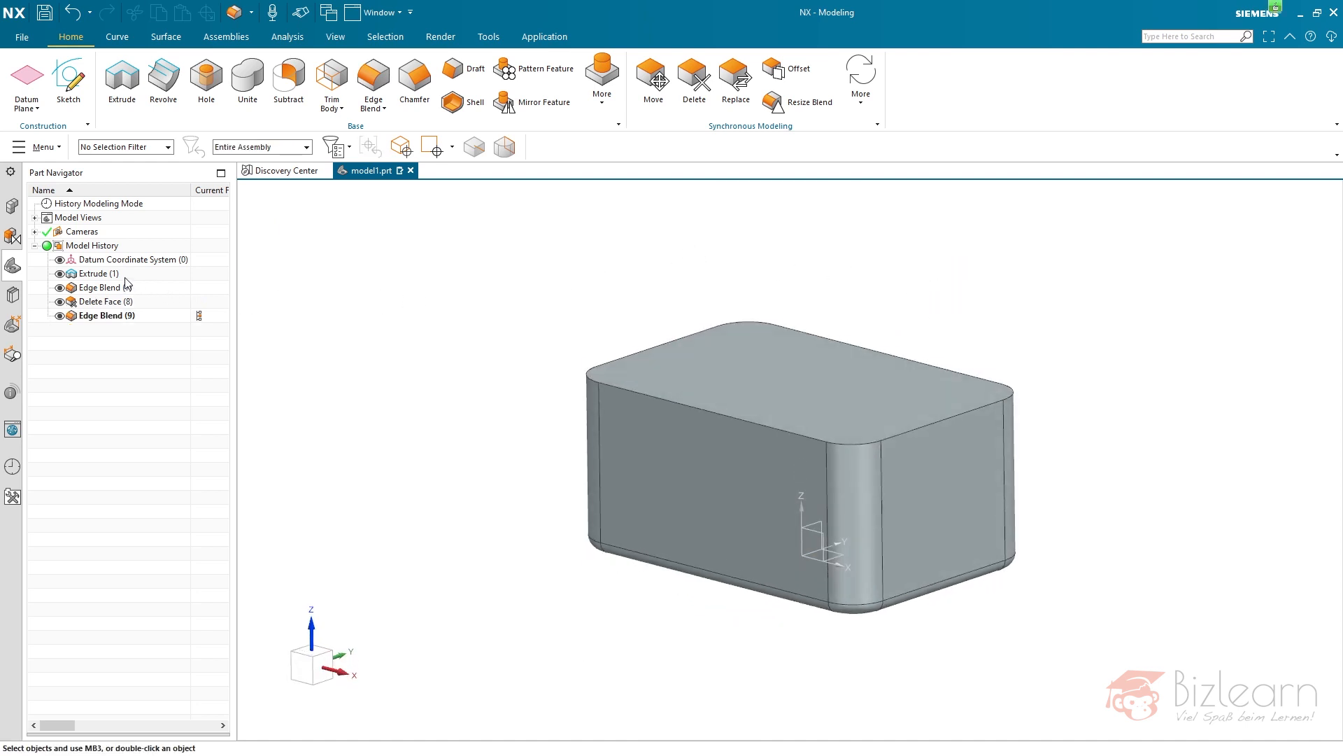
Step: Select Extrude (1) in the Part Navigator and bring up its context menu
left_click(98, 272)
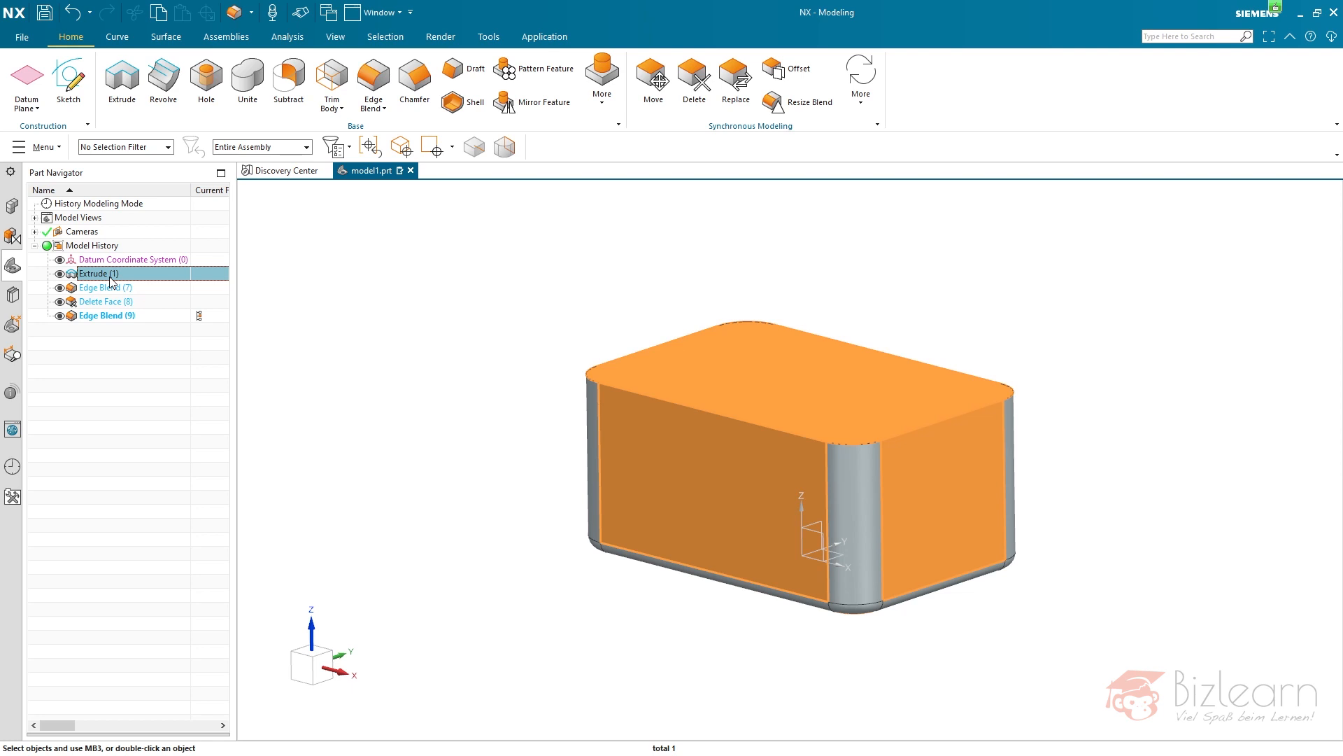
right_click(98, 272)
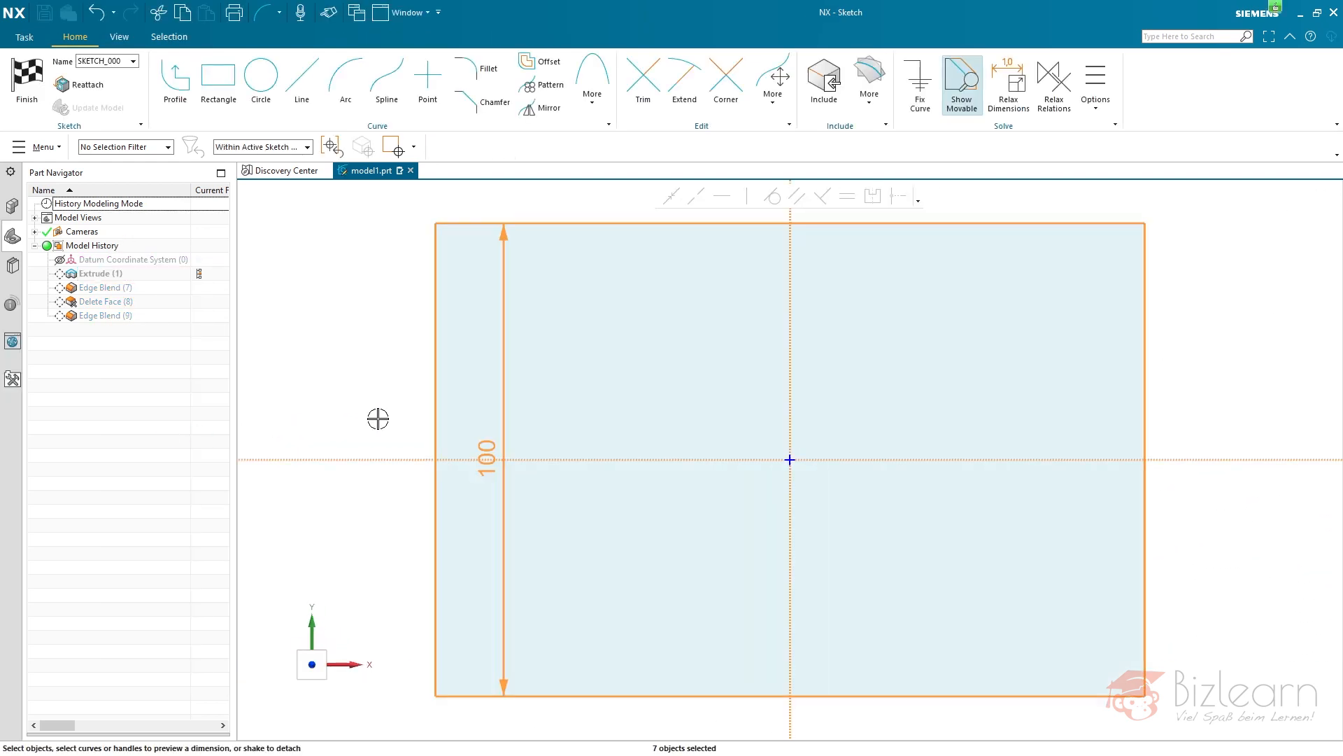
Step: Delete the old rectangle and draw a new closed polygon outline with an arc left side
key("Delete")
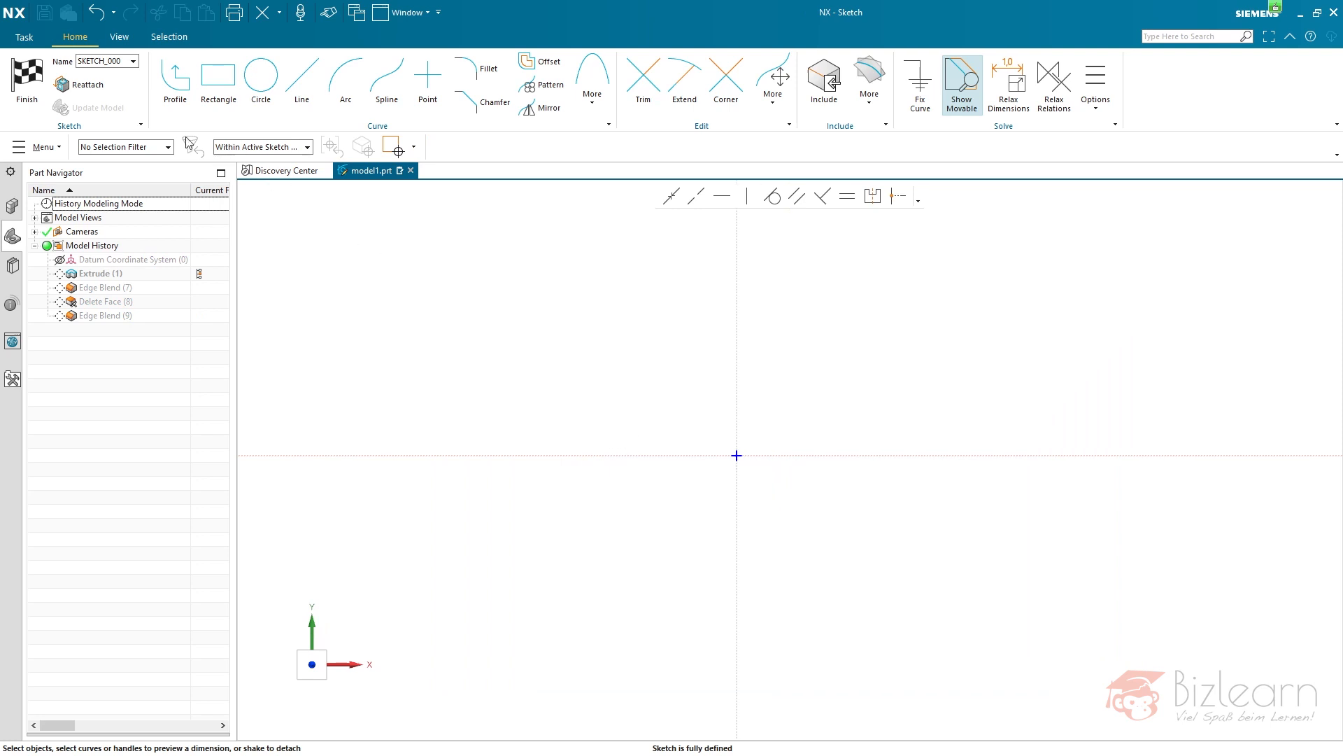
left_click(175, 77)
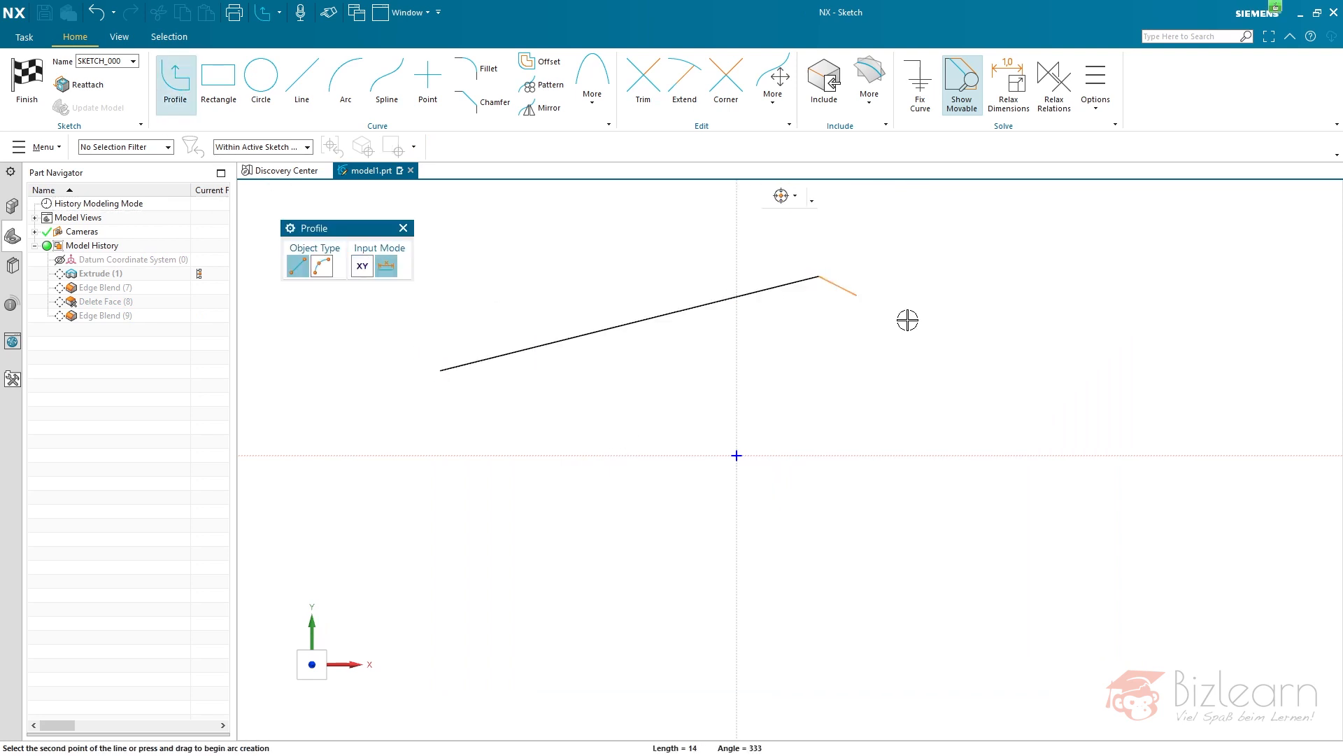
left_click(454, 615)
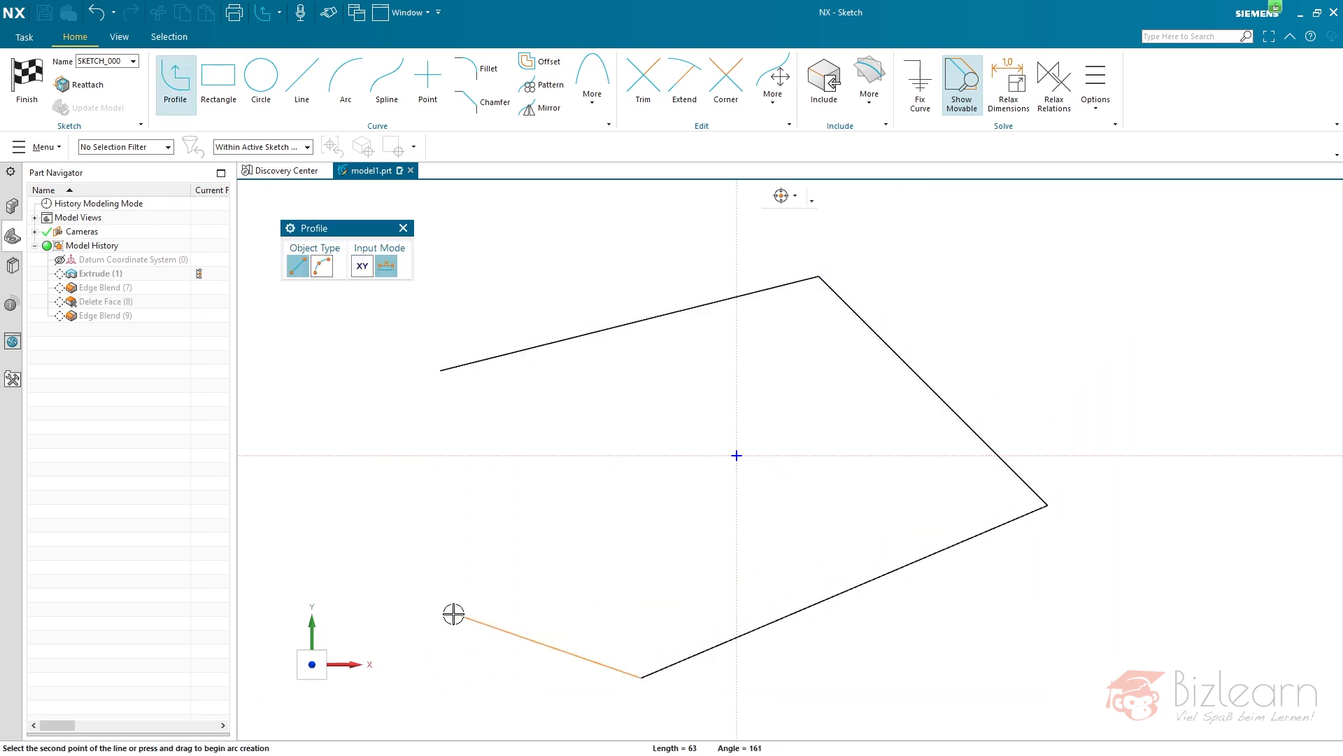
left_click(320, 264)
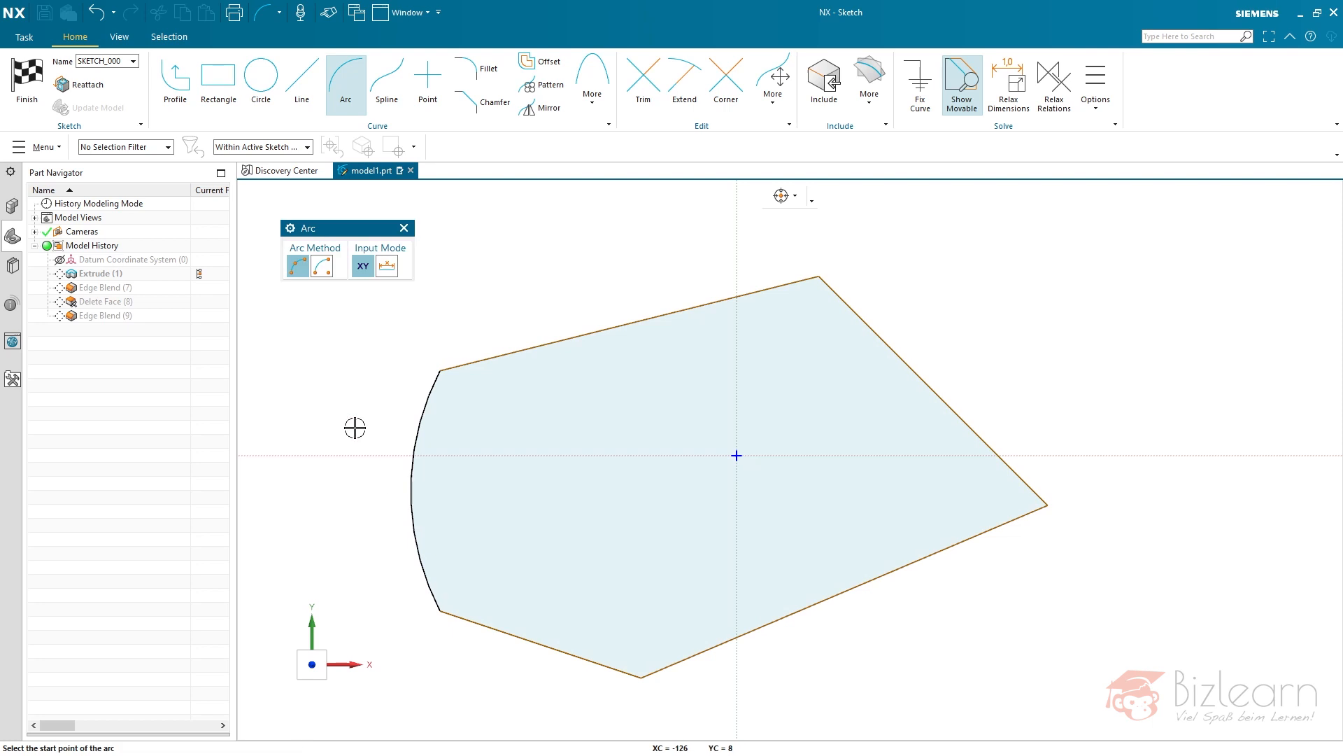
mouse_move(159, 282)
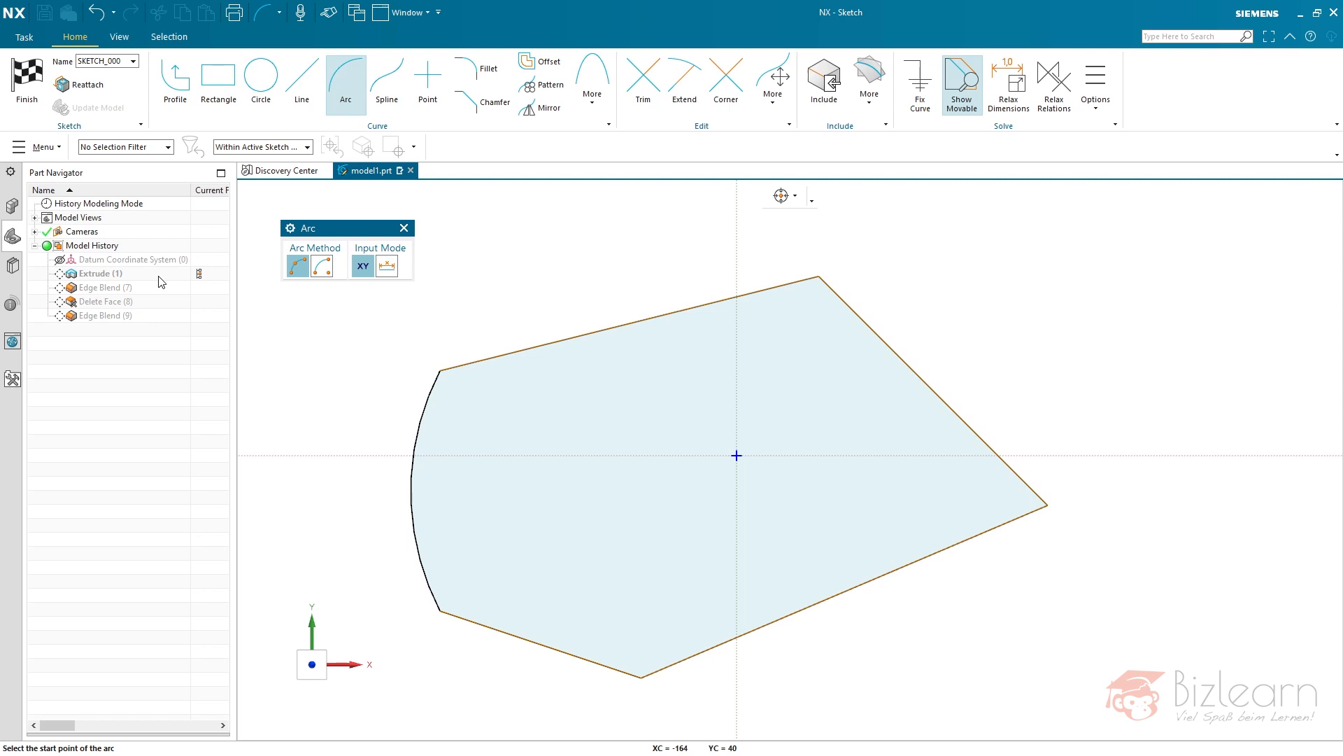
mouse_move(1020, 359)
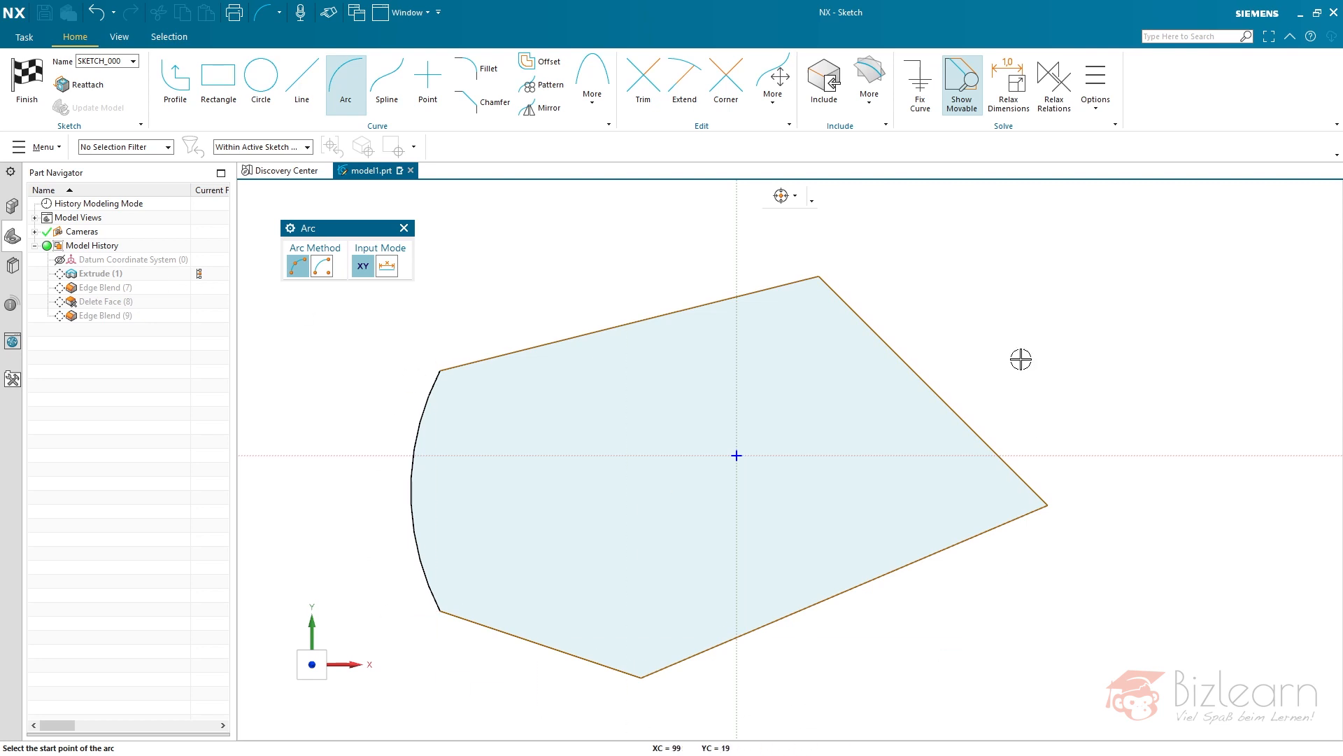
mouse_move(535, 267)
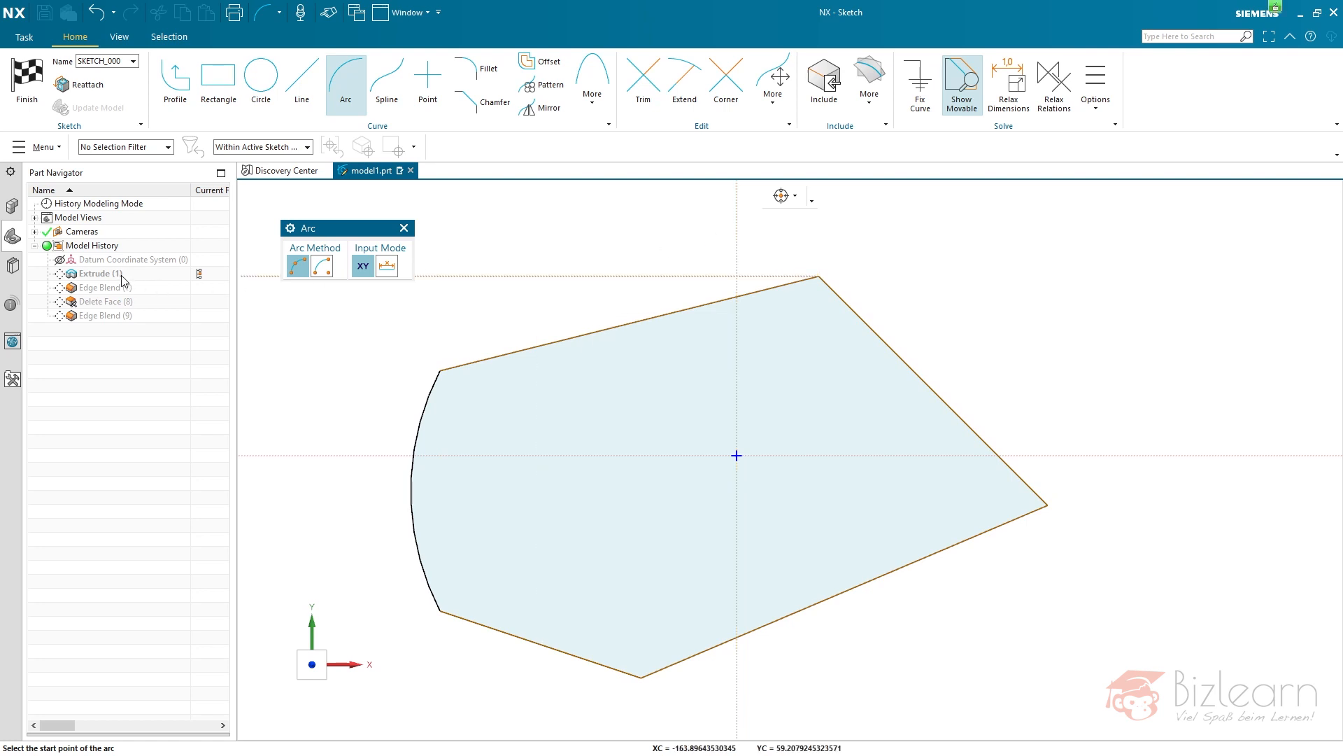
mouse_move(122, 278)
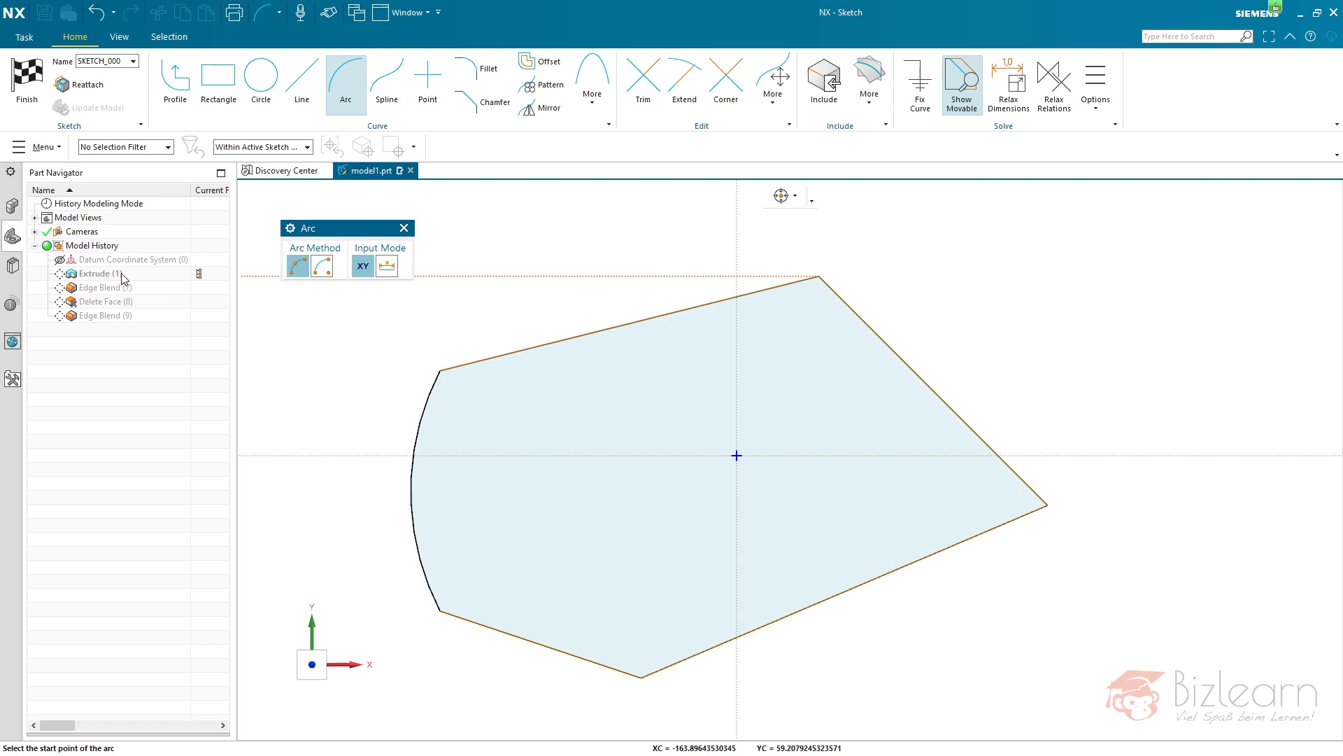
mouse_move(88, 260)
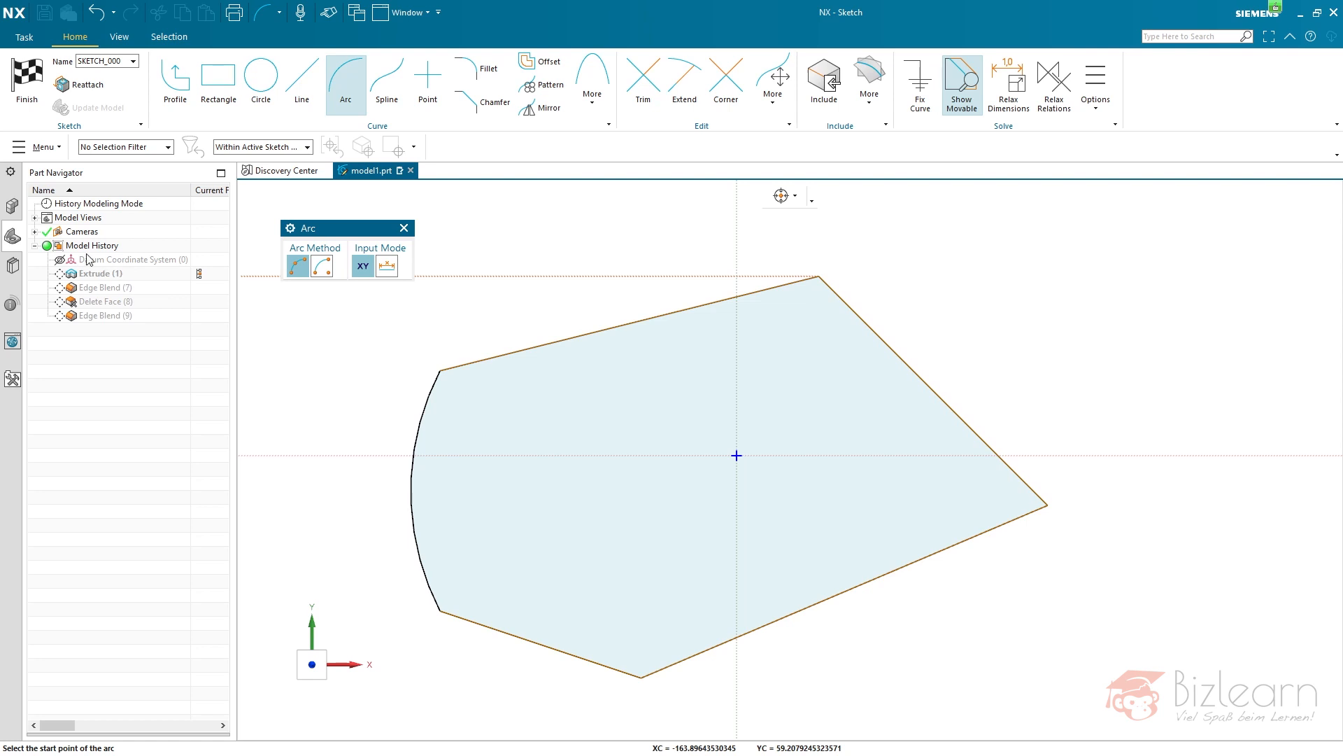
Step: Finish the sketch, decline the section review, and select Edge Blend (9)
left_click(403, 227)
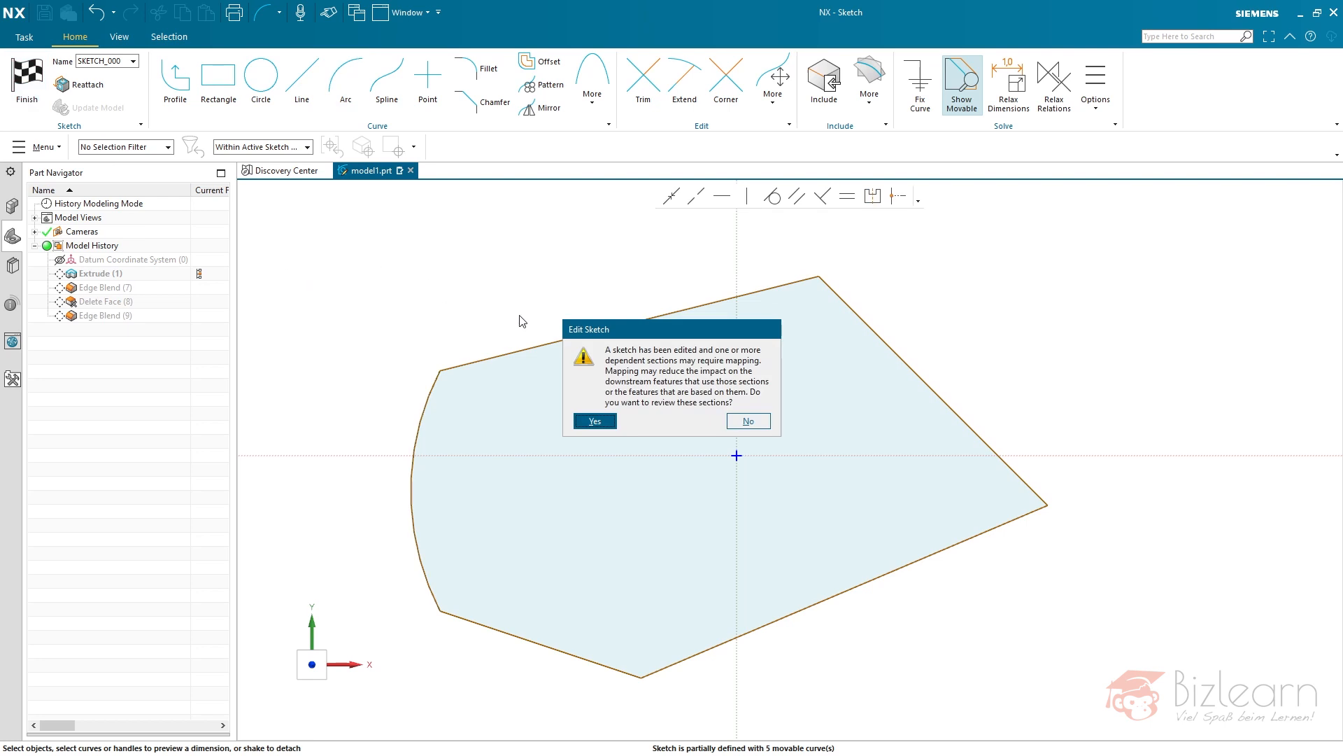
left_click(747, 420)
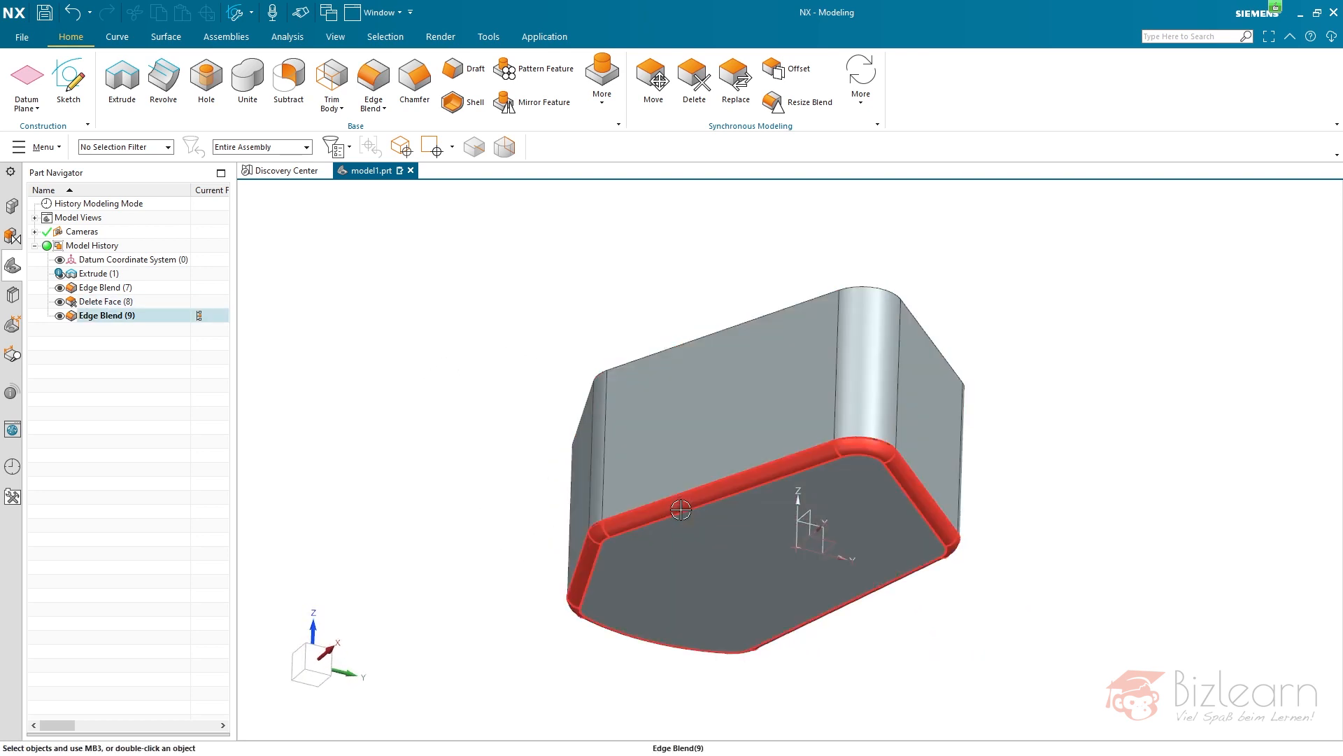
mouse_move(671, 501)
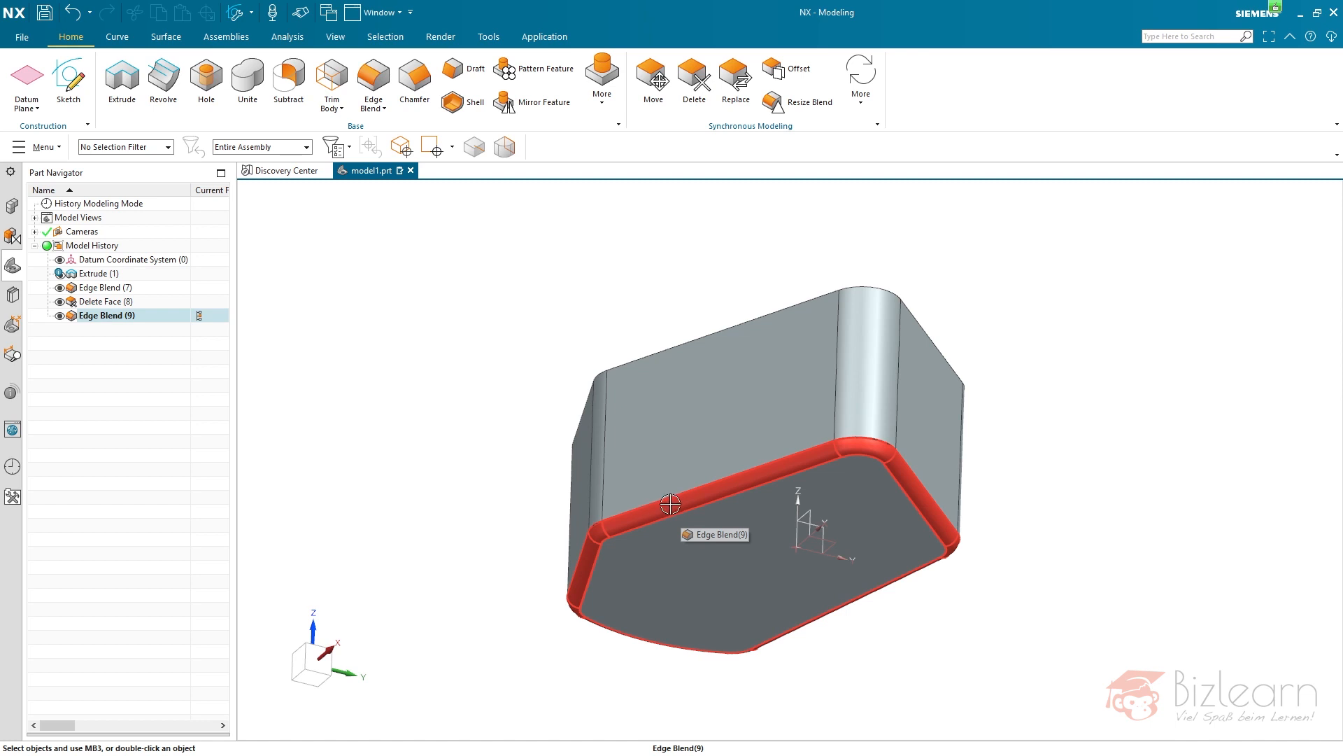
left_click(106, 316)
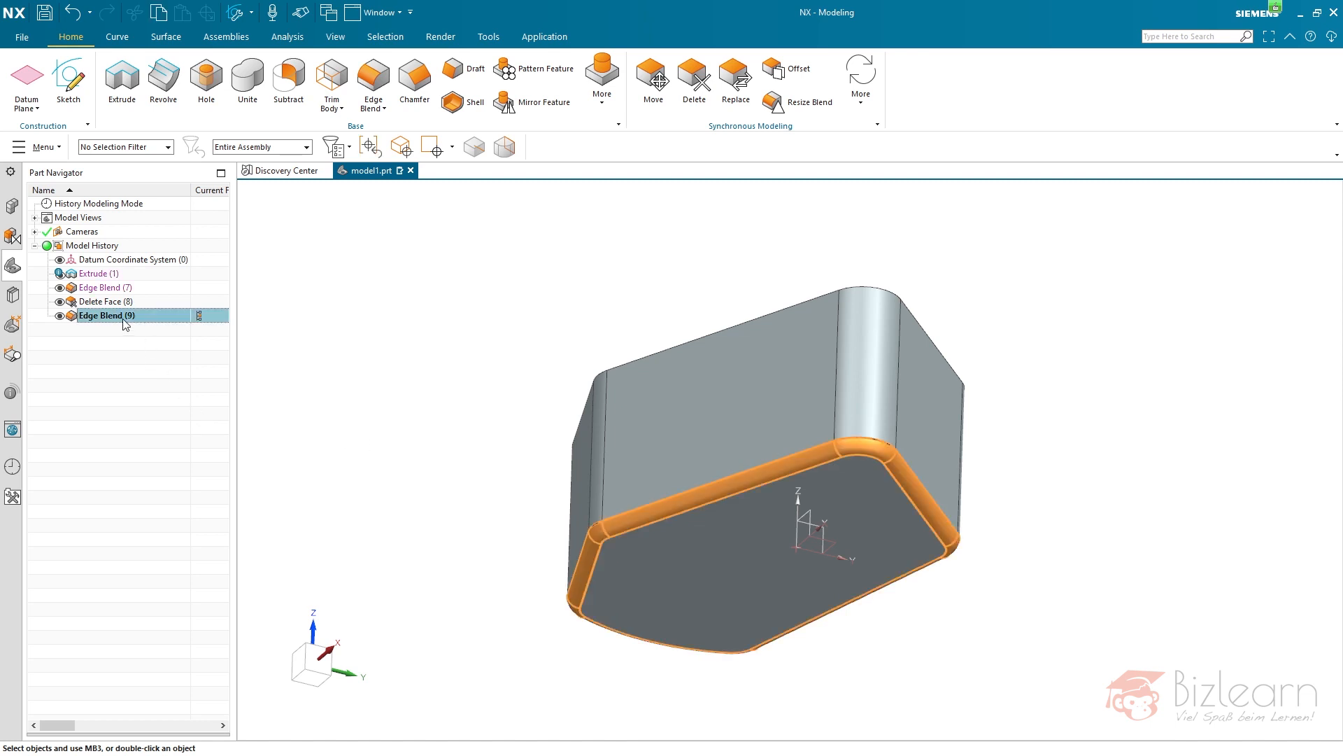
Step: Reopen Edge Blend (9) to review its 5 mm tangent rounding on the new outline
double_click(105, 314)
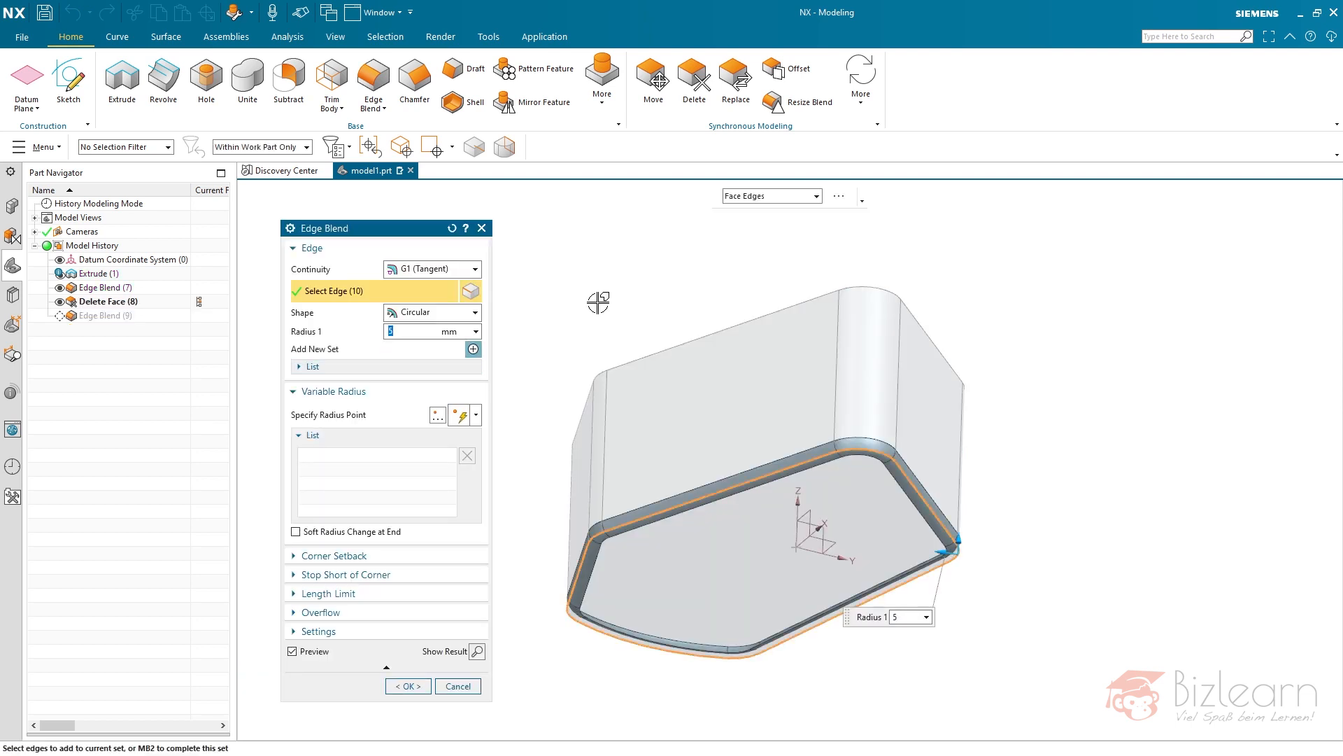
mouse_move(740, 230)
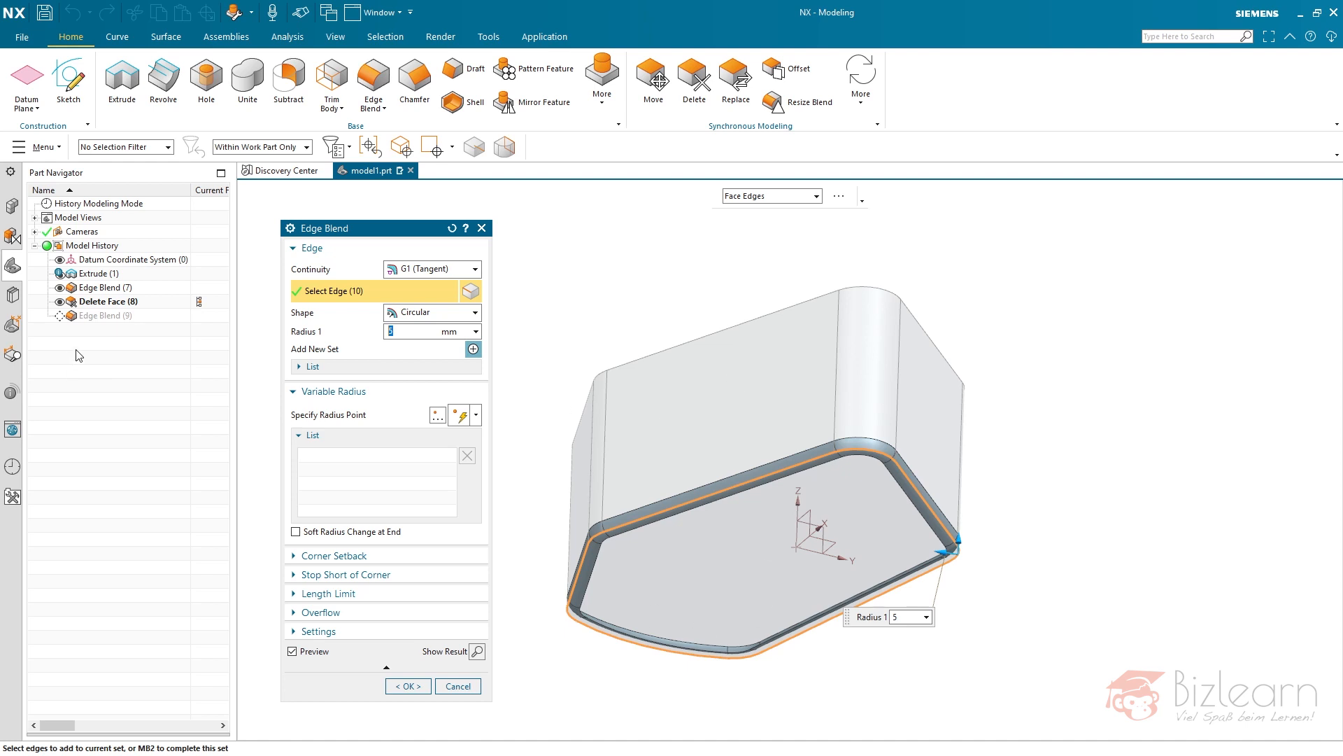
mouse_move(129, 261)
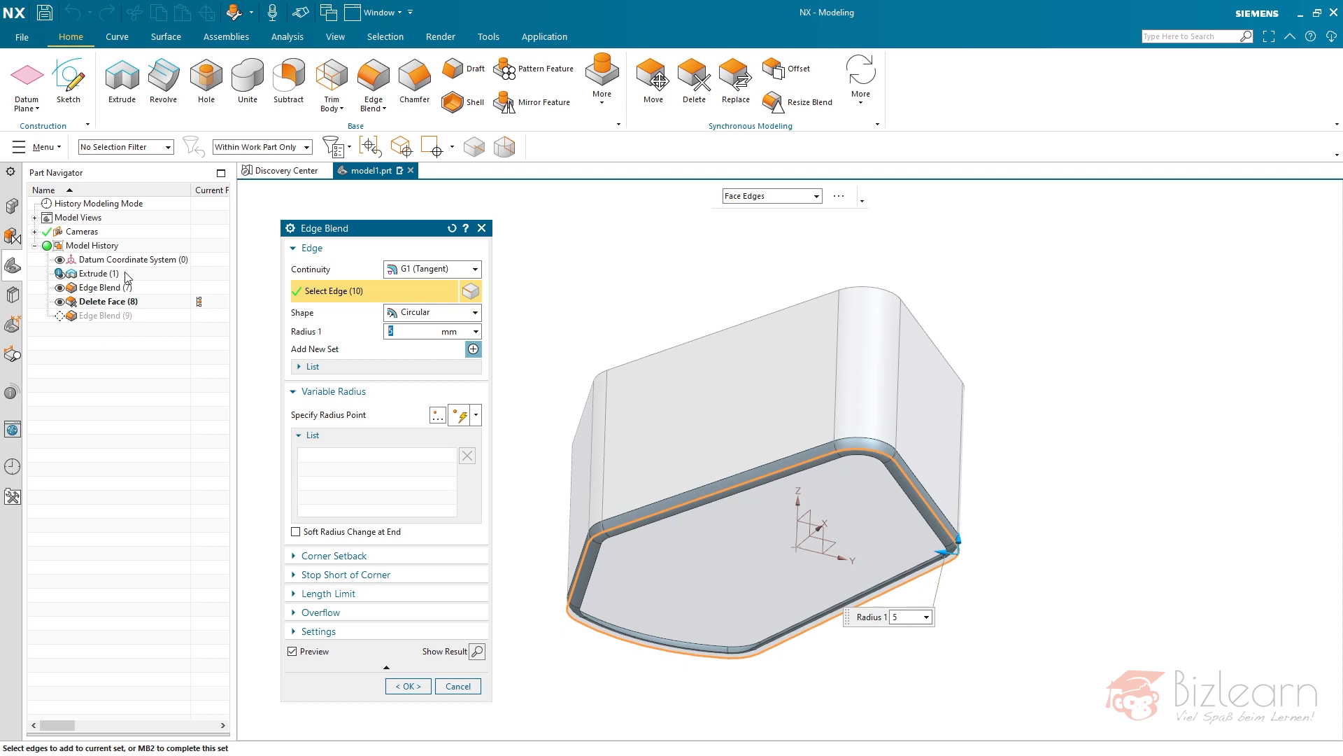
mouse_move(120, 287)
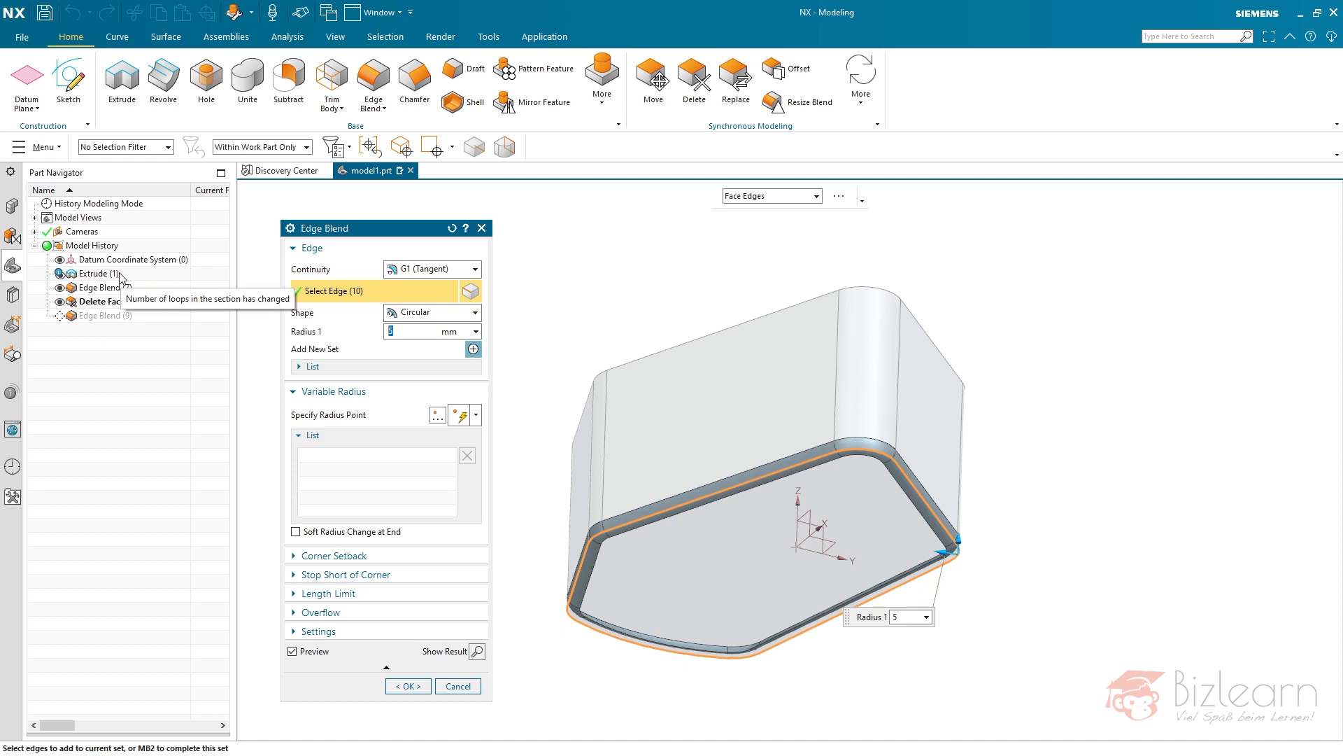
mouse_move(122, 278)
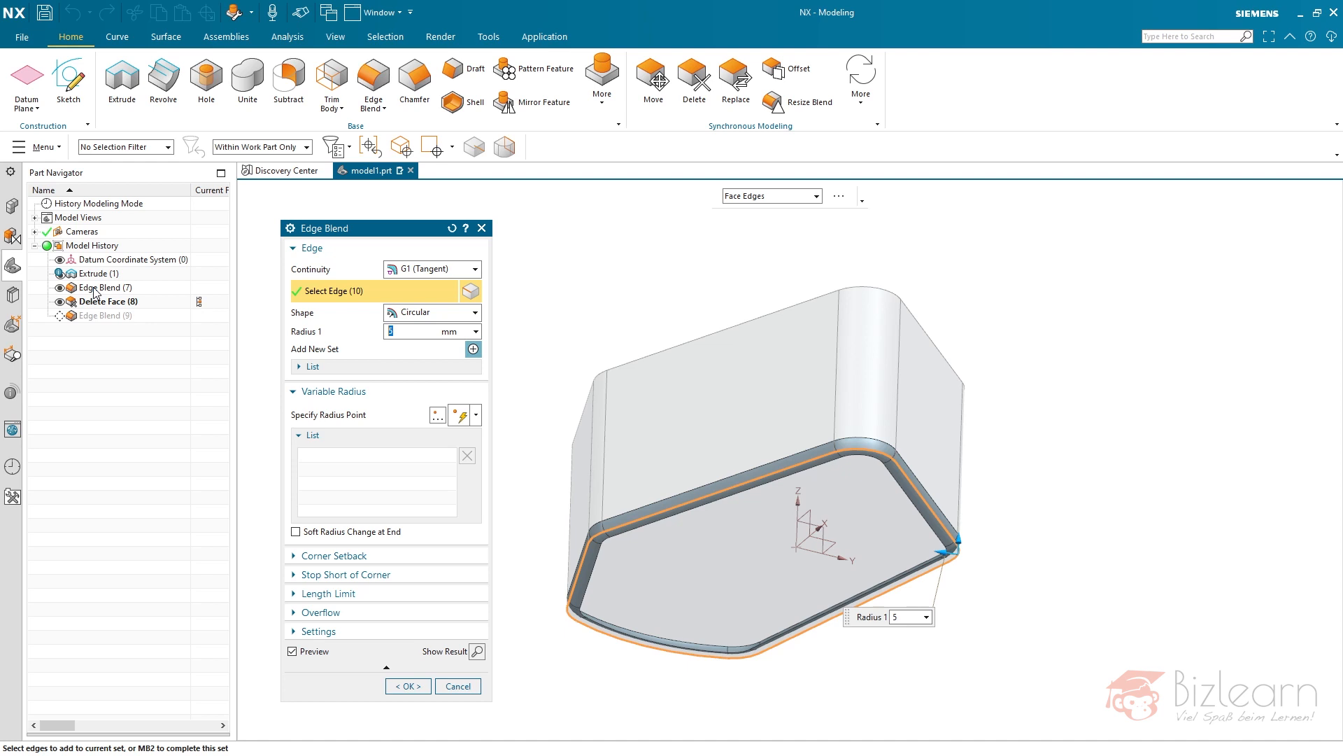
mouse_move(110, 287)
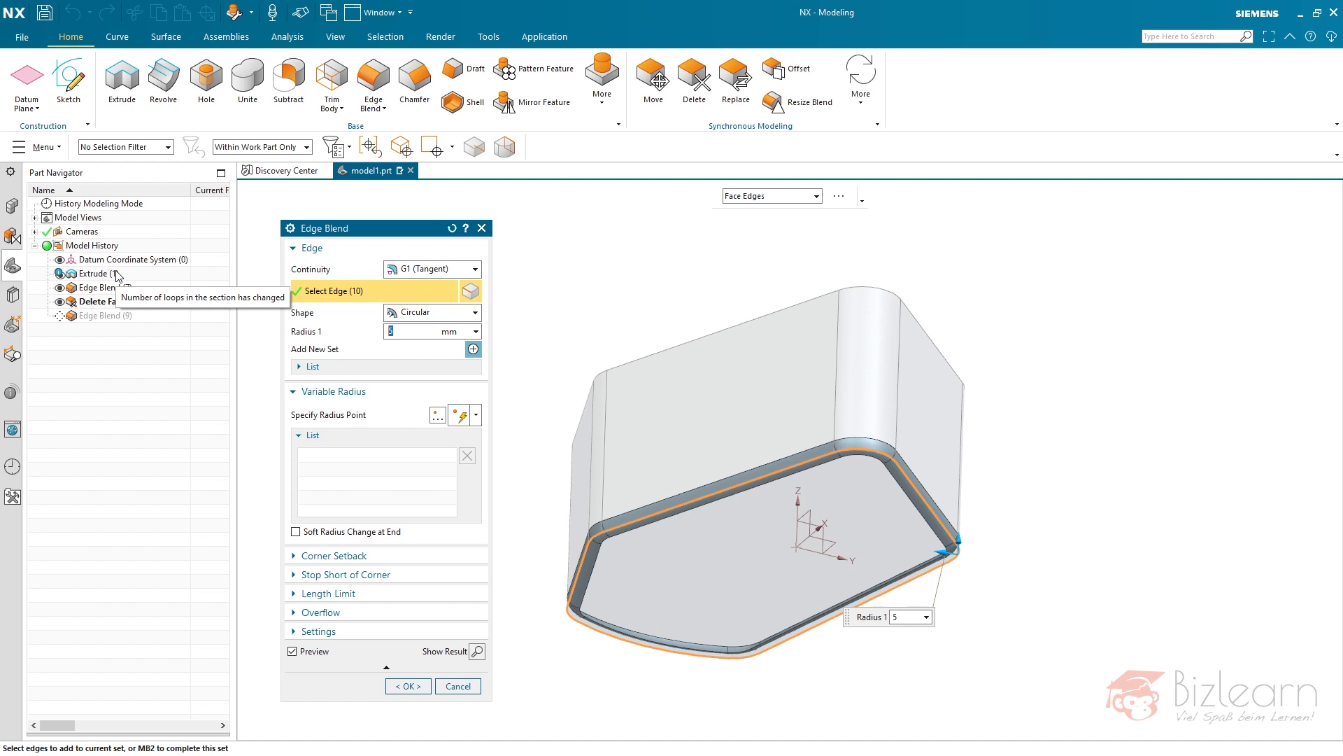
mouse_move(112, 276)
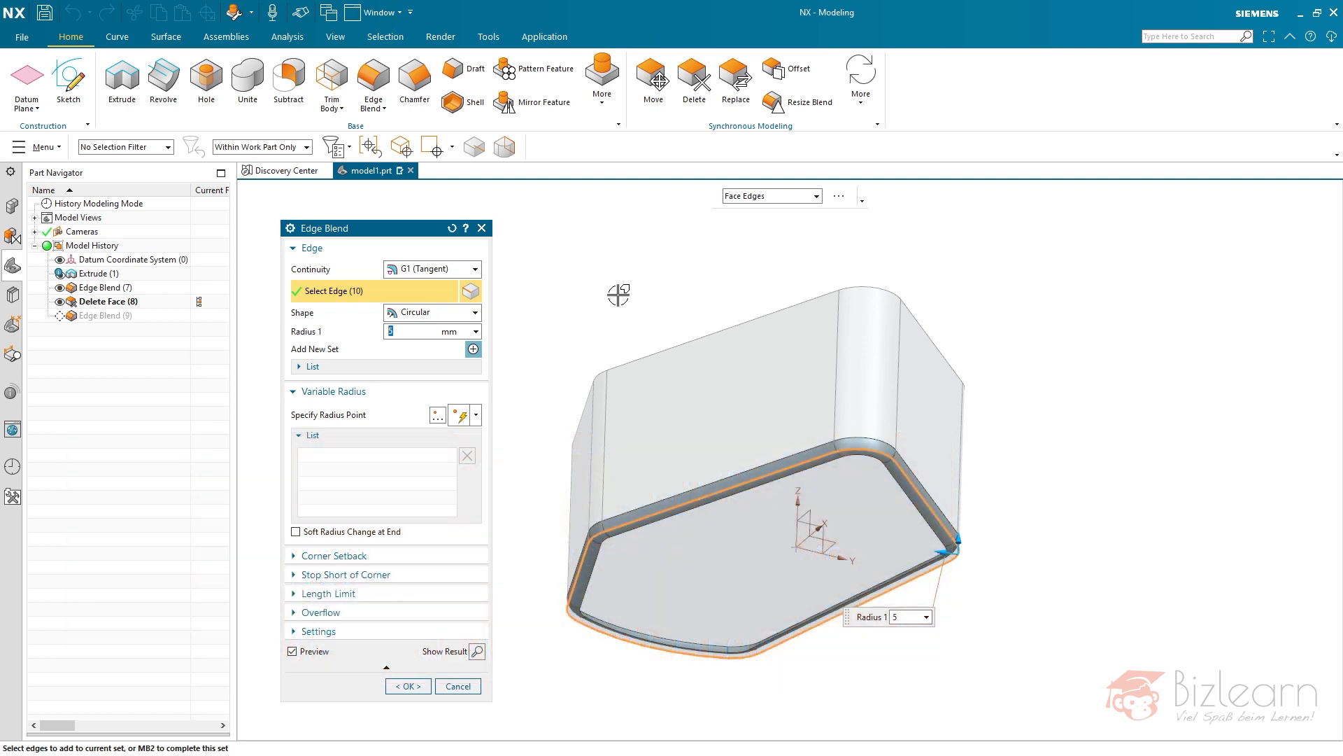
Step: Confirm Edge Blend (9) so the new outline's bottom edges stay rounded
left_click(407, 686)
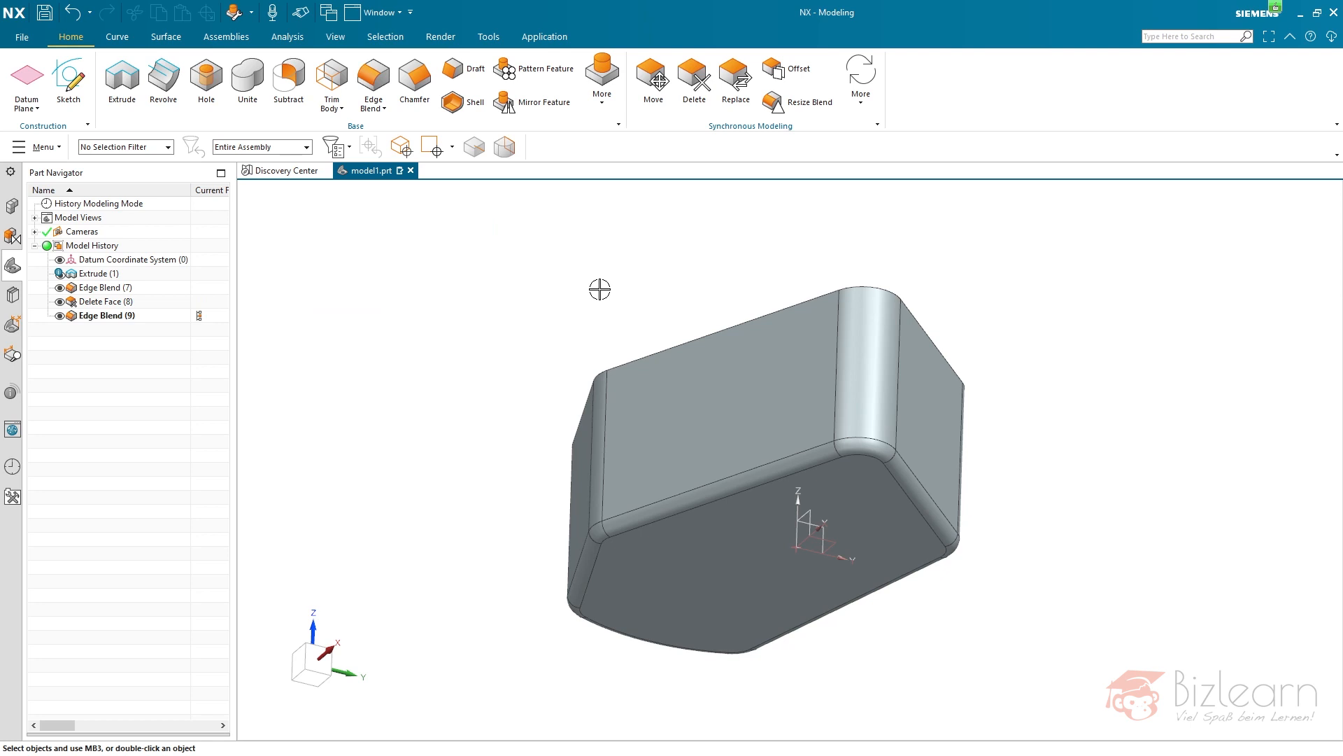
mouse_move(309, 305)
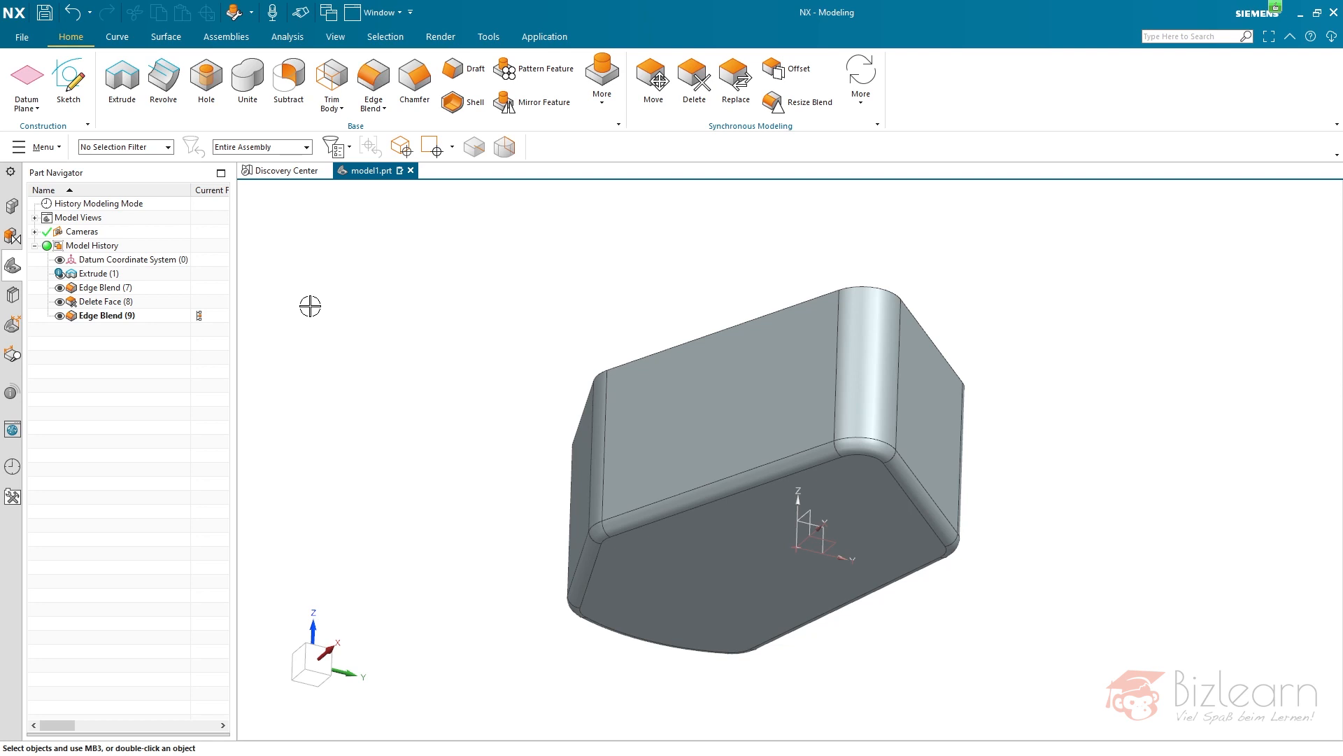
mouse_move(129, 294)
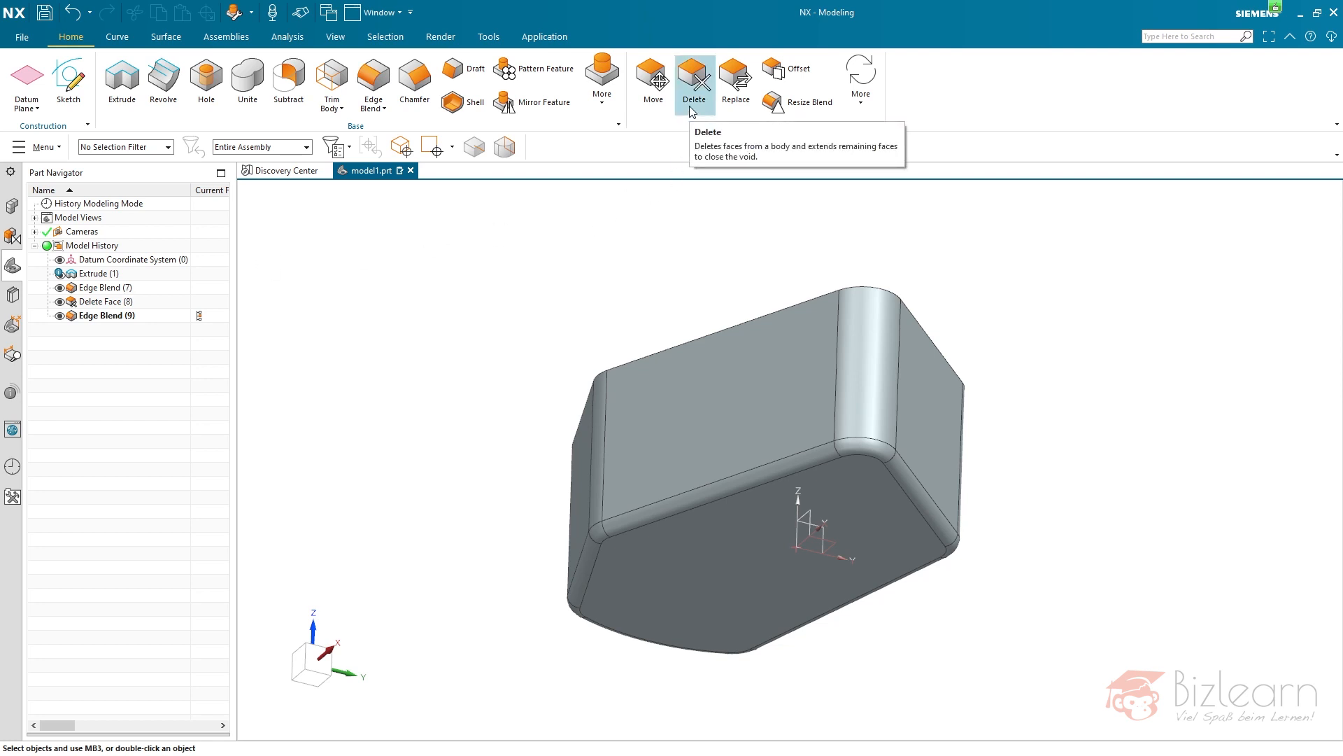
mouse_move(571, 366)
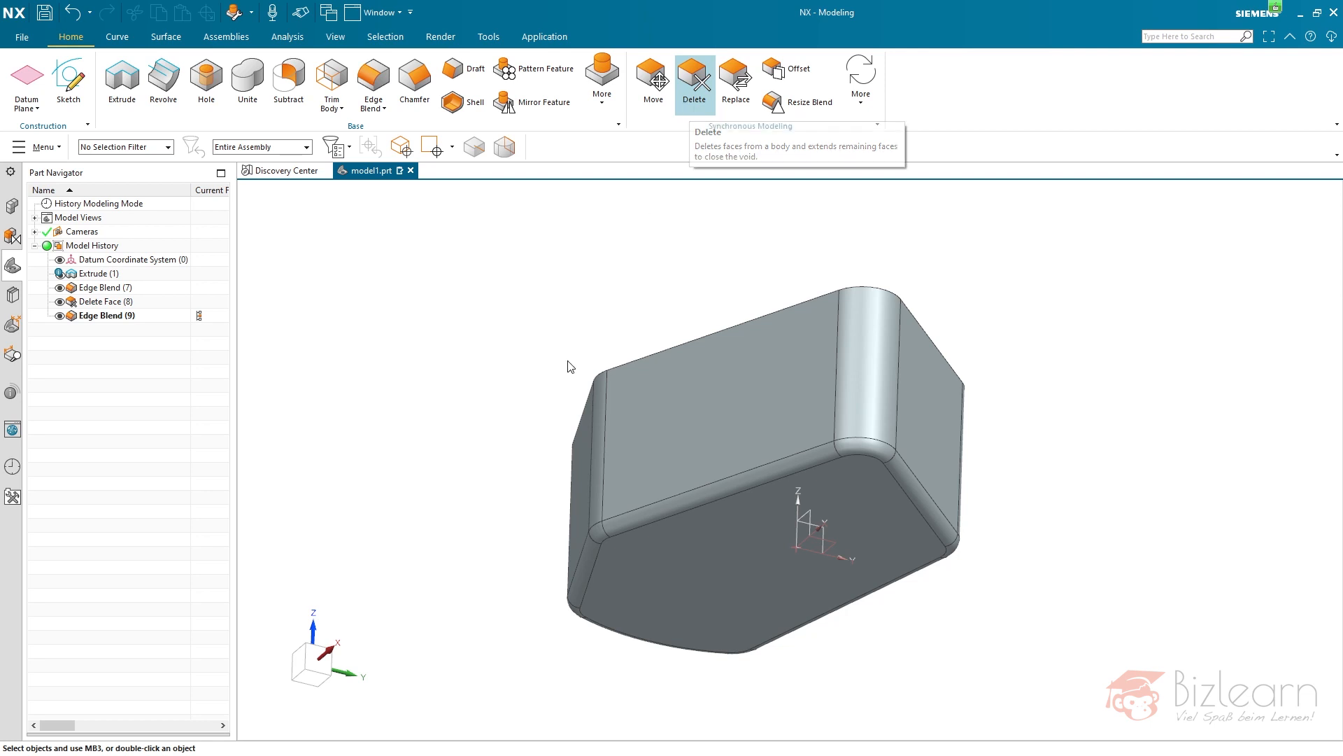